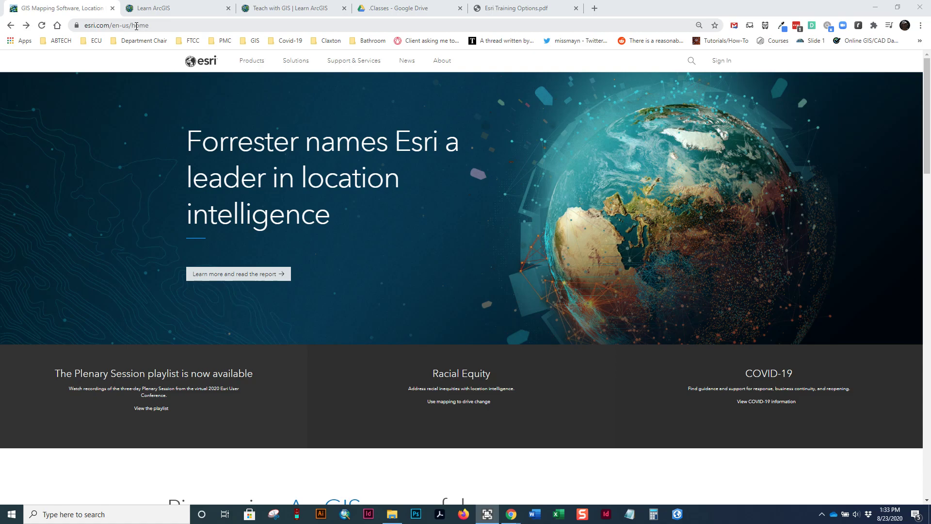
mouse_move(392, 80)
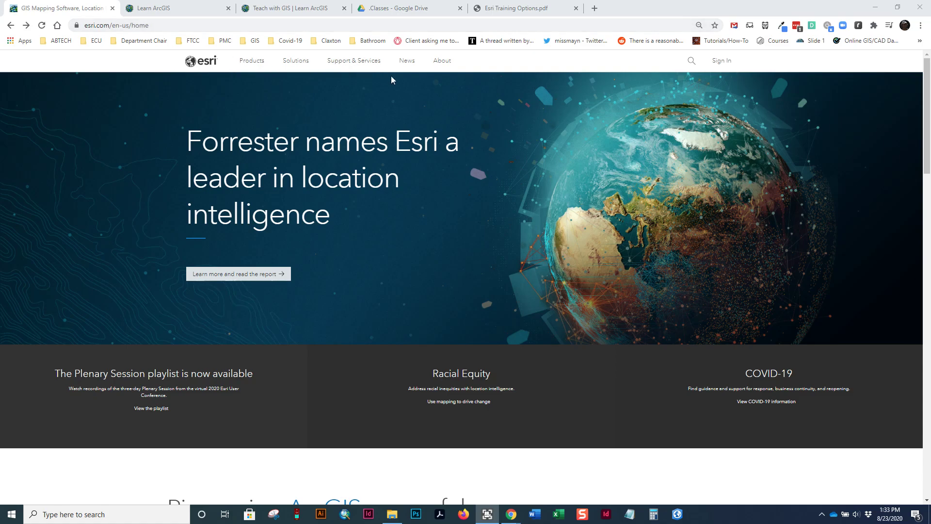
- Reach the Esri Training site via the Support & Services menu
left_click(353, 60)
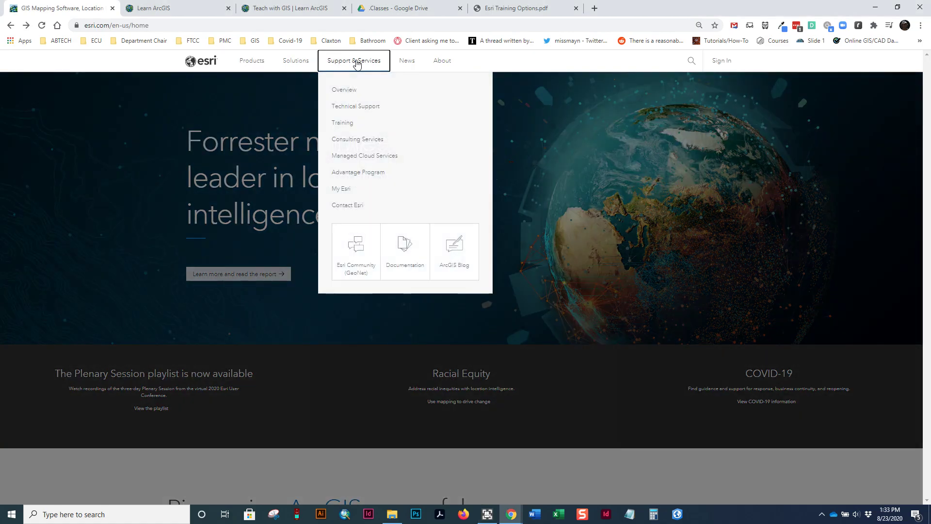
left_click(342, 125)
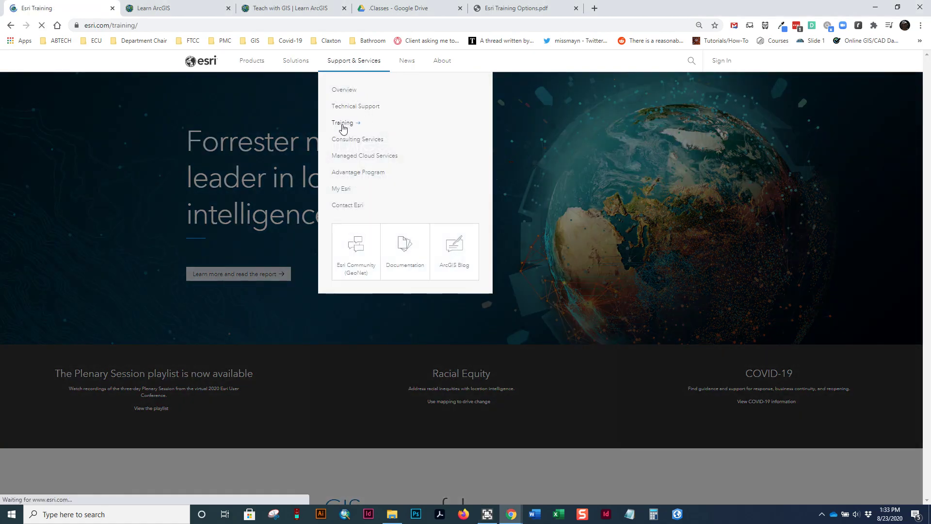
left_click(343, 122)
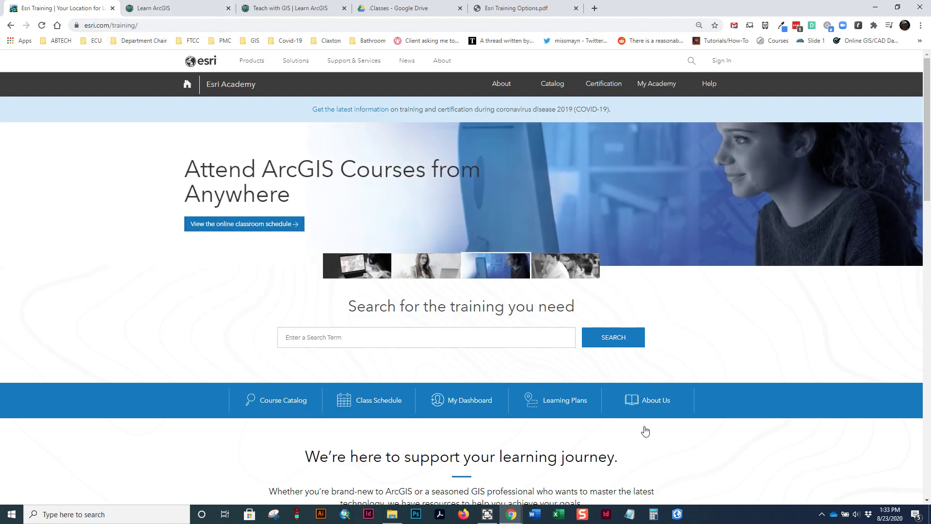
mouse_move(558, 157)
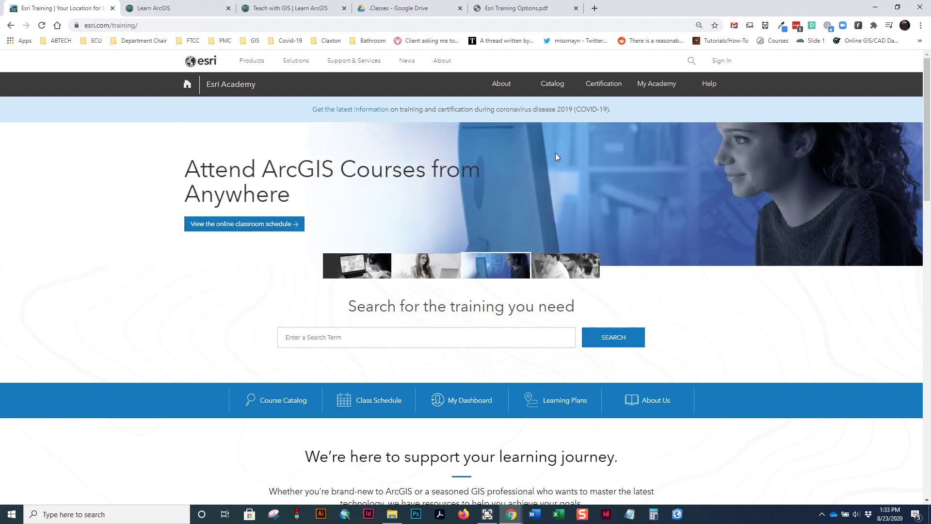
- Begin signing in to an ArcGIS account from the Esri Academy header
left_click(552, 83)
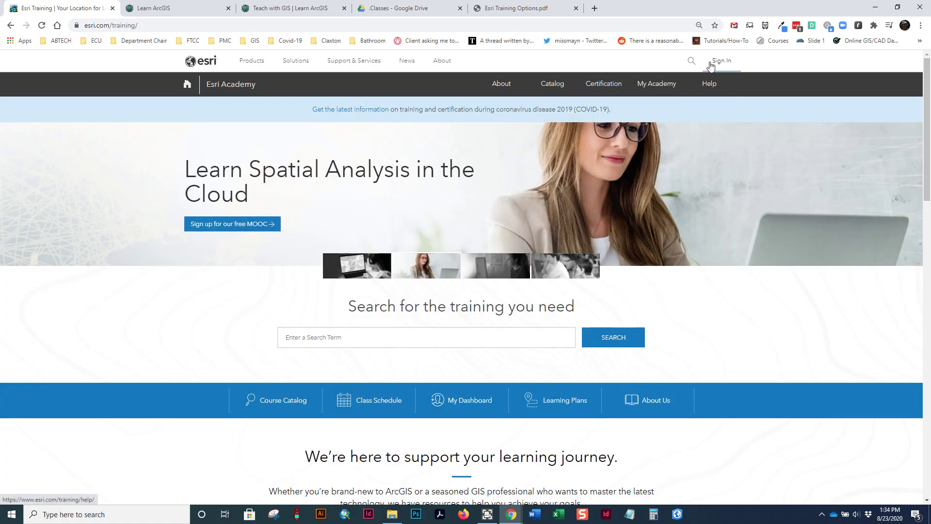
left_click(722, 61)
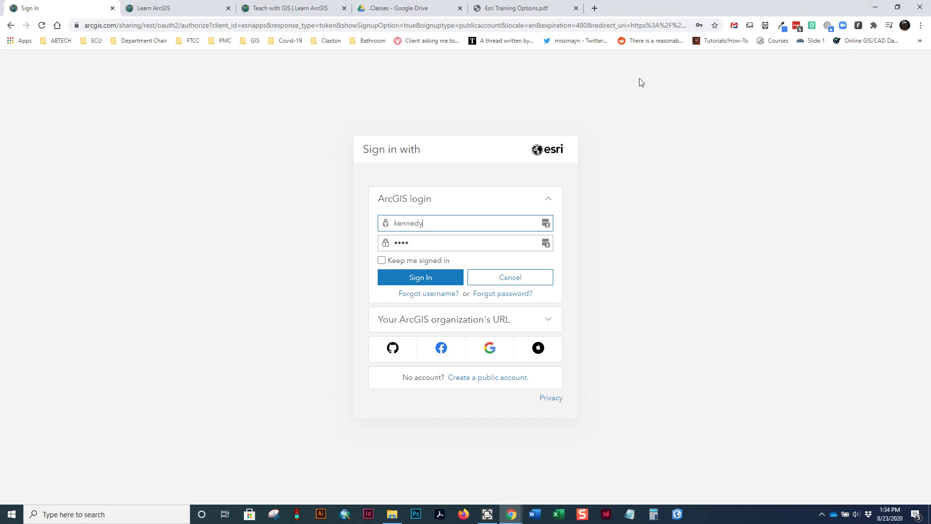
mouse_move(456, 317)
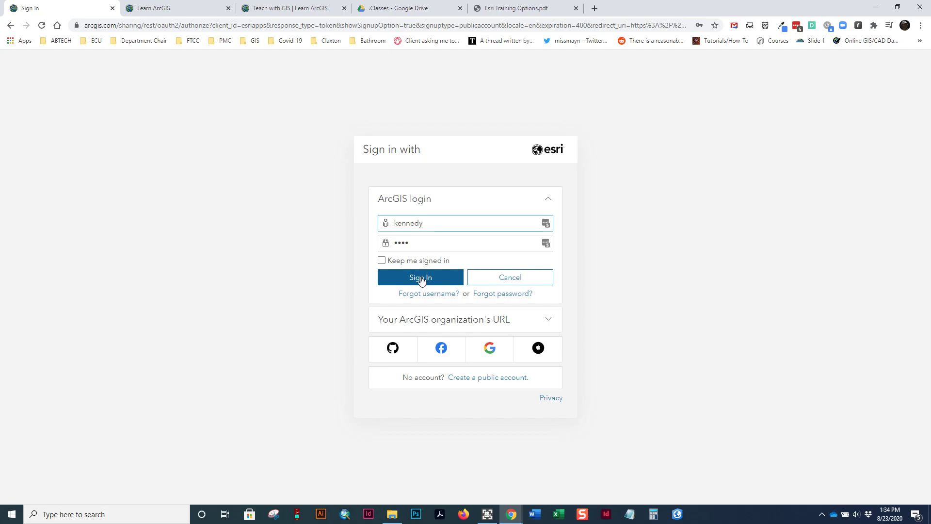
- Submit the saved ArcGIS credentials and return to Esri Academy signed in
left_click(421, 278)
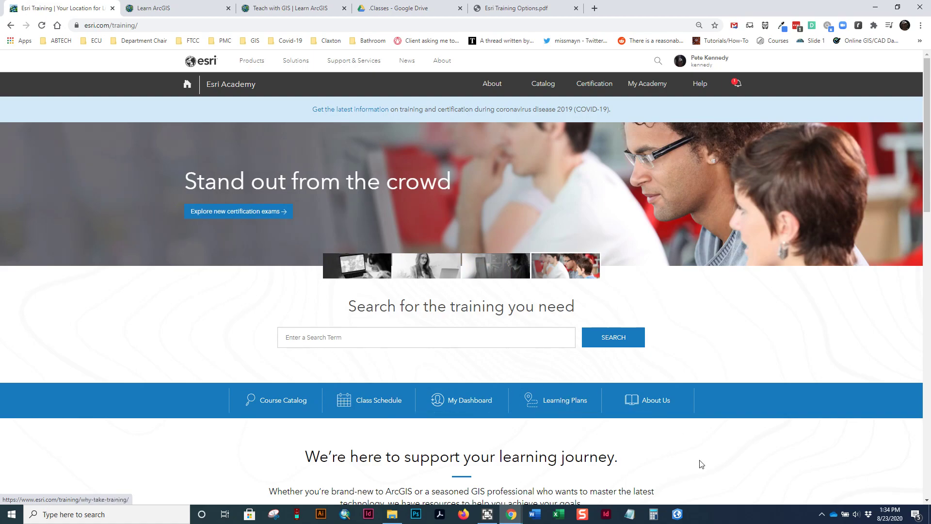
- Bring up the full Course Catalog listing 735 courses from the Catalog menu
left_click(543, 84)
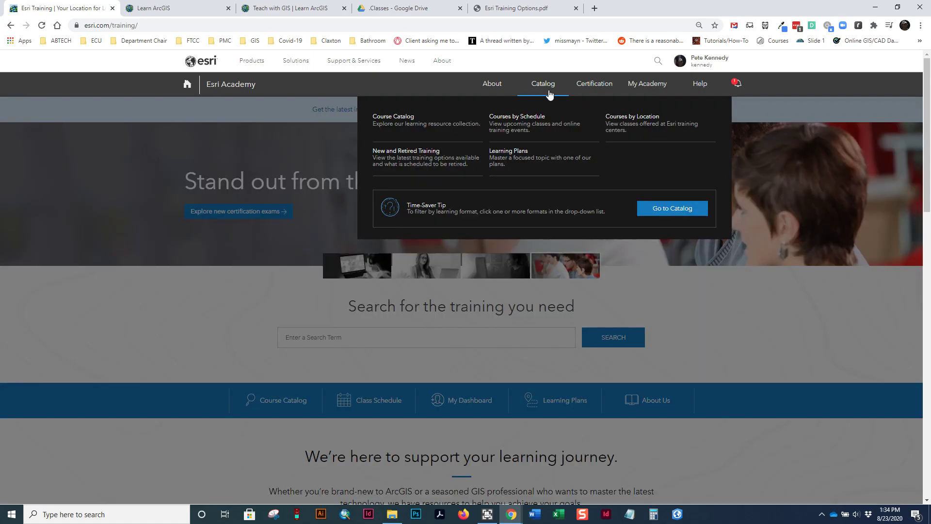
mouse_move(409, 125)
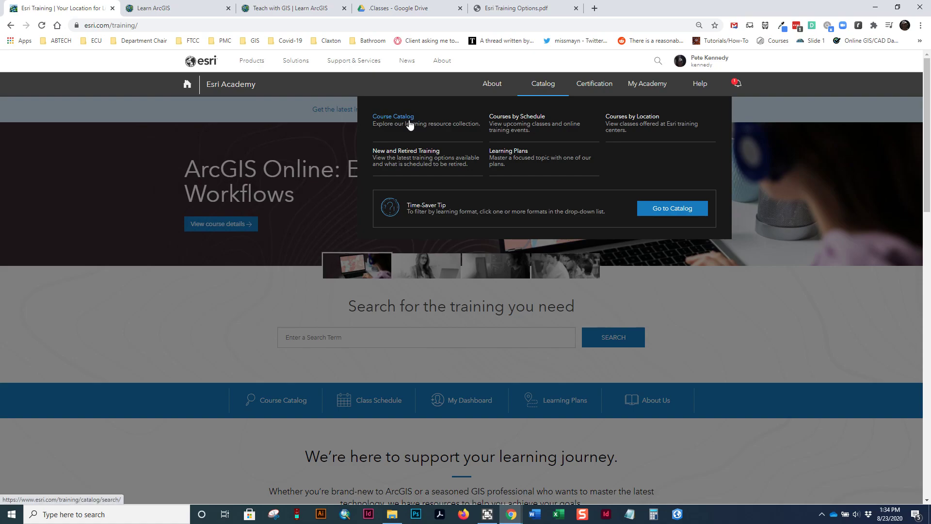
mouse_move(405, 121)
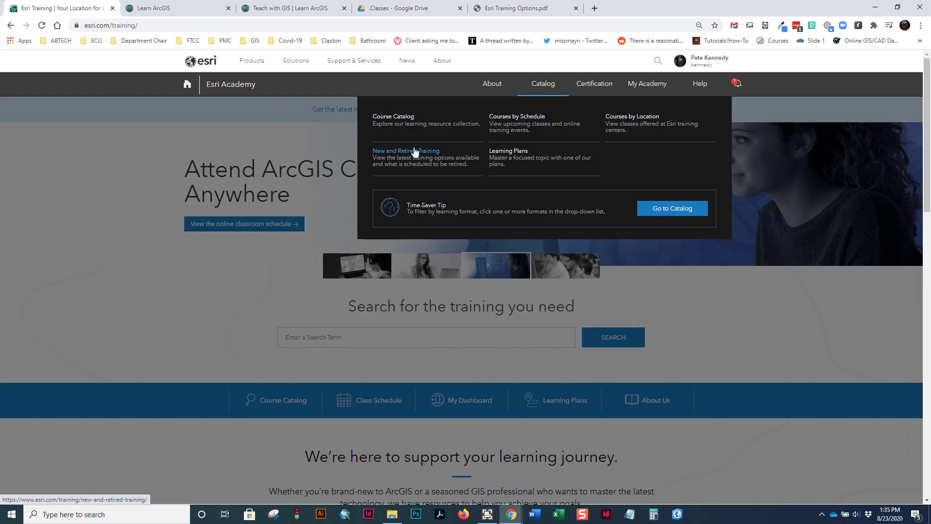
mouse_move(402, 116)
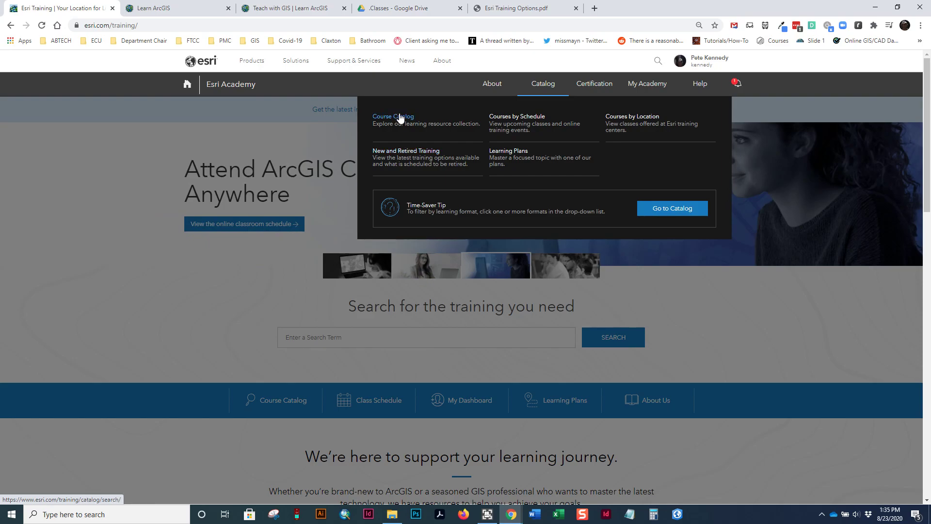
left_click(394, 116)
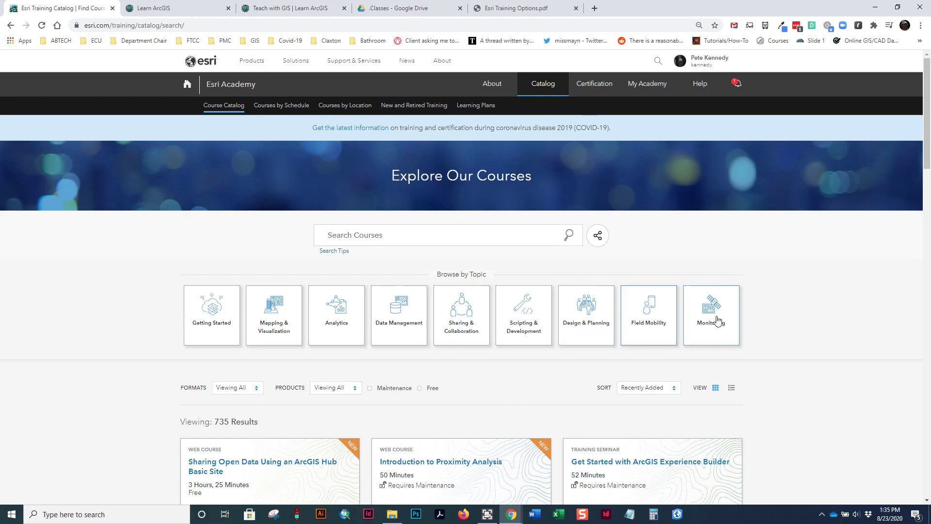
scroll("down", 3)
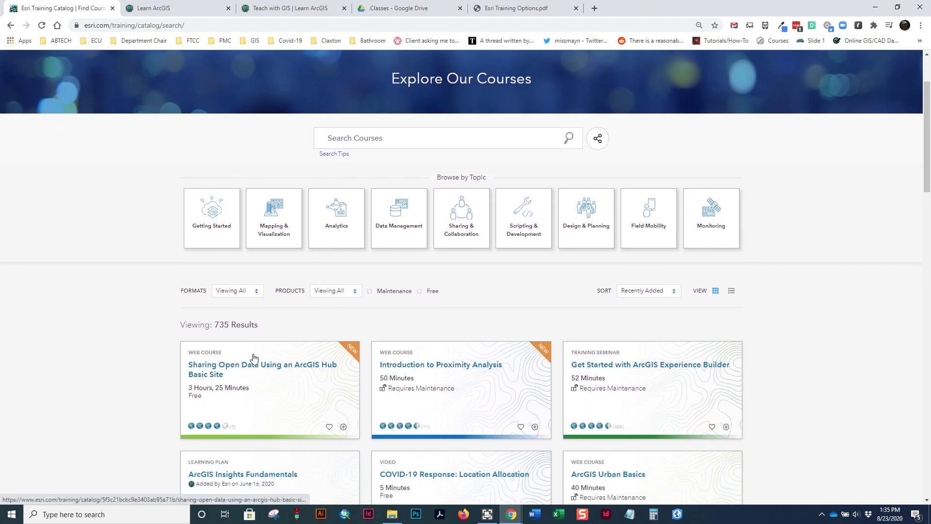
scroll("down", 3)
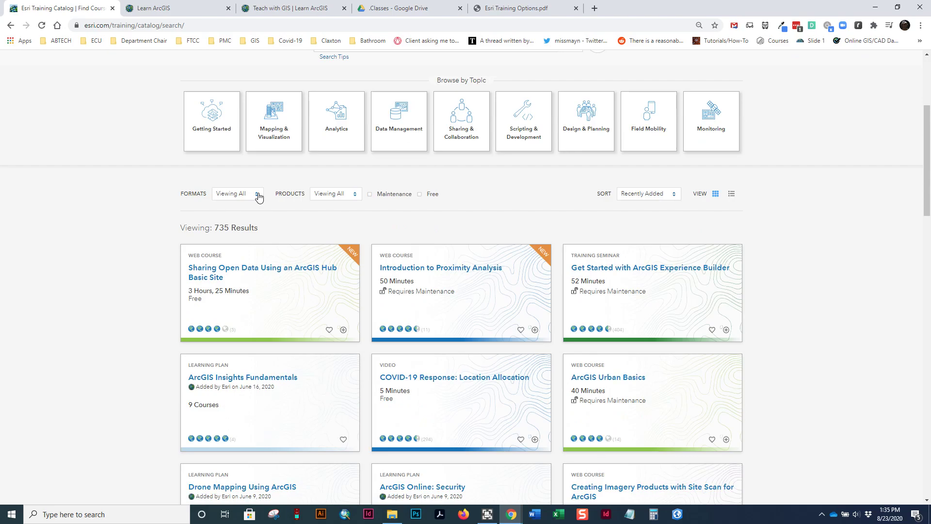
left_click(237, 193)
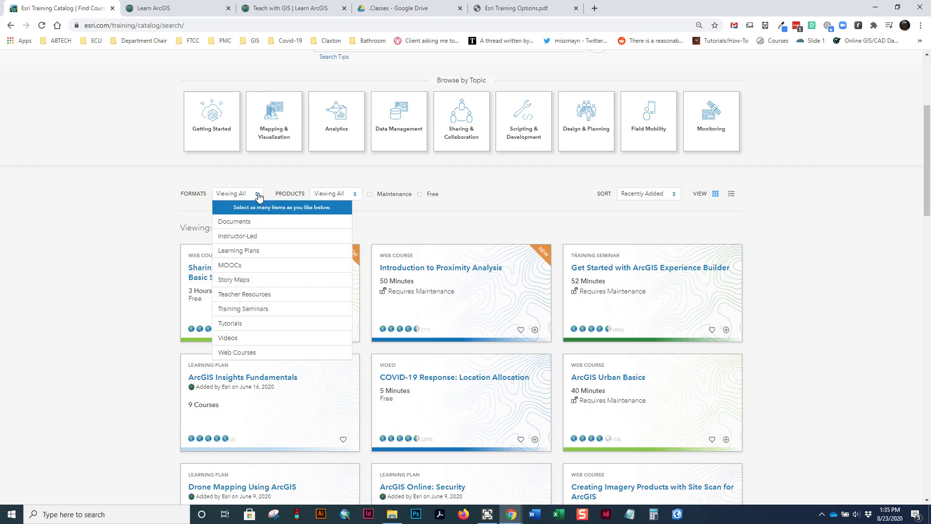
left_click(335, 193)
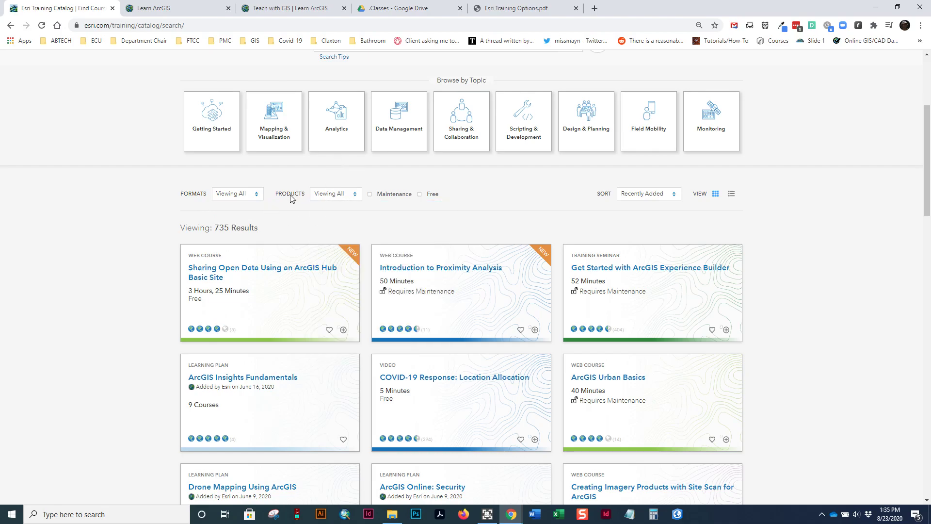
mouse_move(421, 196)
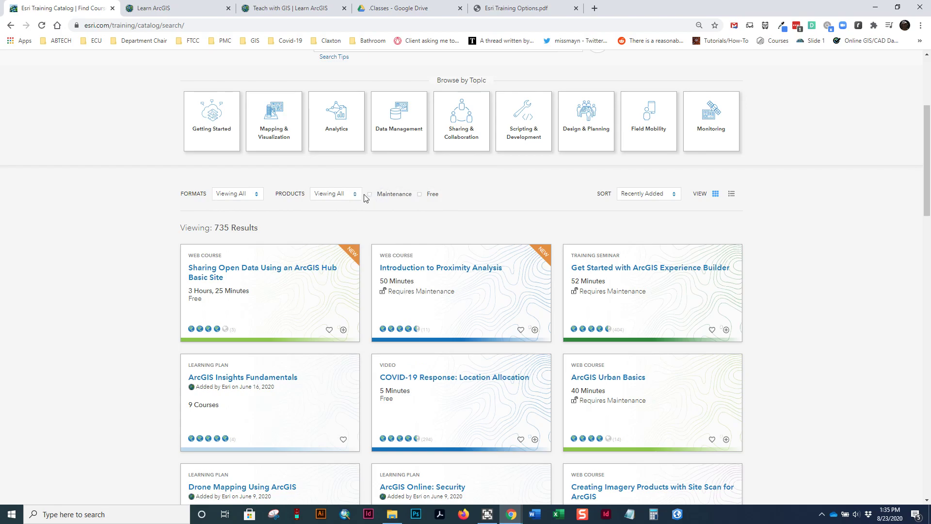
mouse_move(370, 197)
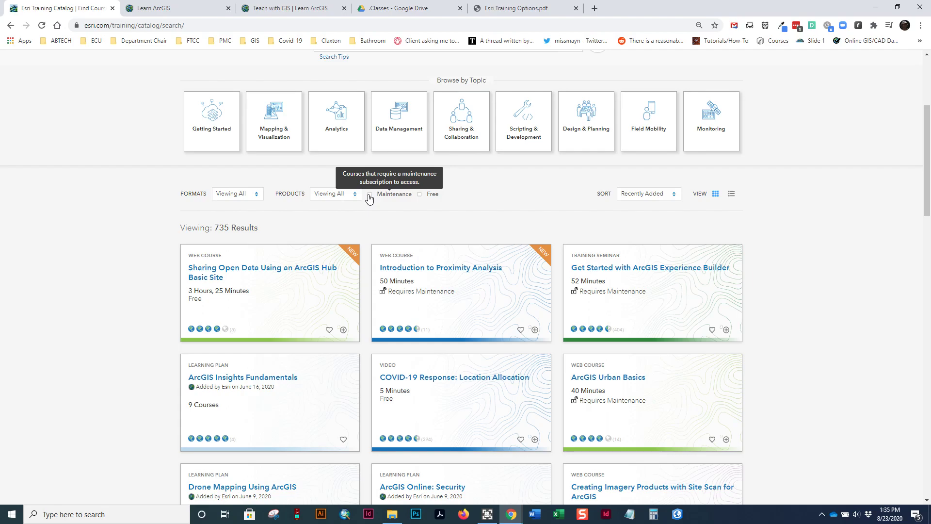
left_click(336, 193)
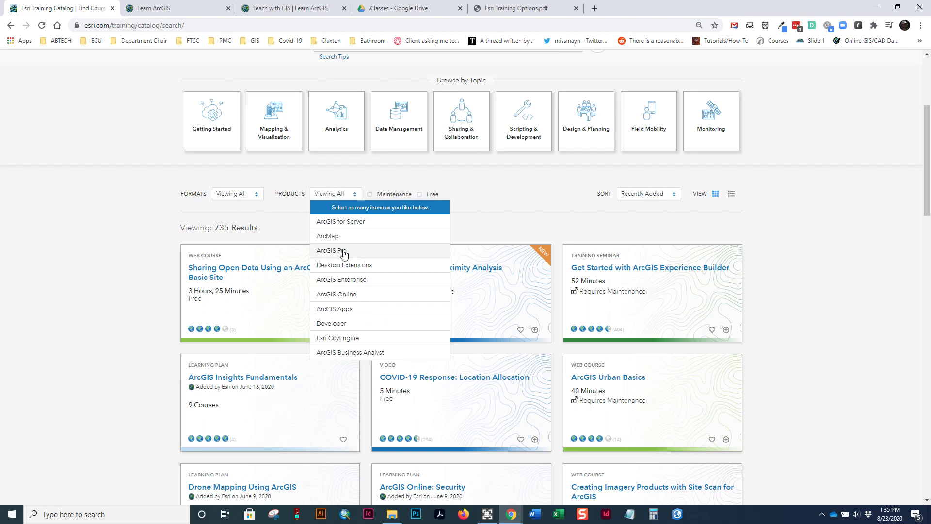
mouse_move(332, 303)
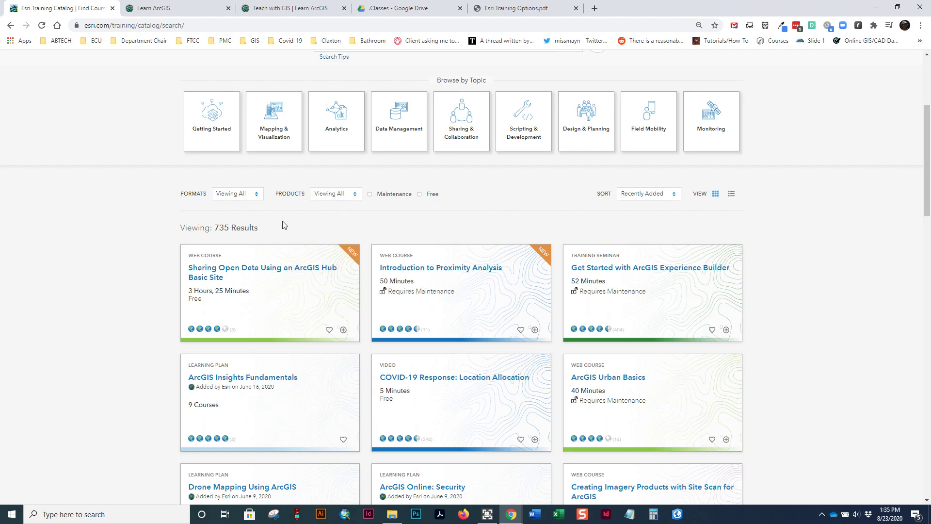
left_click(237, 193)
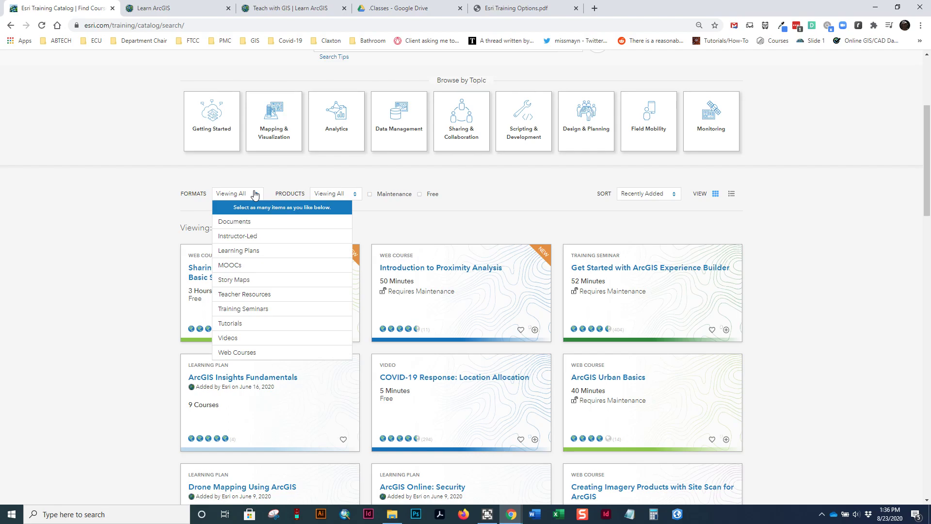
mouse_move(211, 346)
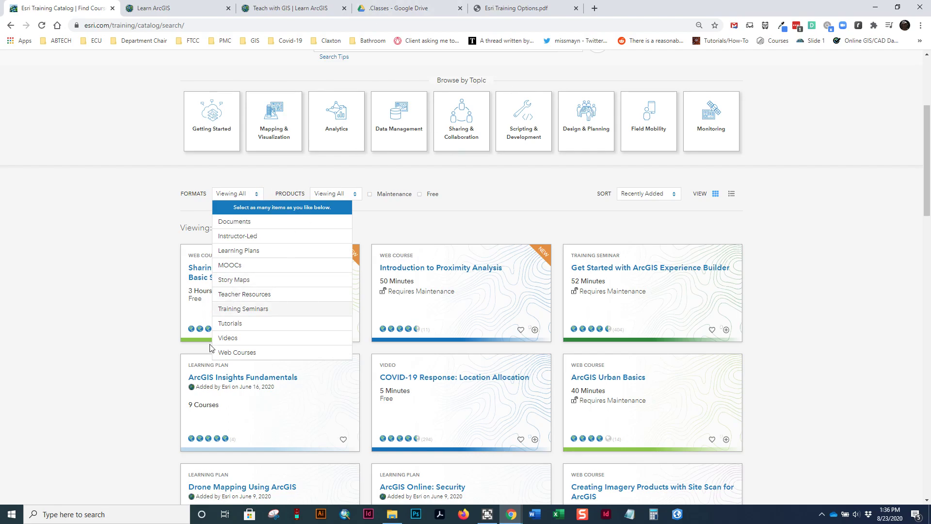
mouse_move(228, 345)
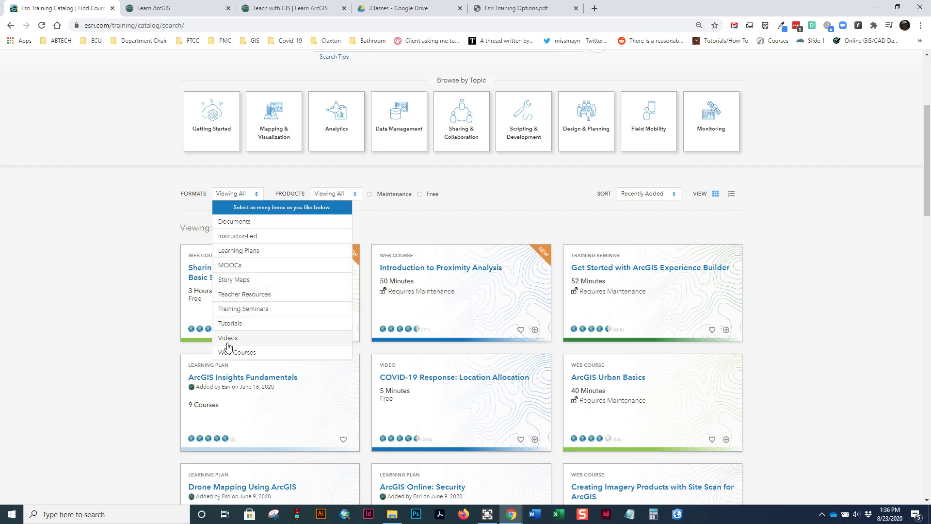
mouse_move(240, 365)
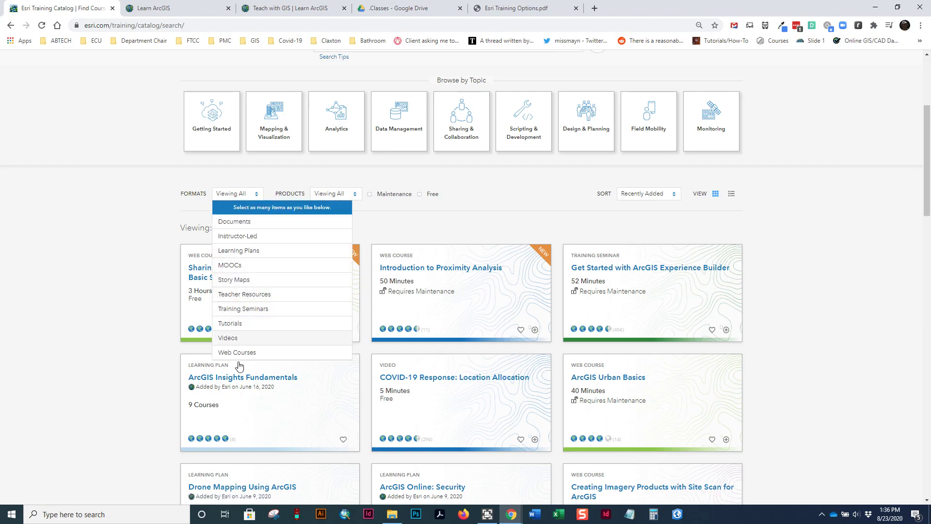
mouse_move(274, 320)
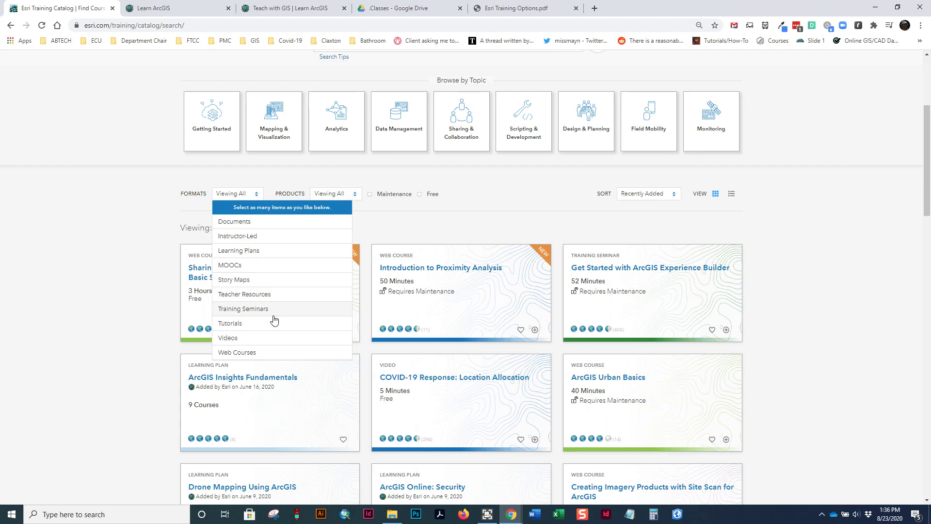
mouse_move(267, 321)
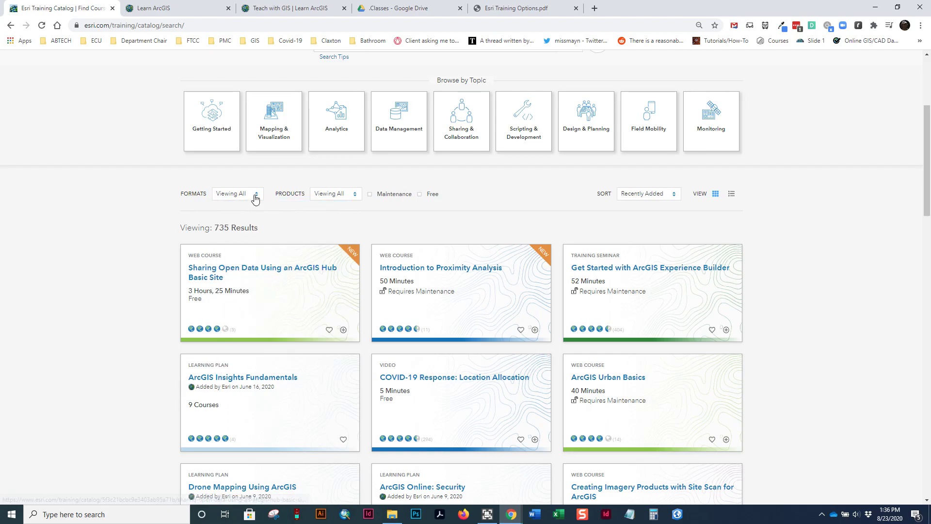
- Dismiss the formats filter list leaving all 735 courses unfiltered
left_click(237, 193)
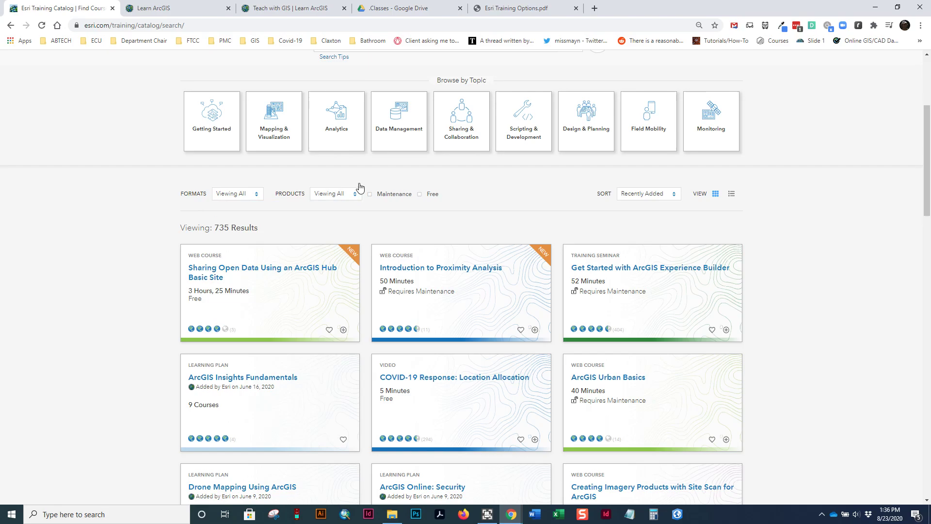
mouse_move(410, 167)
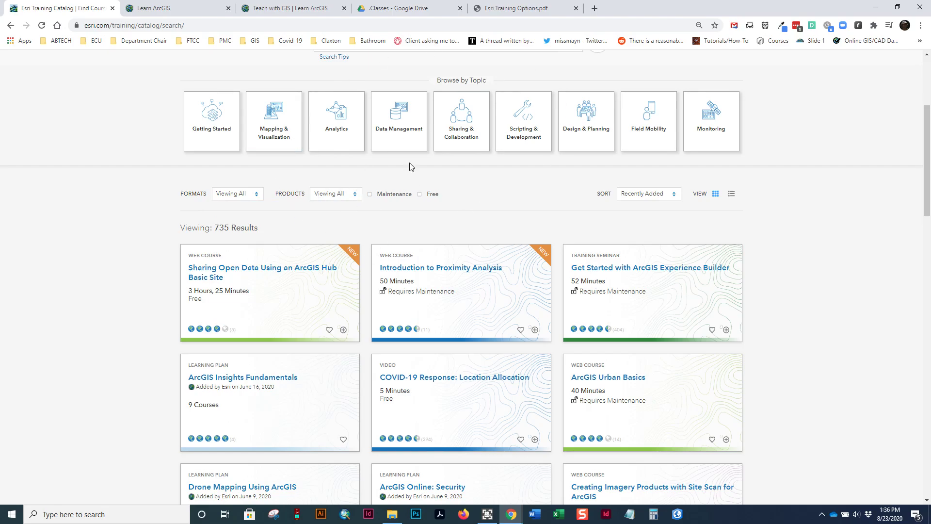
mouse_move(372, 100)
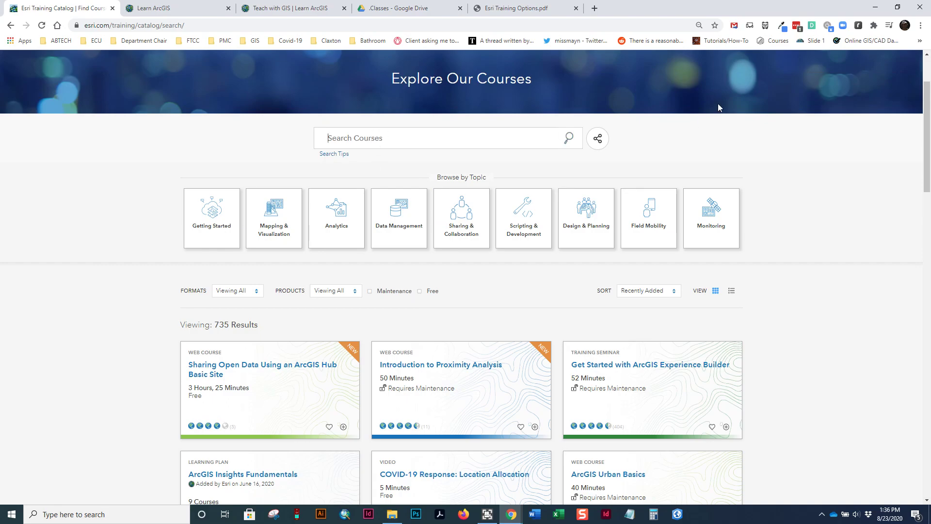
mouse_move(652, 172)
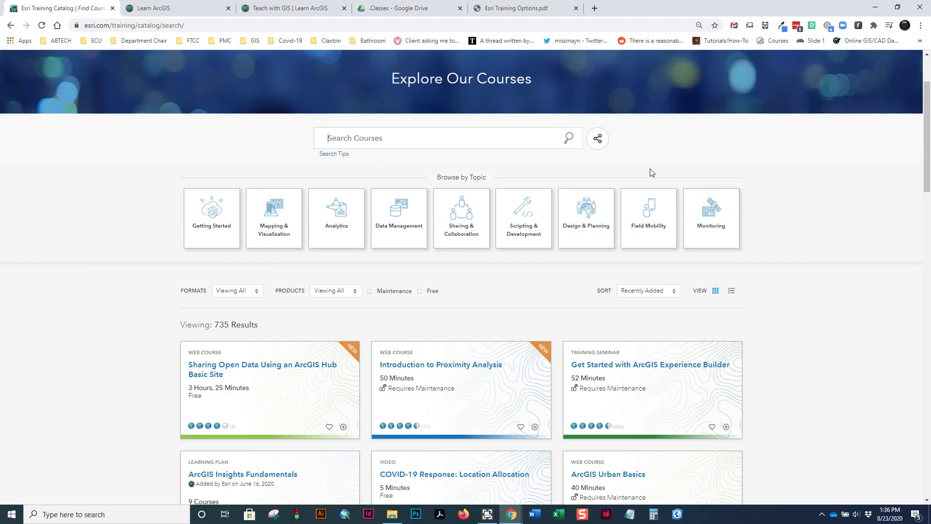
- Search the catalog for 'Exploring GIS Maps', returning 503 results with that course first
type("E")
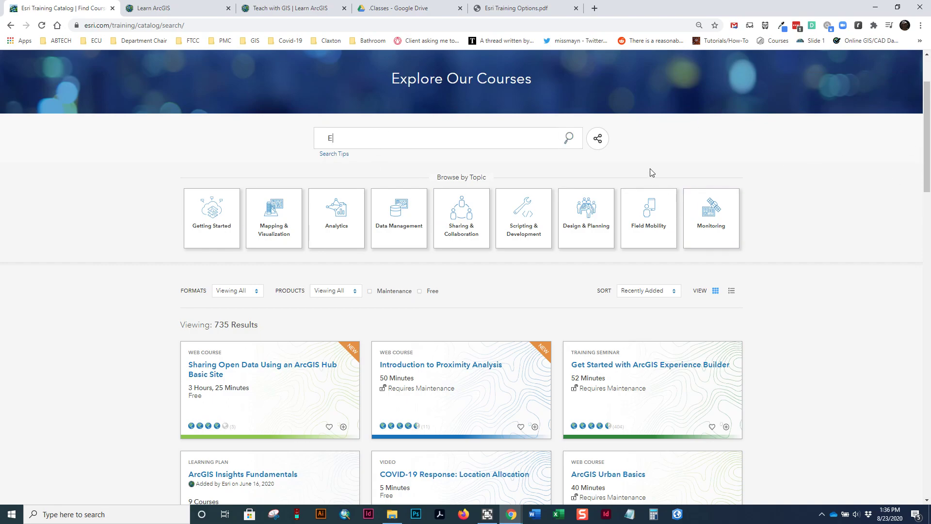
type("xploring GIS")
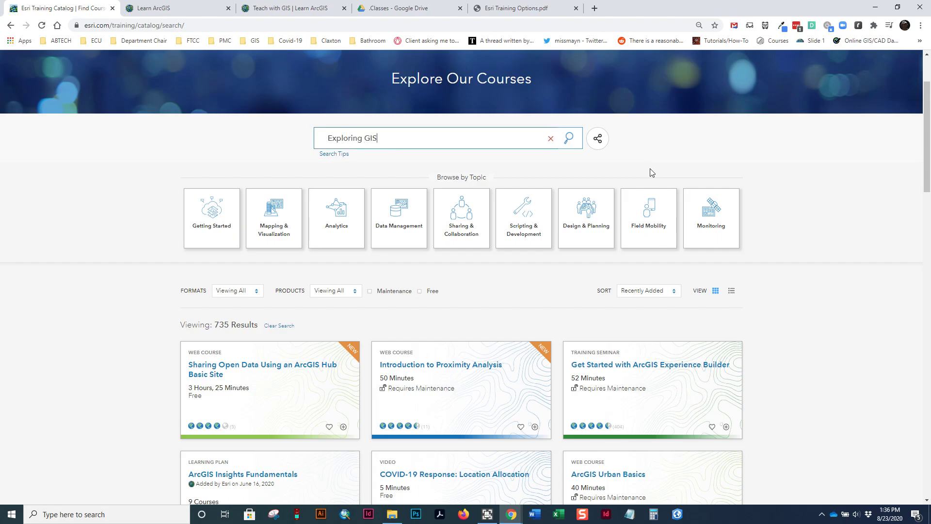
type("Maps")
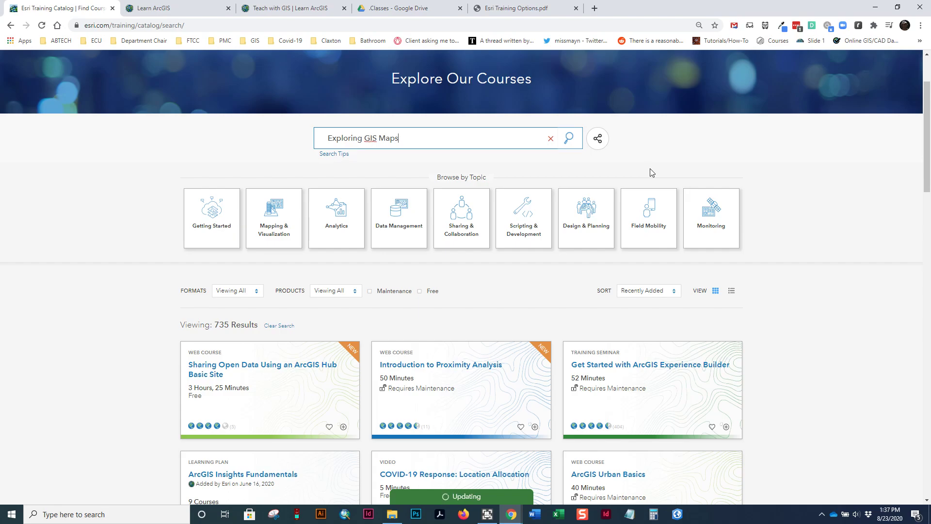
left_click(569, 137)
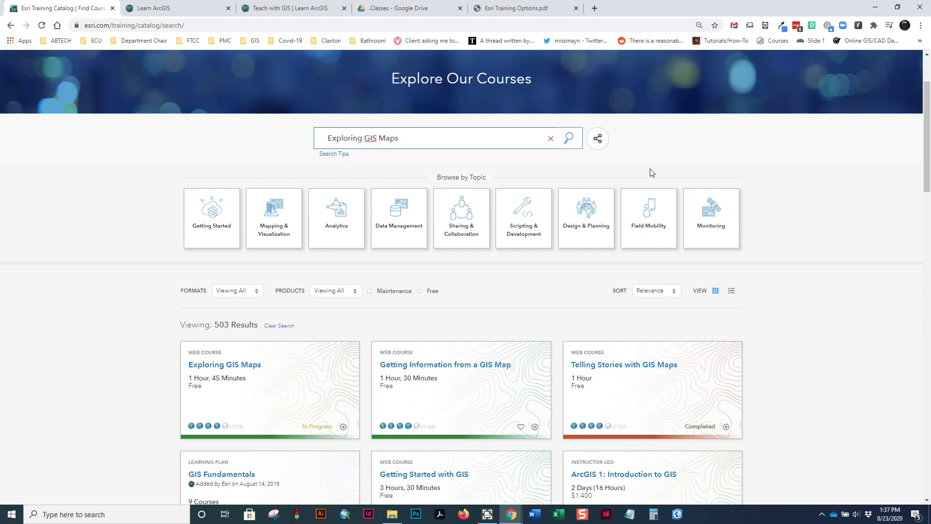
mouse_move(581, 215)
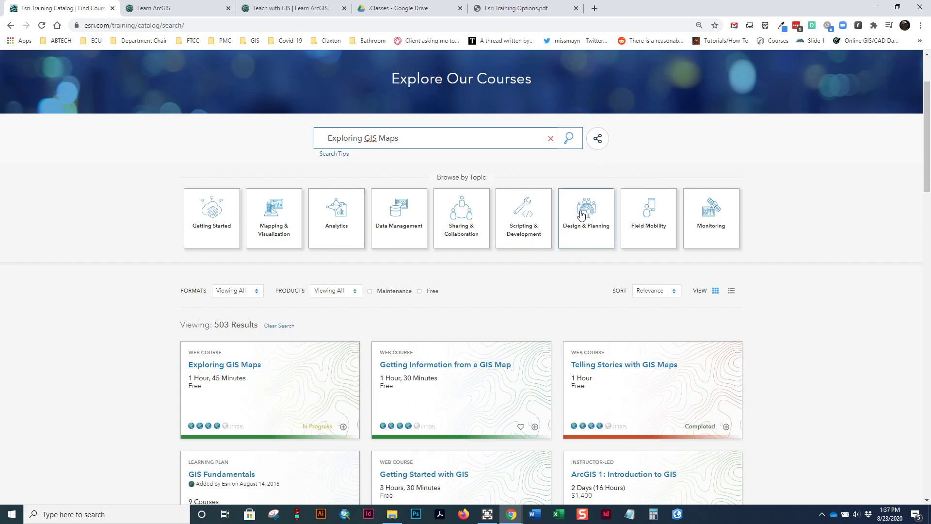
mouse_move(233, 371)
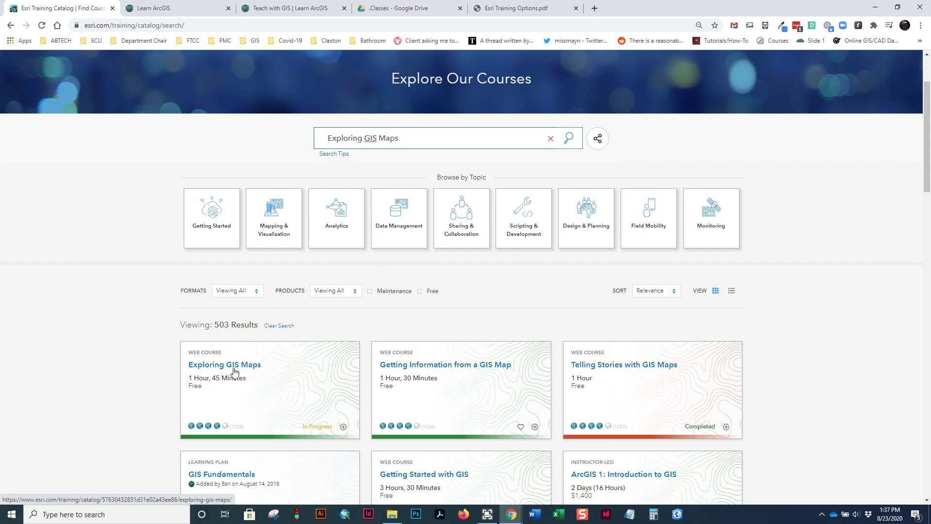
mouse_move(248, 369)
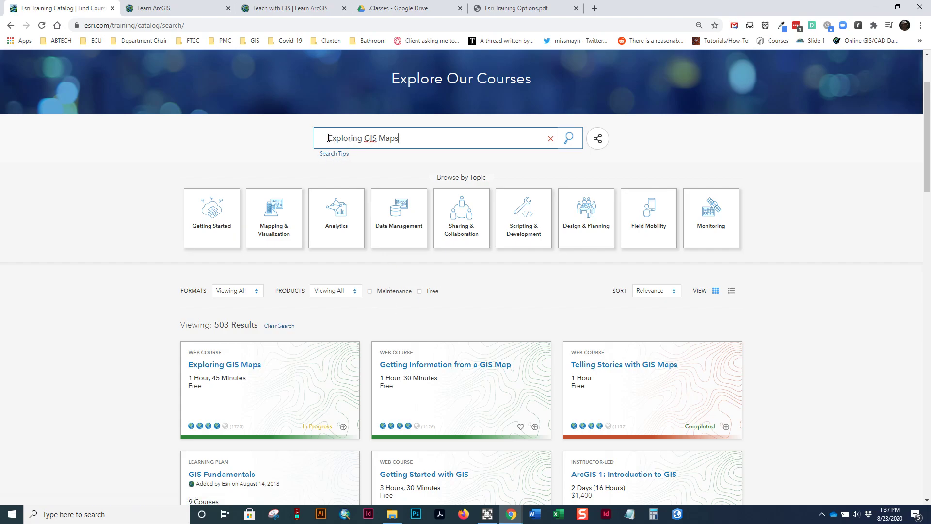
mouse_move(215, 370)
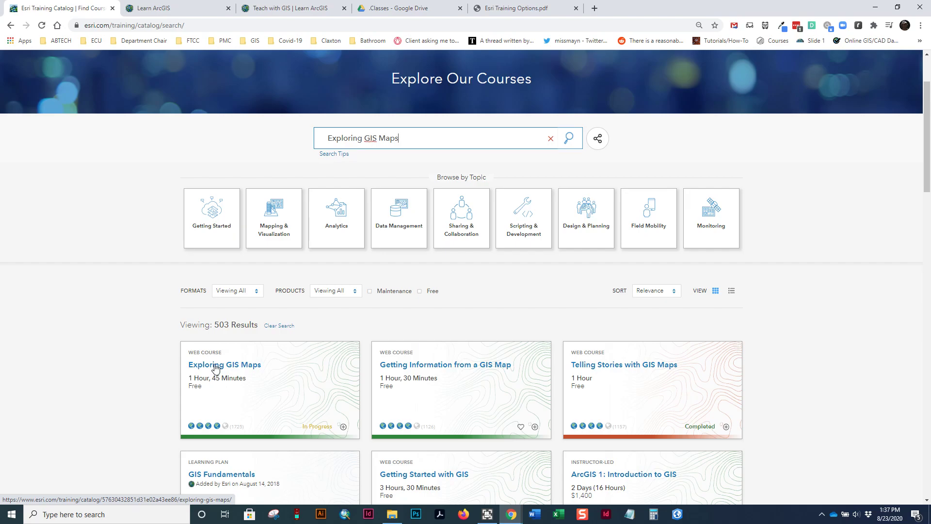
mouse_move(233, 376)
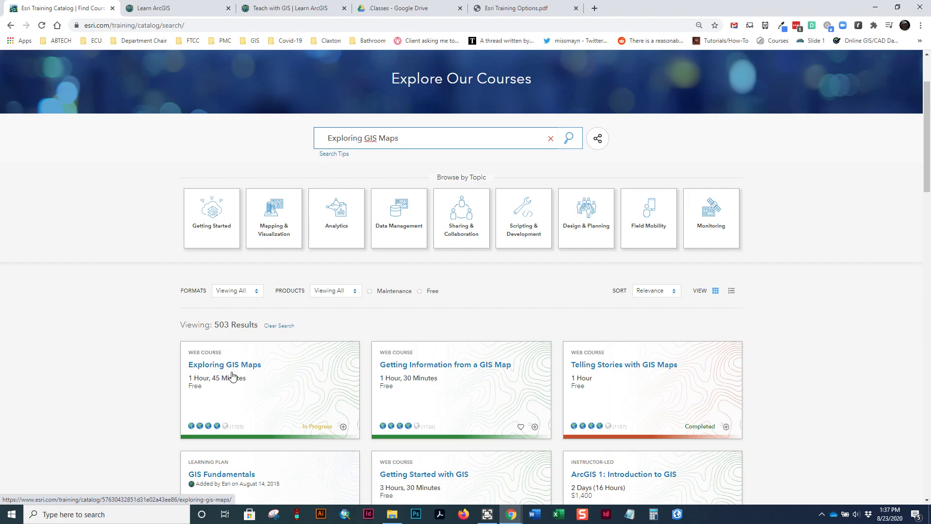
scroll("down", 3)
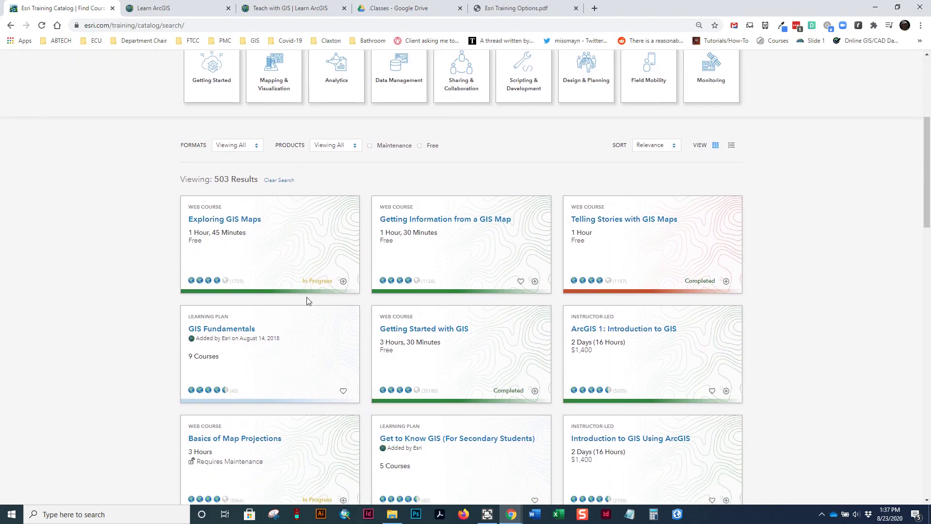
mouse_move(227, 295)
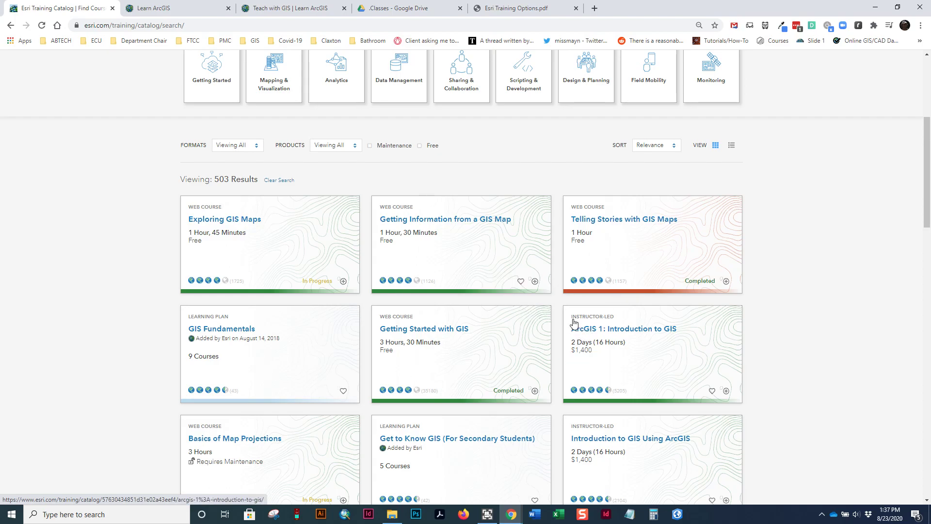
mouse_move(670, 386)
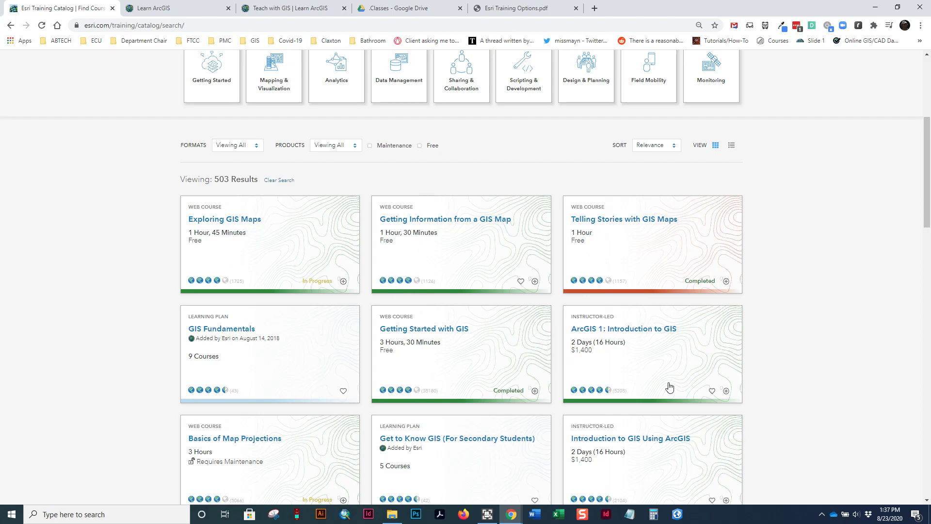
mouse_move(201, 336)
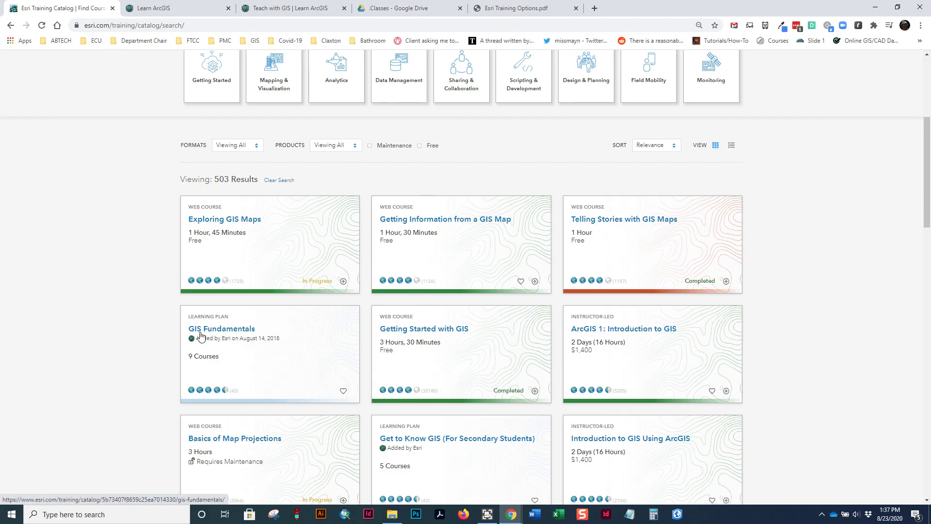
mouse_move(230, 322)
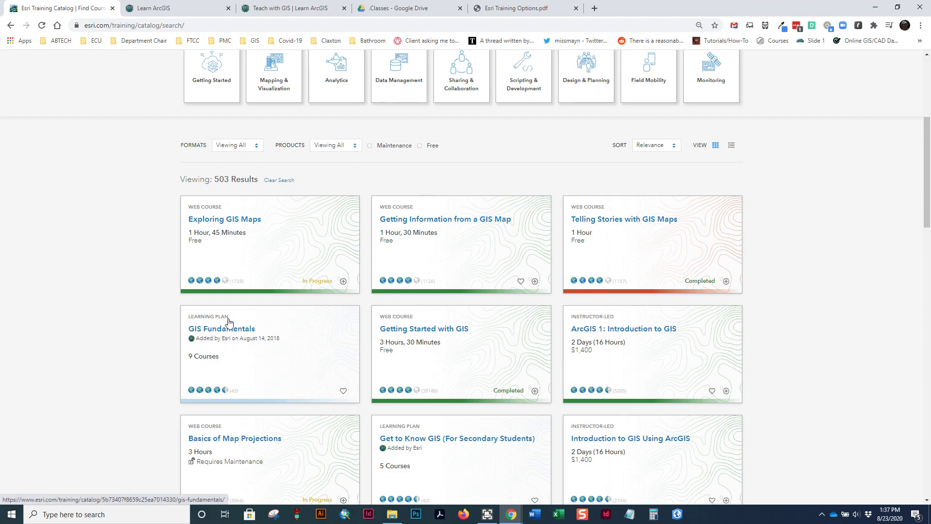
mouse_move(213, 370)
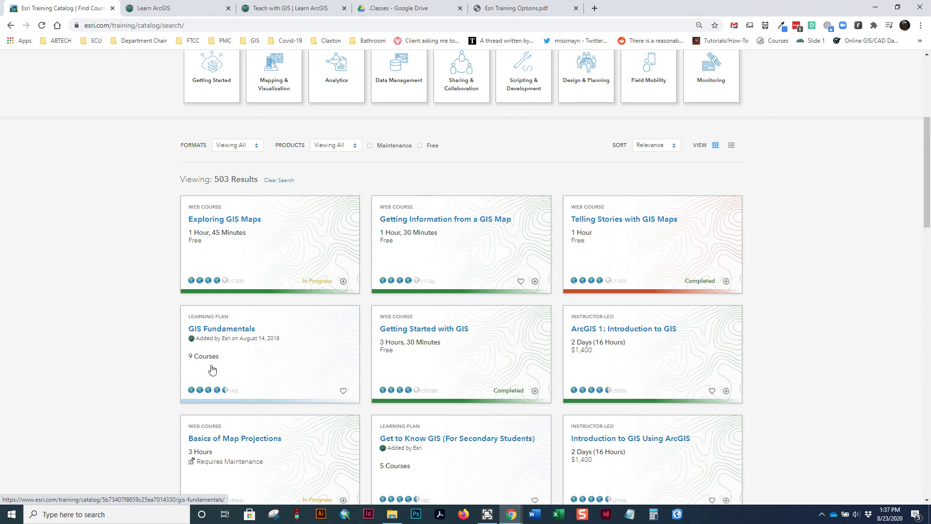
mouse_move(632, 338)
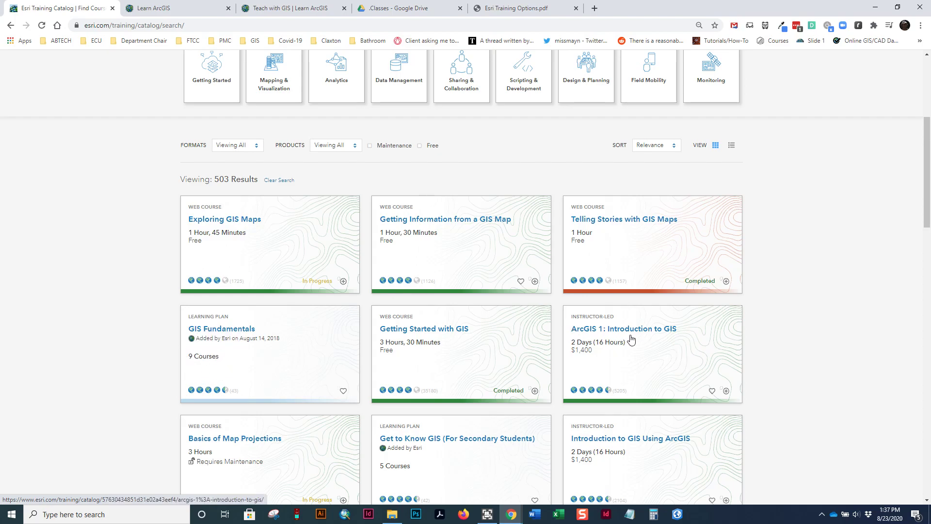
mouse_move(619, 320)
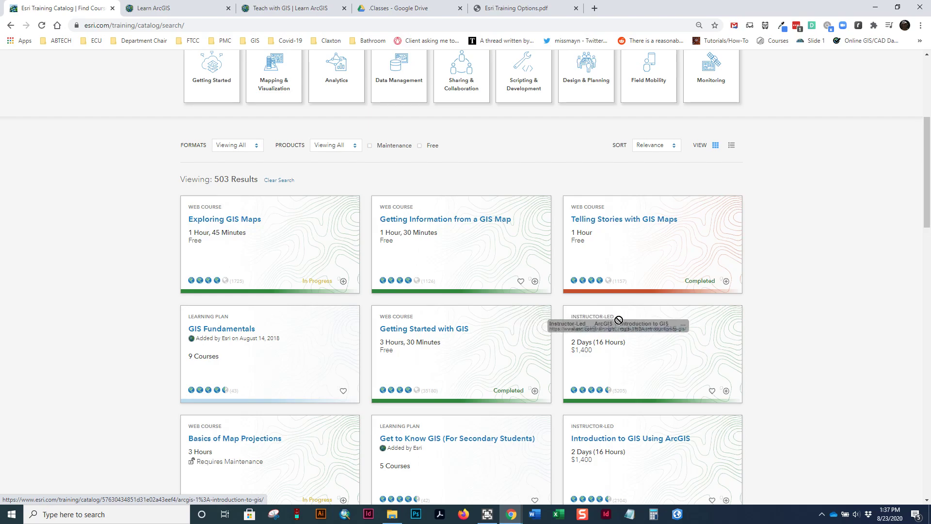
mouse_move(576, 358)
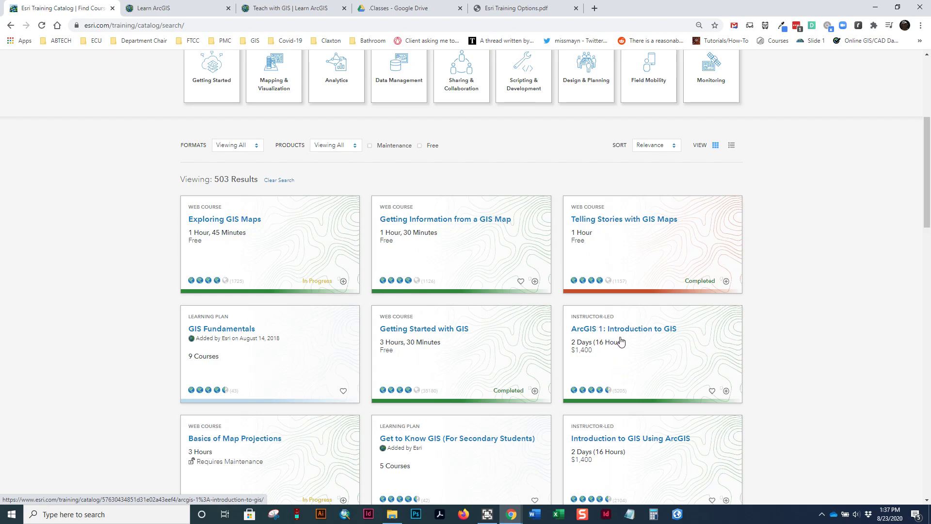
mouse_move(641, 331)
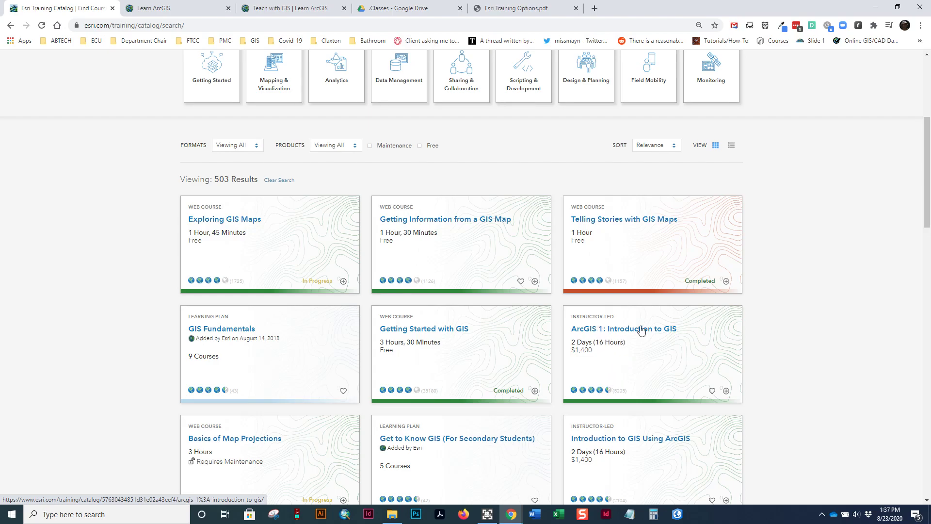
mouse_move(698, 339)
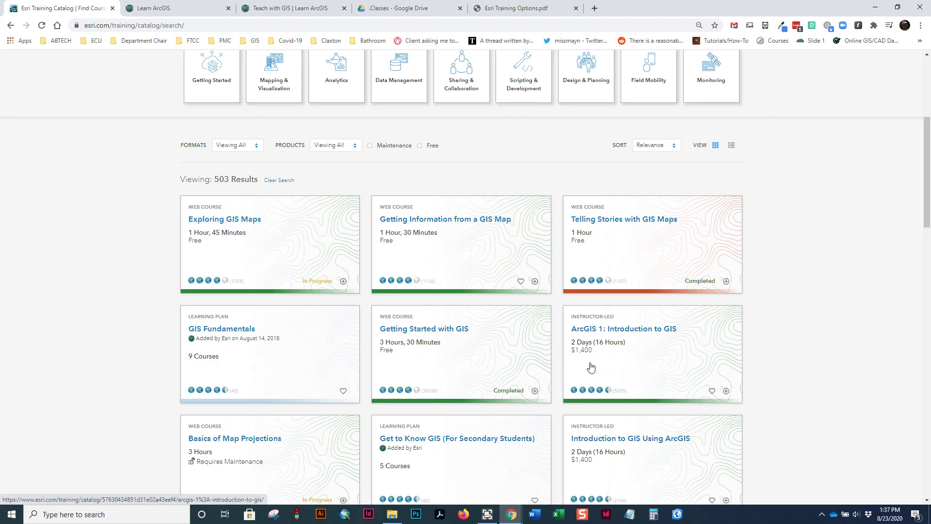
mouse_move(594, 359)
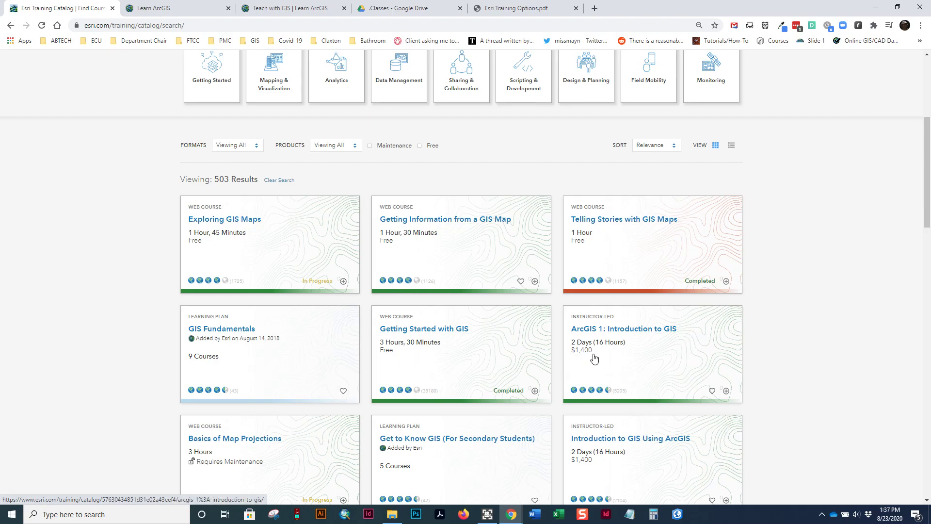
mouse_move(608, 353)
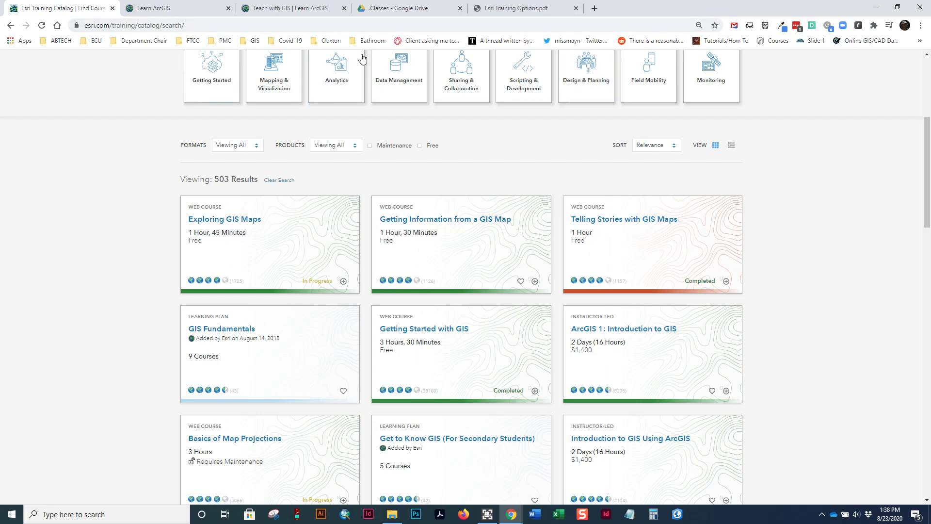
mouse_move(6, 48)
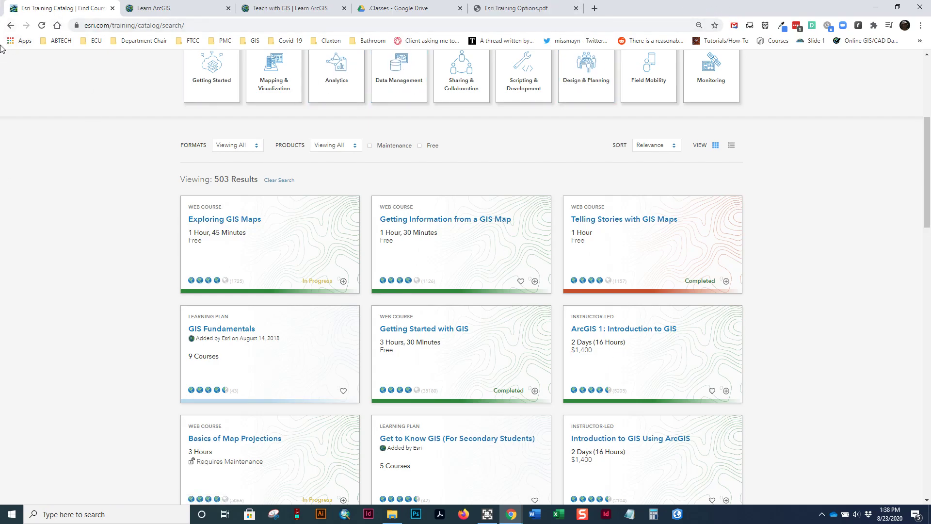
mouse_move(249, 118)
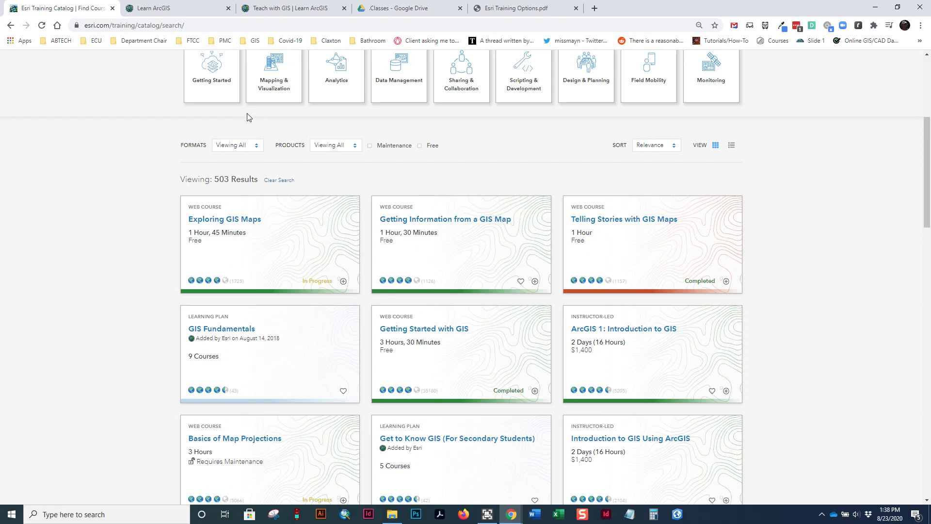
mouse_move(56, 44)
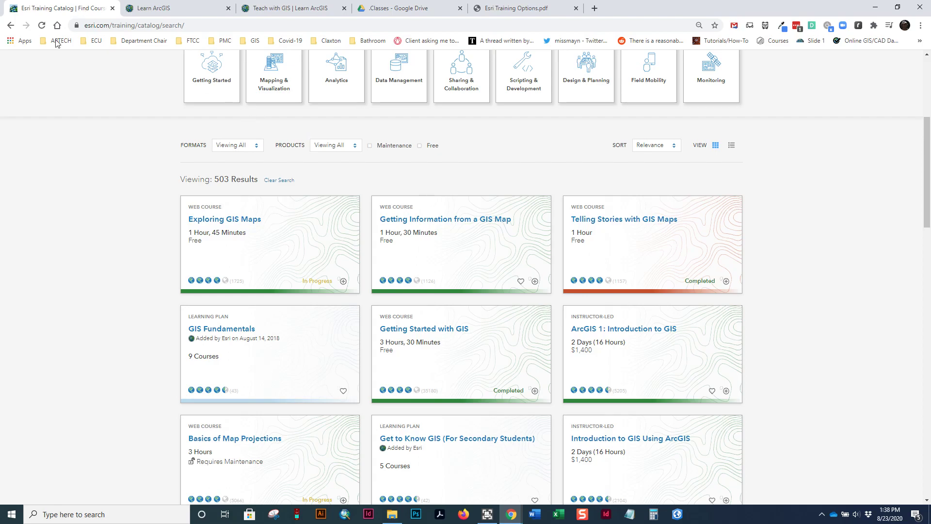
mouse_move(194, 247)
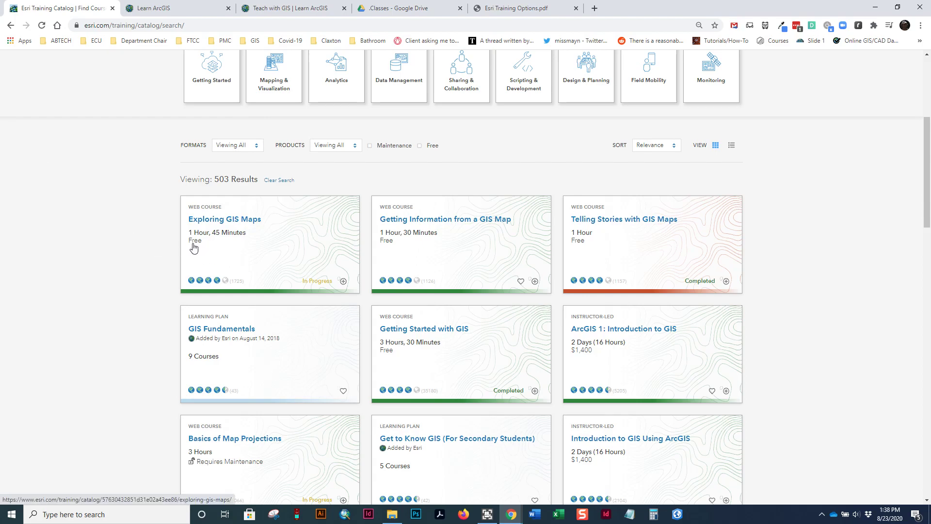
mouse_move(196, 243)
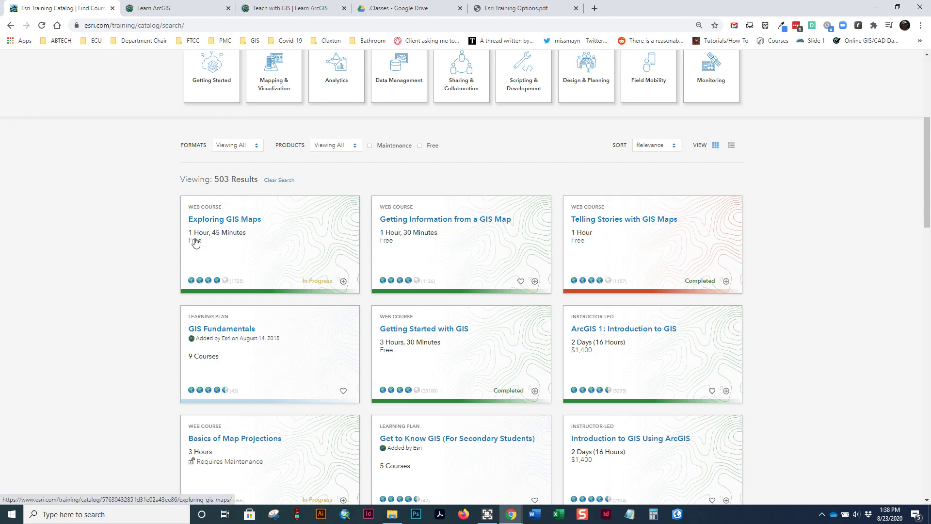
mouse_move(196, 483)
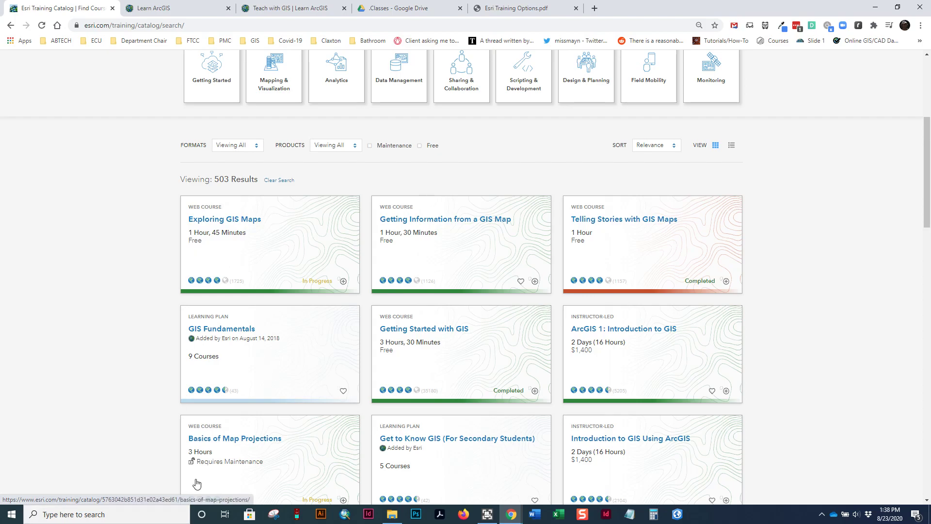
mouse_move(287, 474)
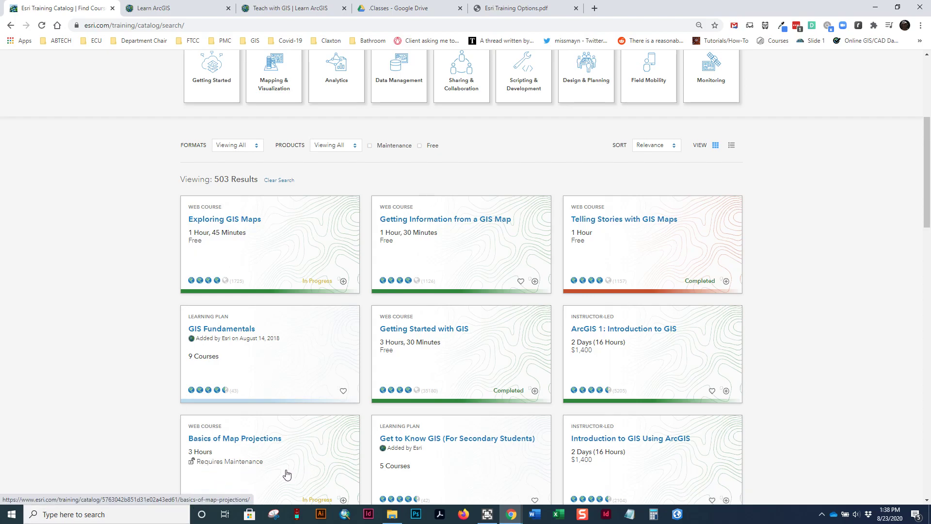
mouse_move(328, 476)
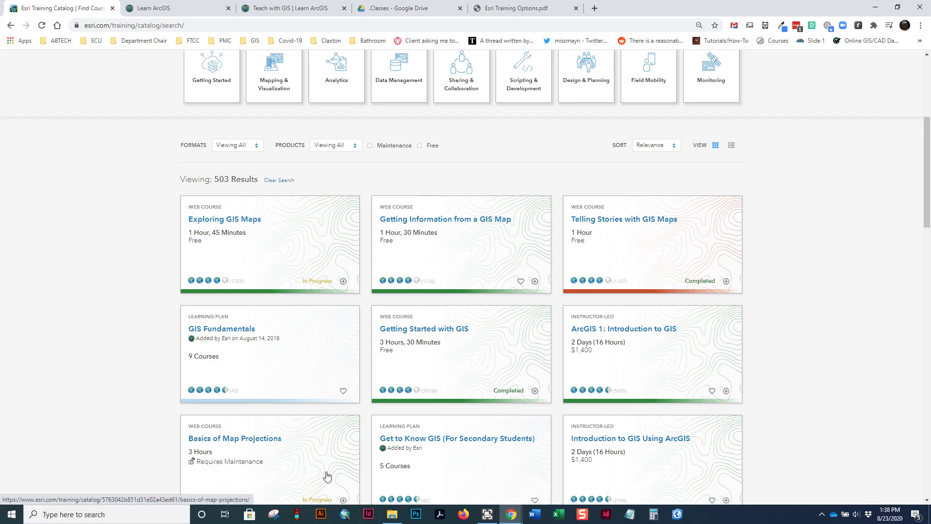
mouse_move(272, 460)
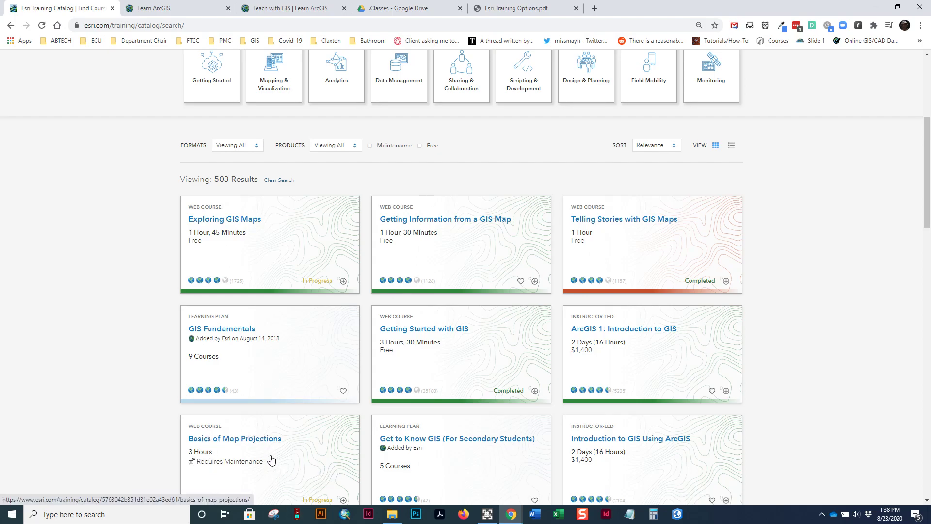
mouse_move(230, 474)
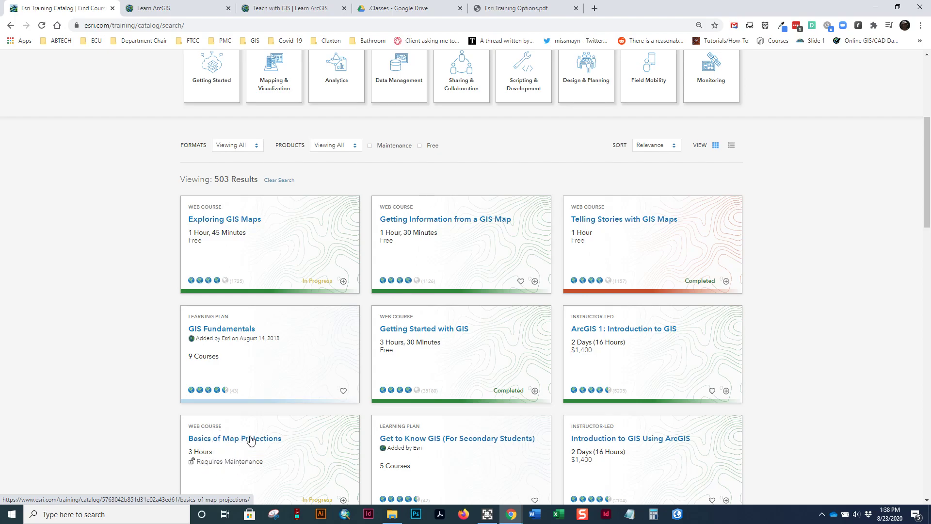
mouse_move(222, 465)
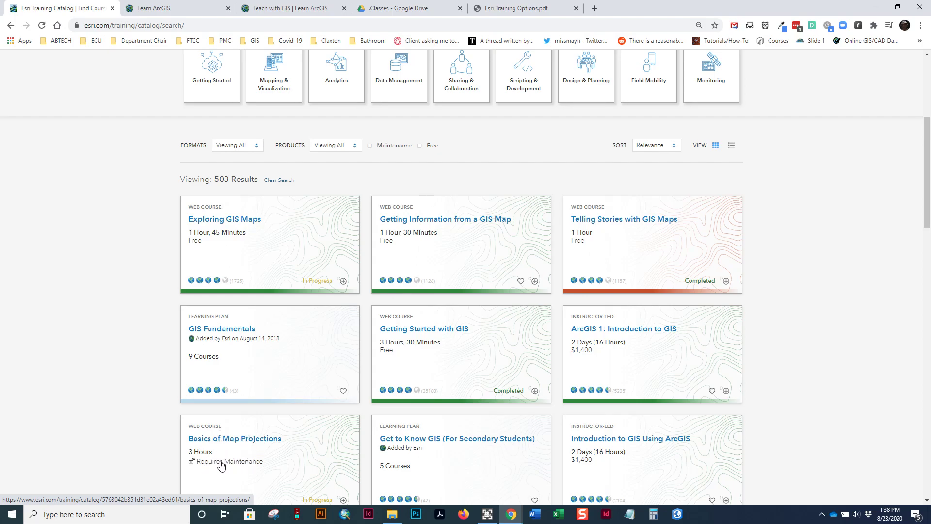
mouse_move(224, 462)
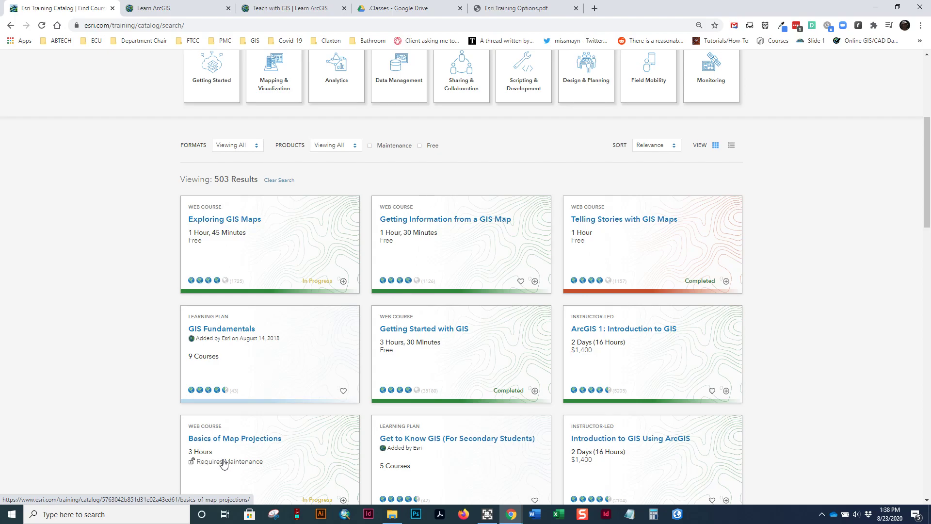
mouse_move(246, 235)
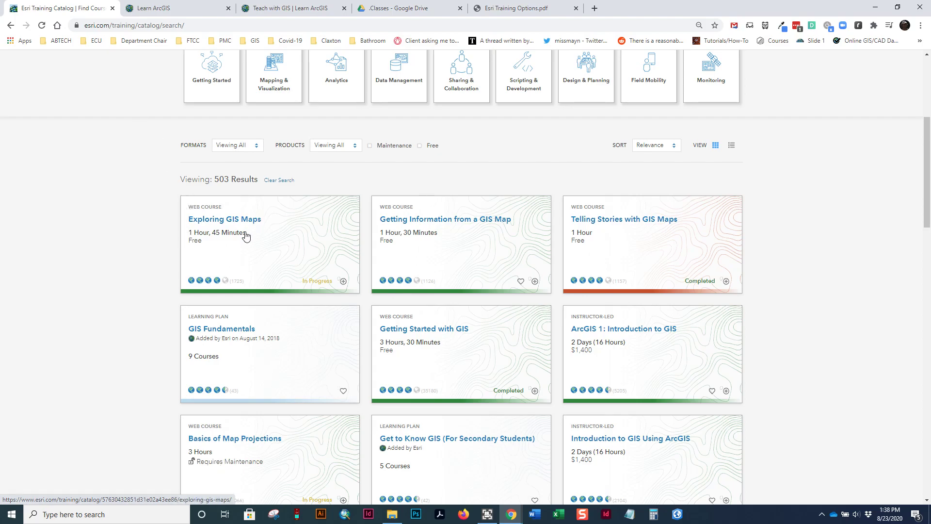
- Review the Exploring GIS Maps course About and Goals, then launch the course
left_click(225, 220)
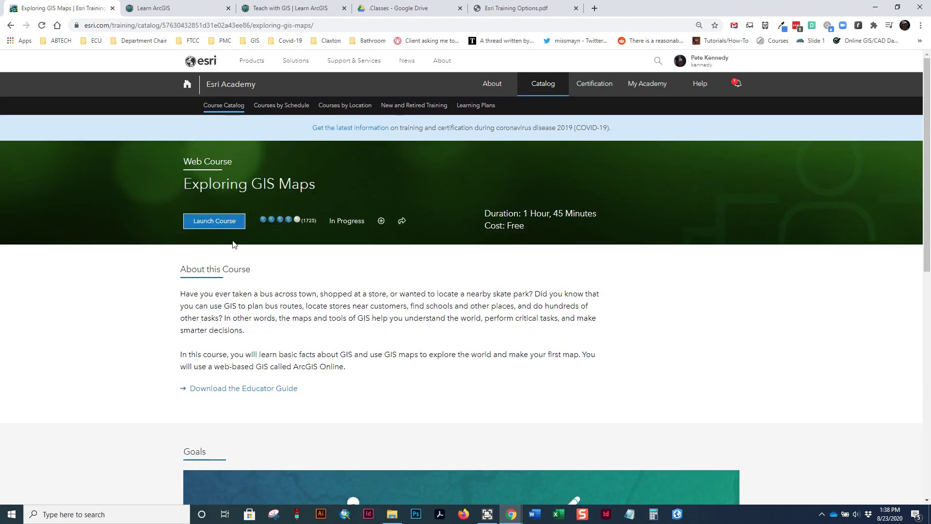
mouse_move(350, 403)
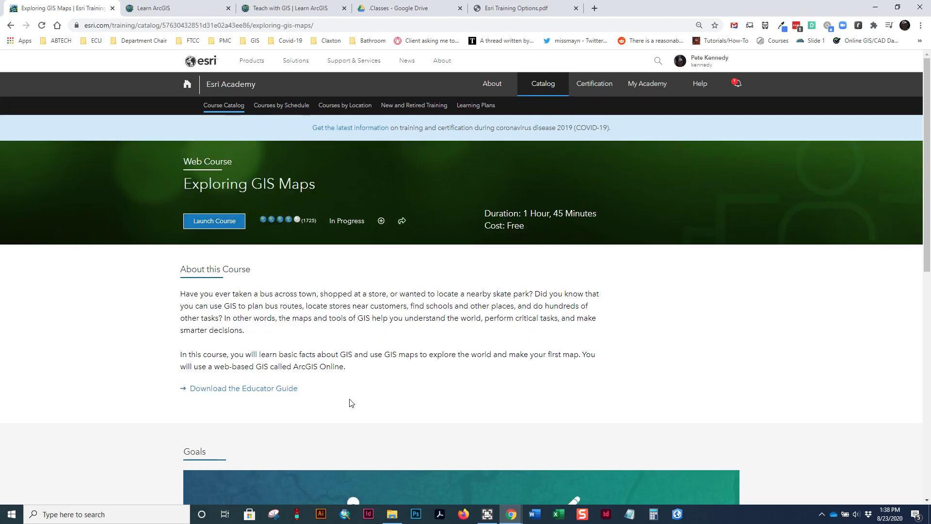
scroll("down", 3)
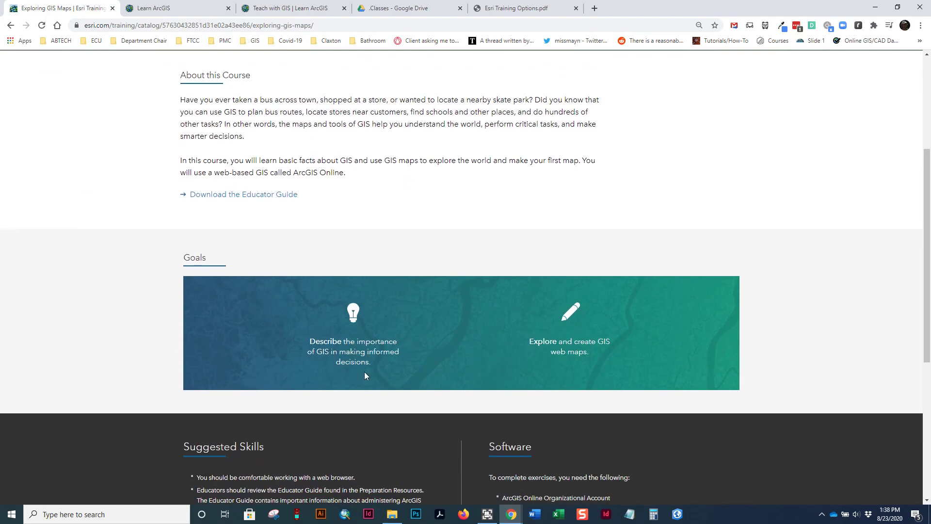
mouse_move(315, 398)
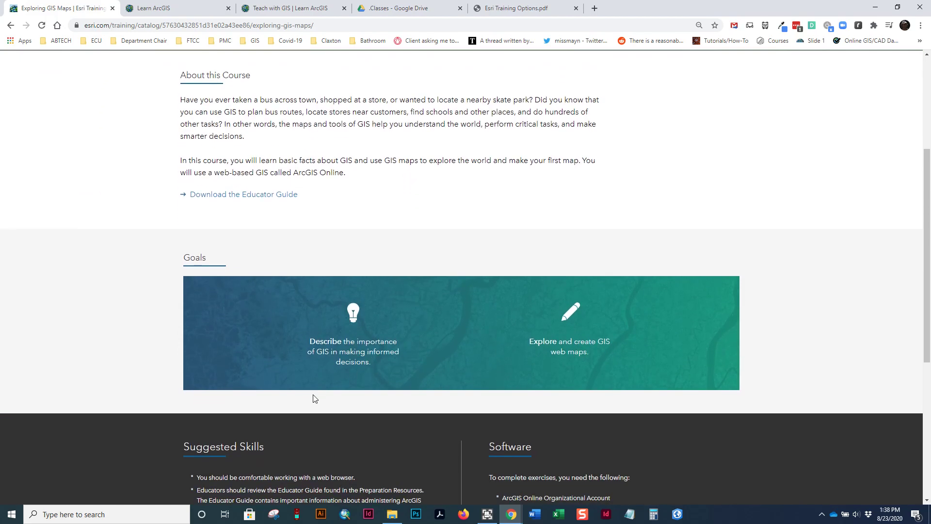
mouse_move(675, 402)
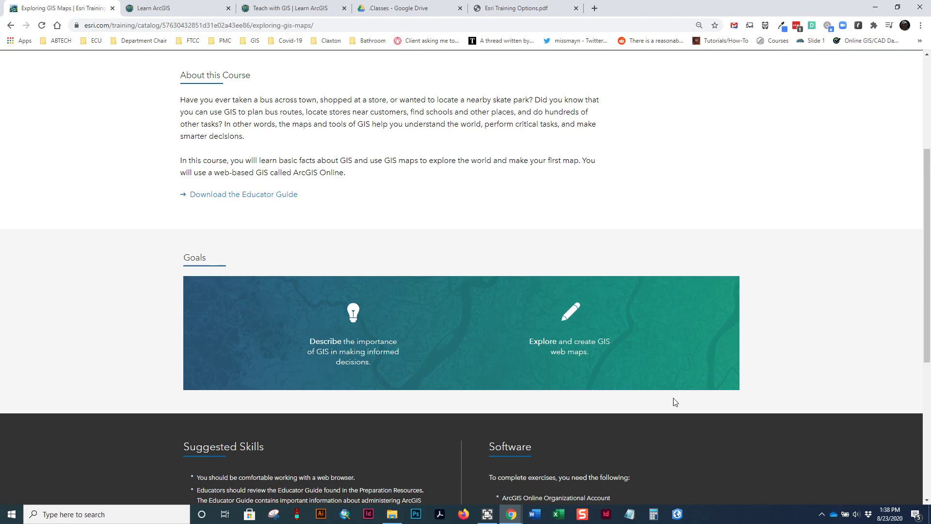
mouse_move(258, 233)
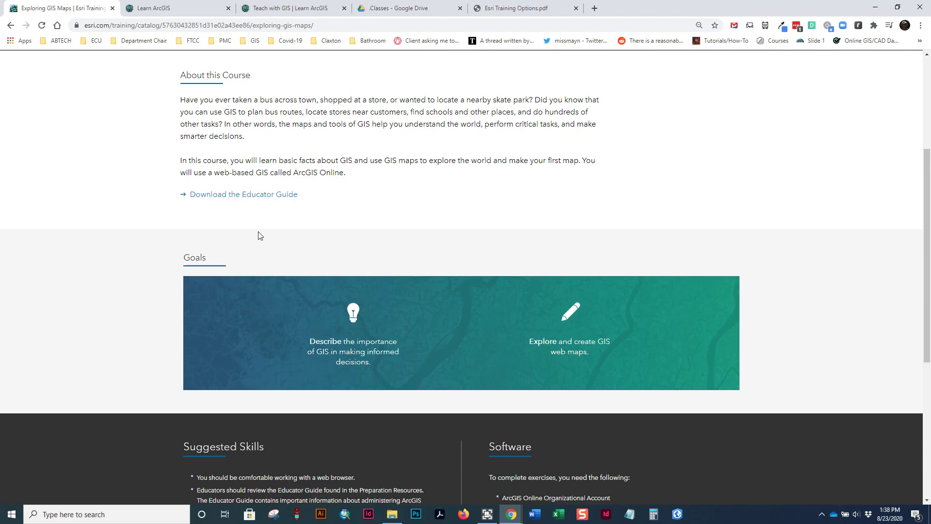
scroll("up", 3)
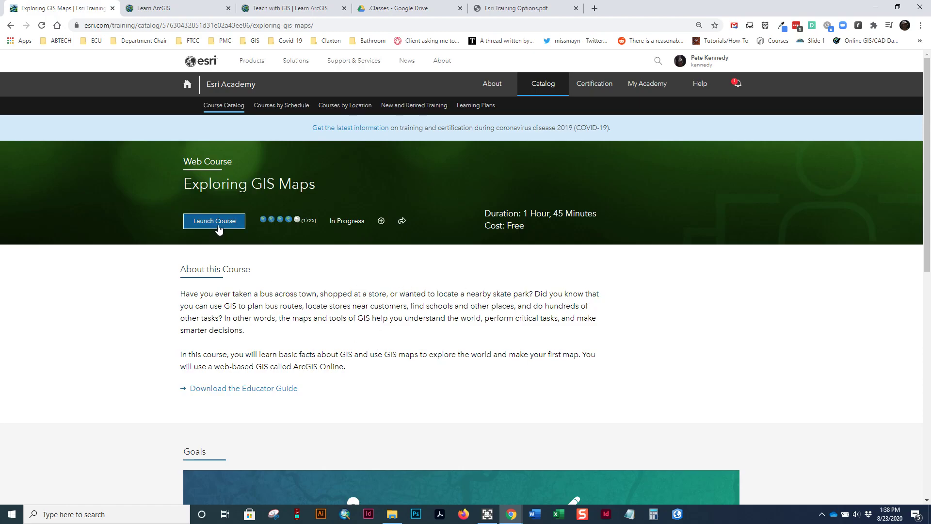
left_click(213, 221)
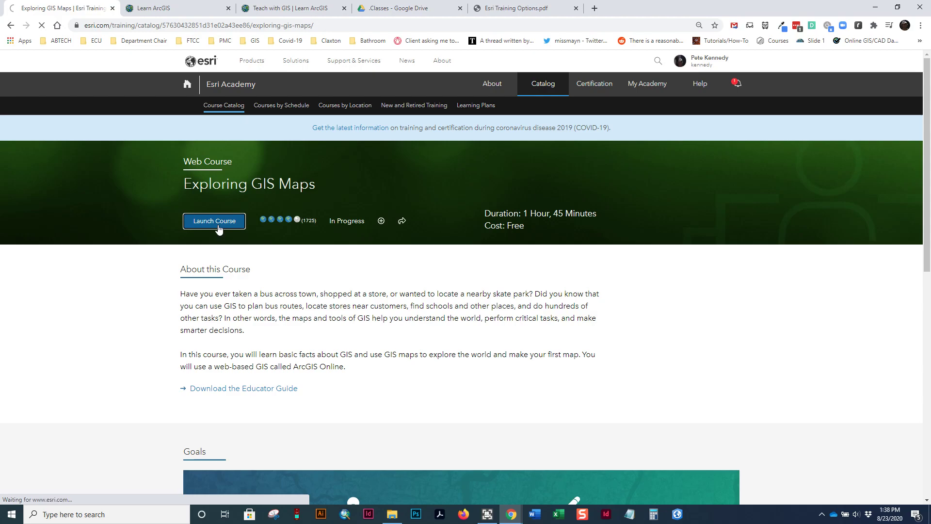
- Load the Exploring GIS Maps course player on its Introduction overview
left_click(214, 221)
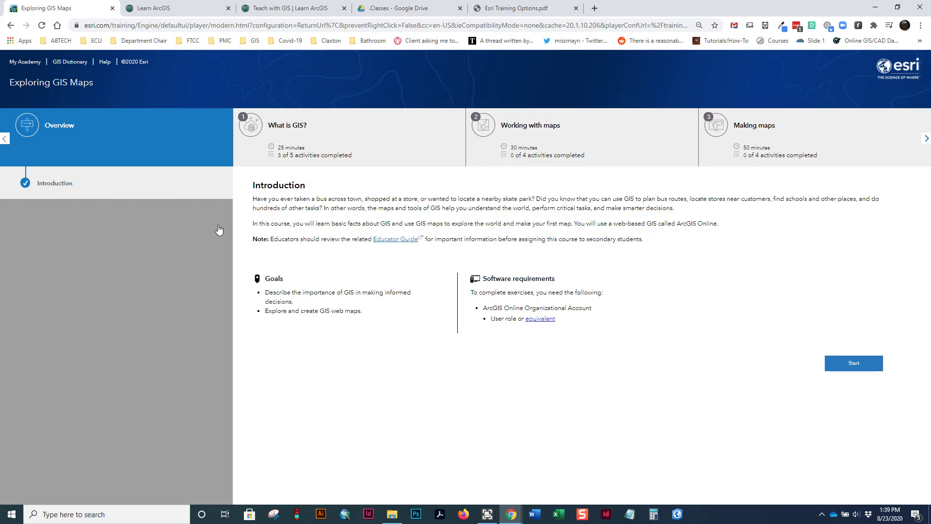
mouse_move(75, 127)
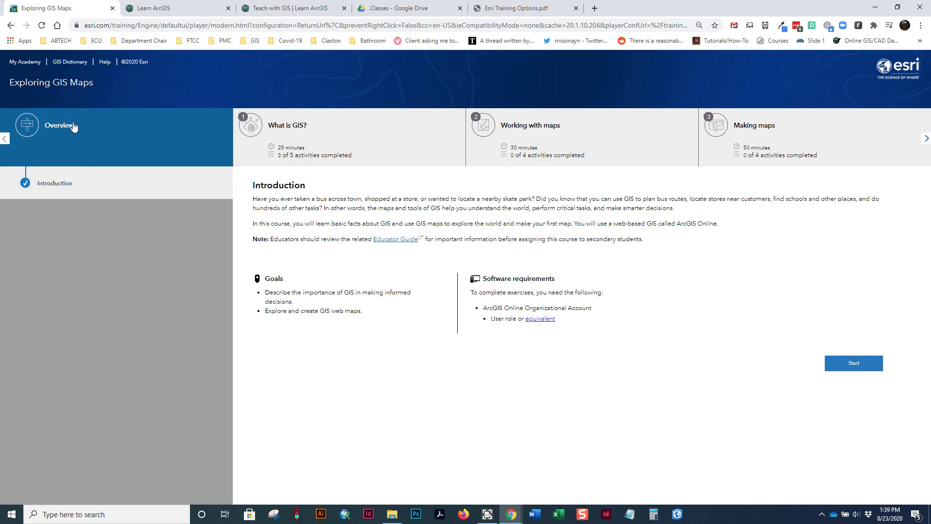
mouse_move(490, 133)
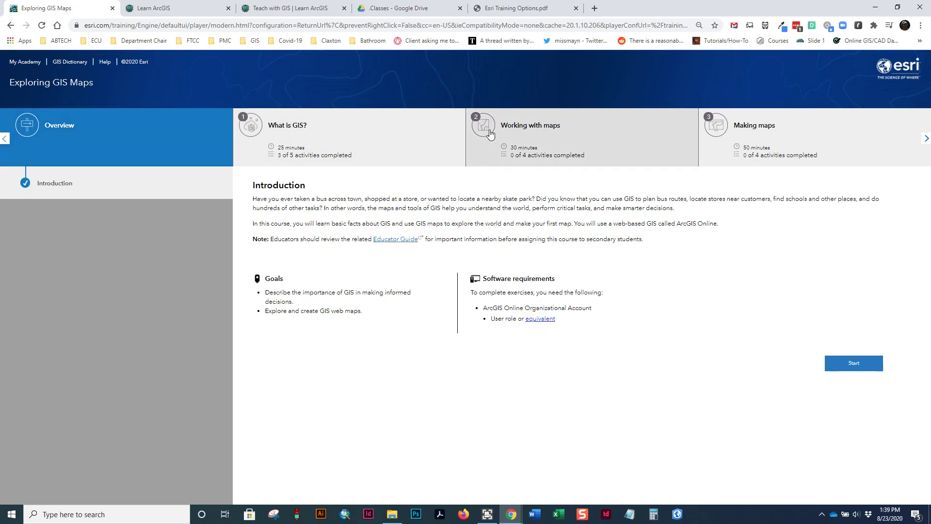
mouse_move(56, 187)
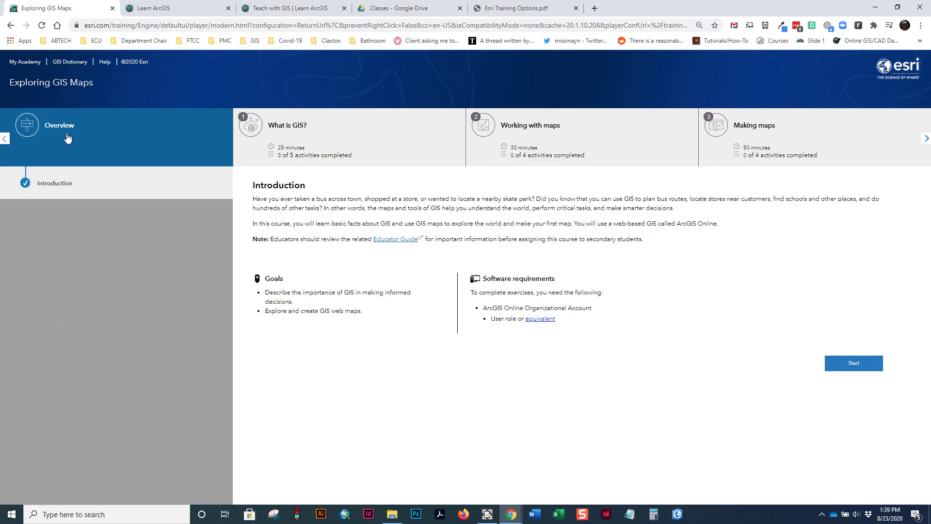
mouse_move(58, 193)
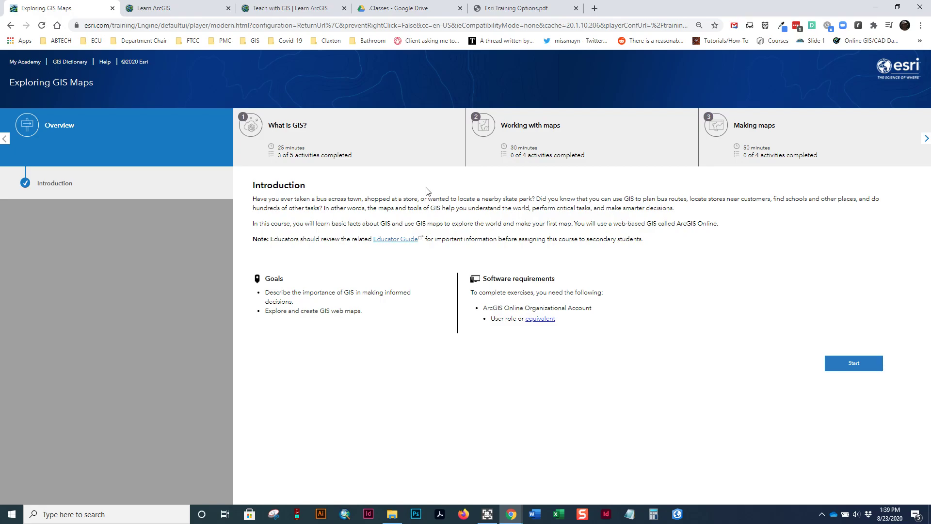
mouse_move(518, 303)
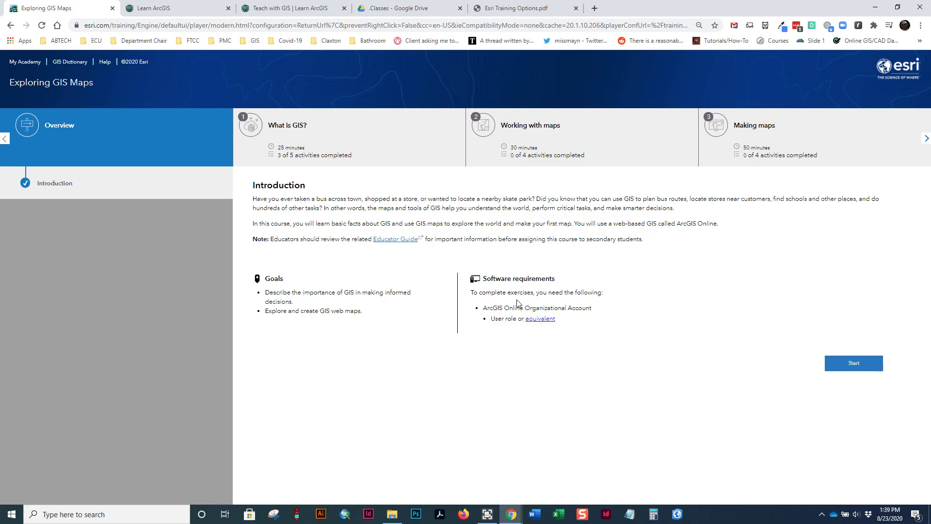
mouse_move(500, 306)
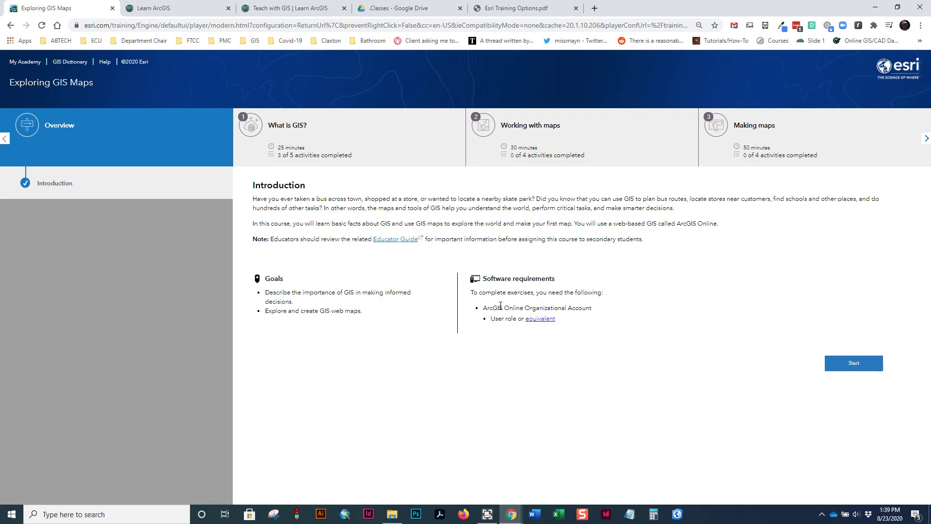
mouse_move(593, 310)
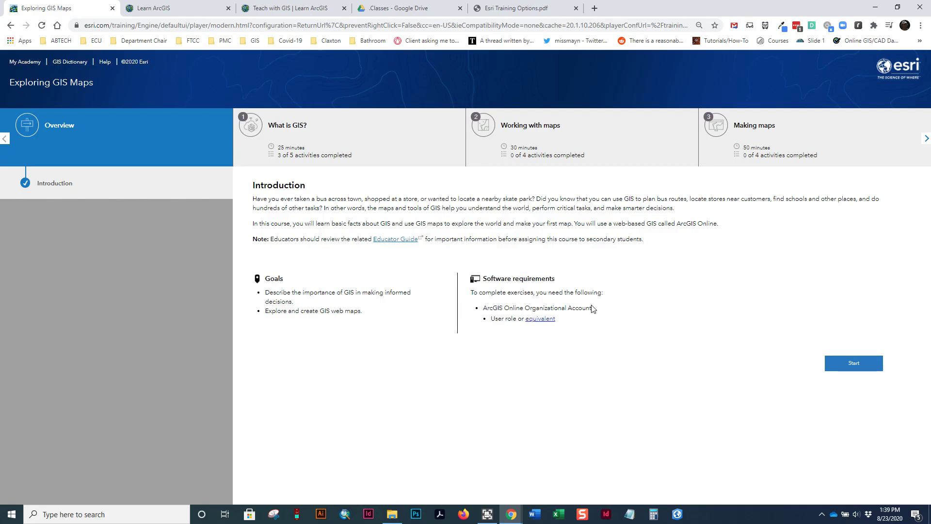
mouse_move(579, 303)
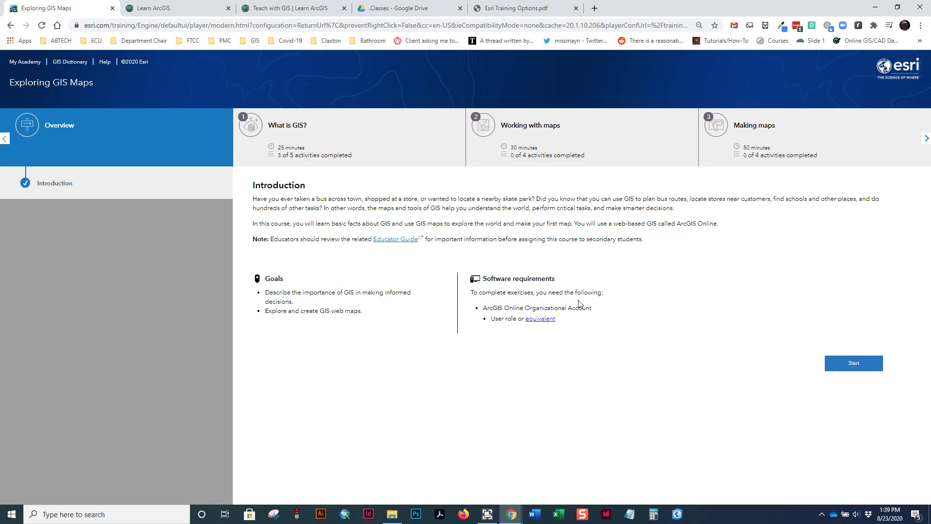
mouse_move(609, 293)
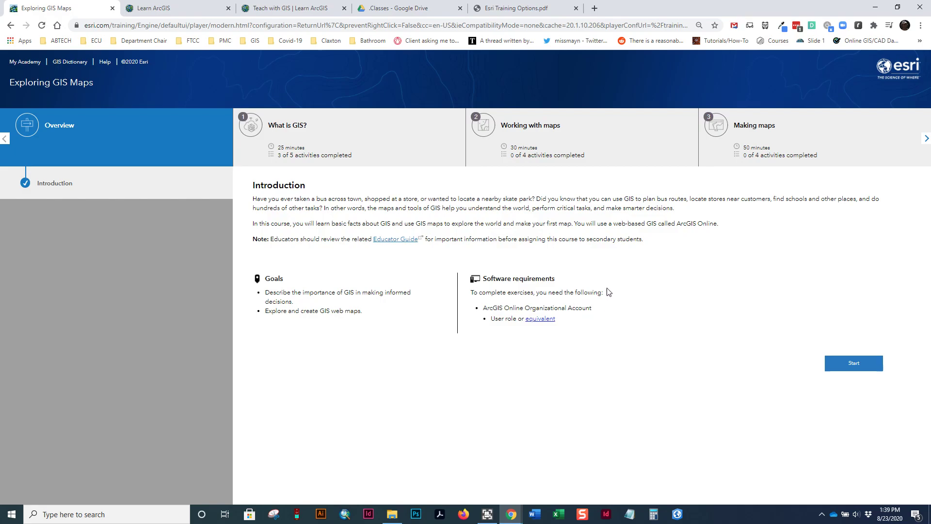
mouse_move(675, 436)
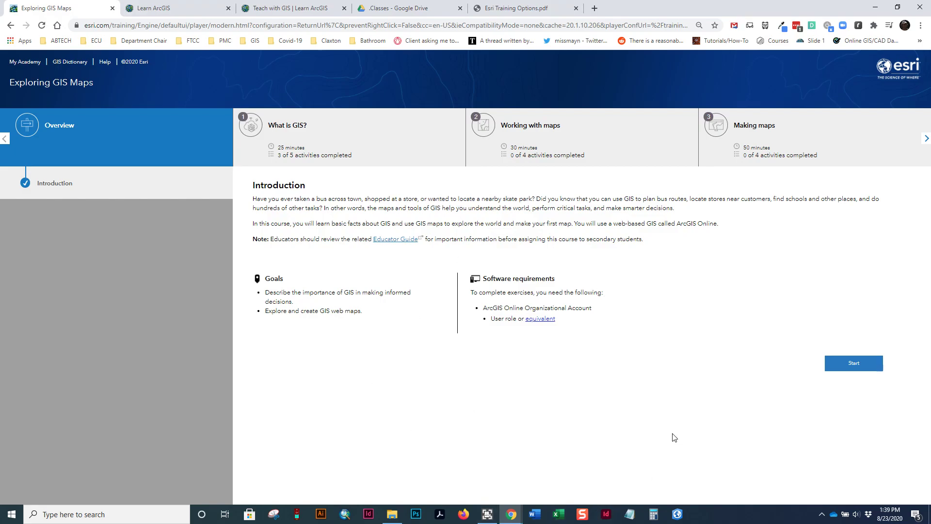
mouse_move(576, 307)
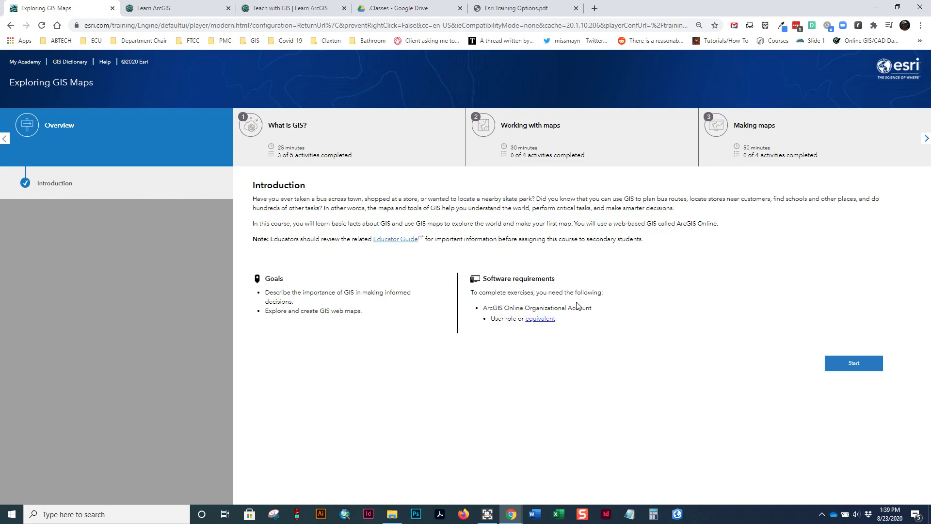
mouse_move(739, 410)
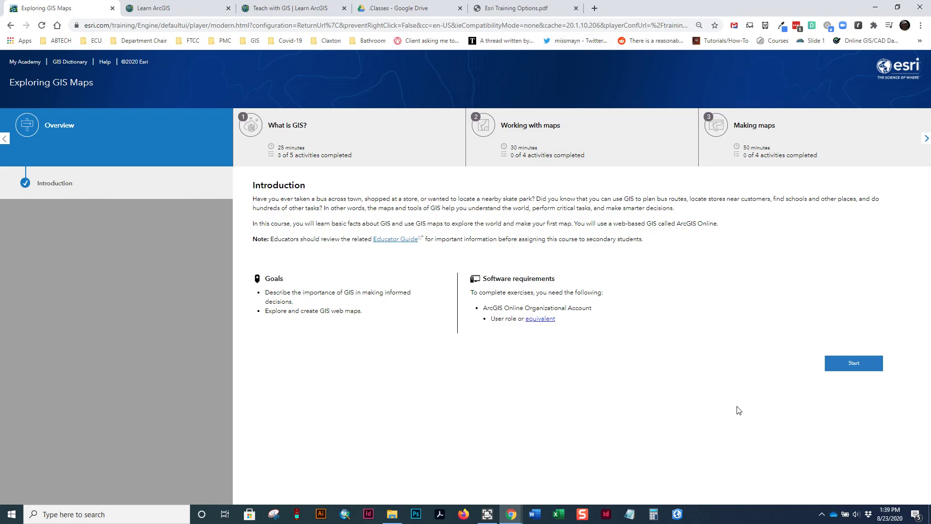
mouse_move(377, 243)
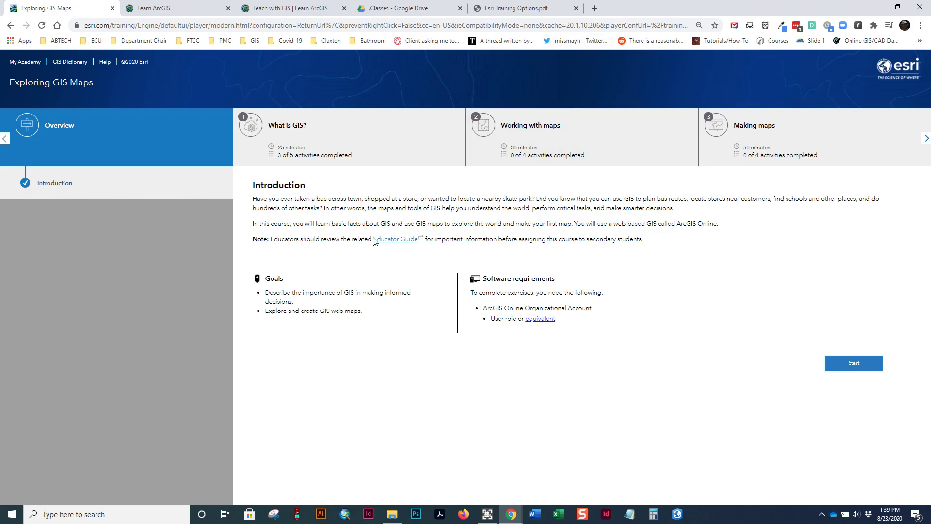
mouse_move(872, 369)
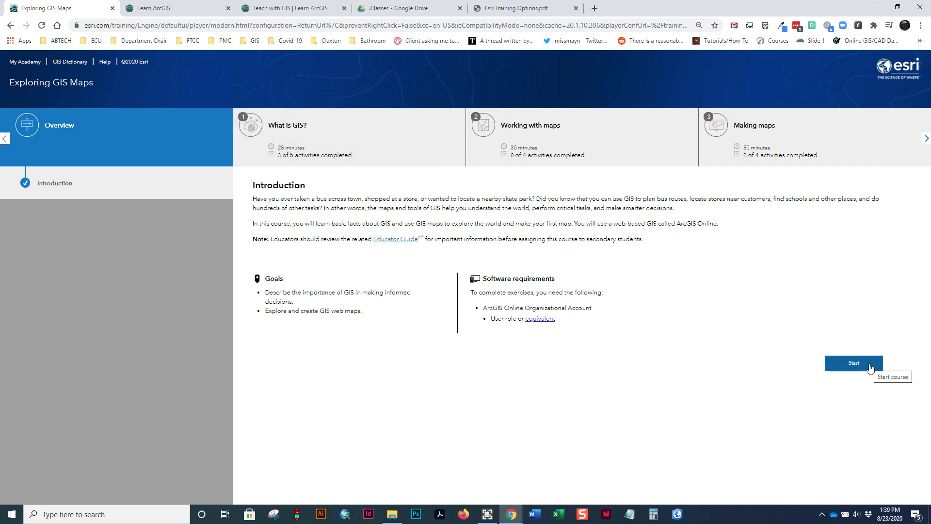
mouse_move(273, 129)
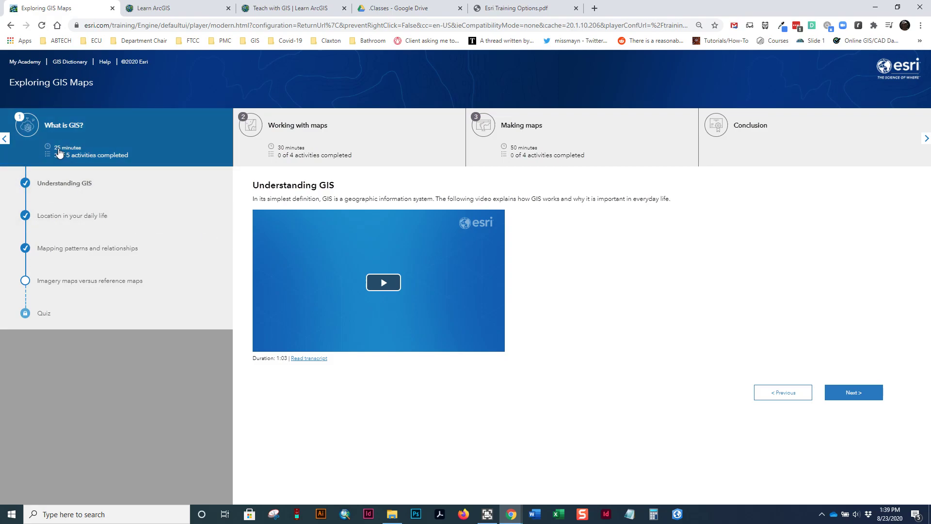
- Play the Understanding GIS video in the What is GIS? lesson
left_click(383, 282)
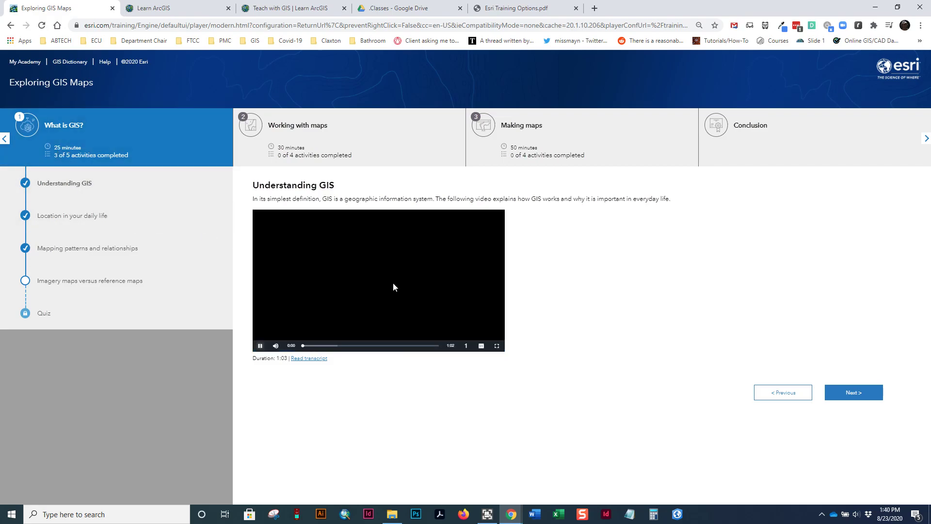
left_click(379, 279)
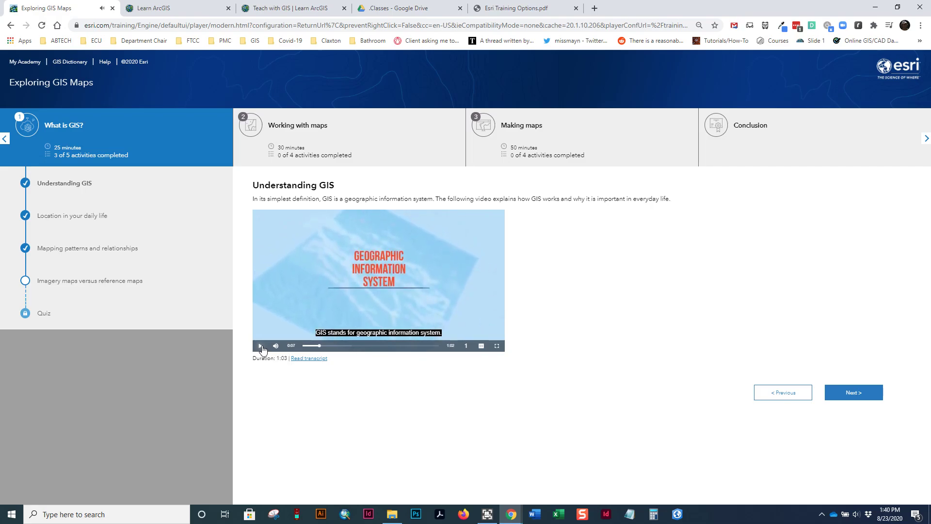
- Pause the video and switch to the Location in your daily life activity
left_click(72, 215)
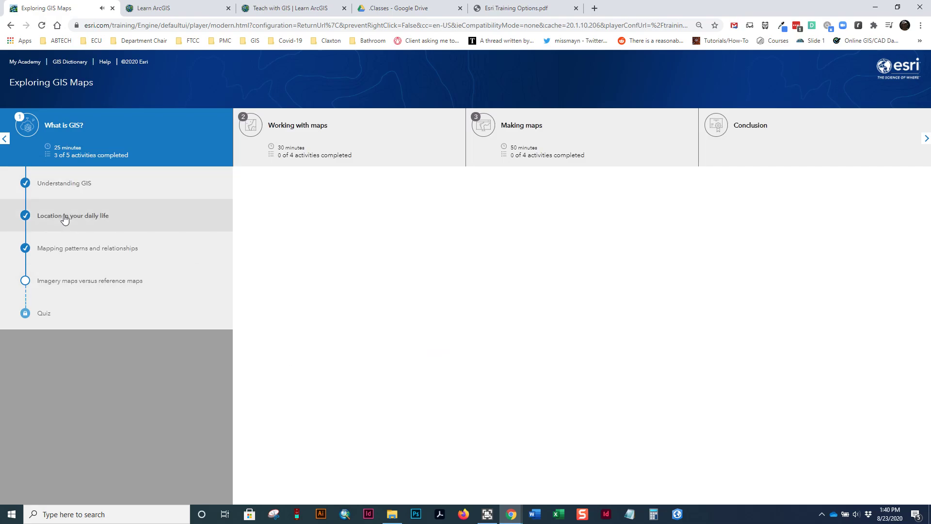
left_click(73, 215)
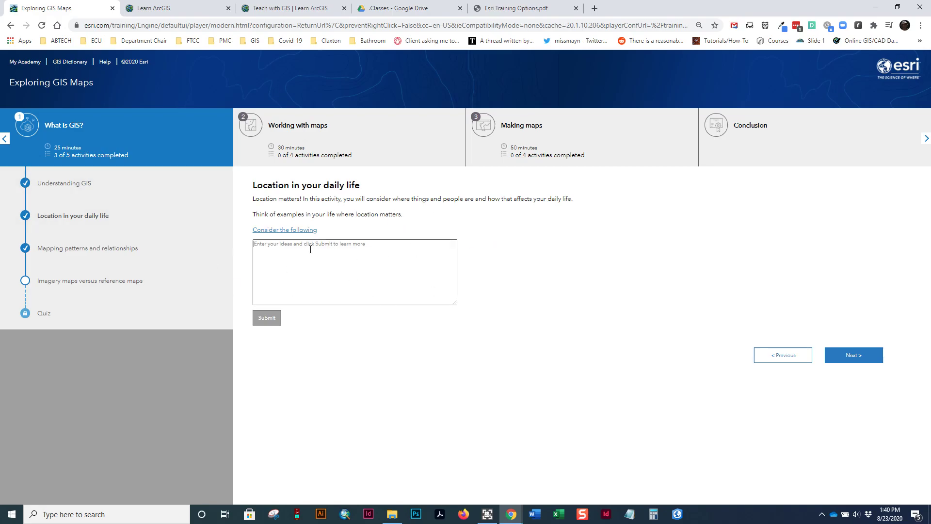
mouse_move(458, 198)
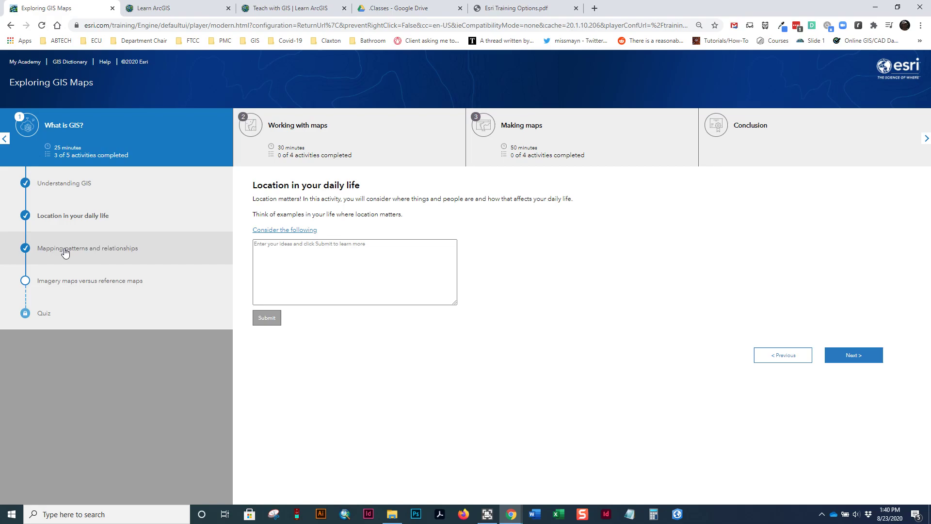
- View the Mapping patterns activity's Map what is inside and Map change examples
left_click(87, 249)
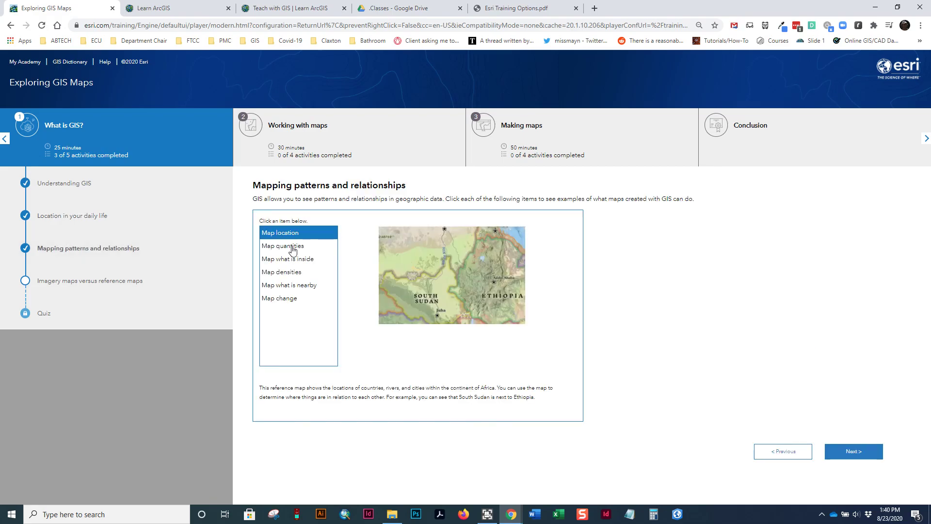
left_click(288, 258)
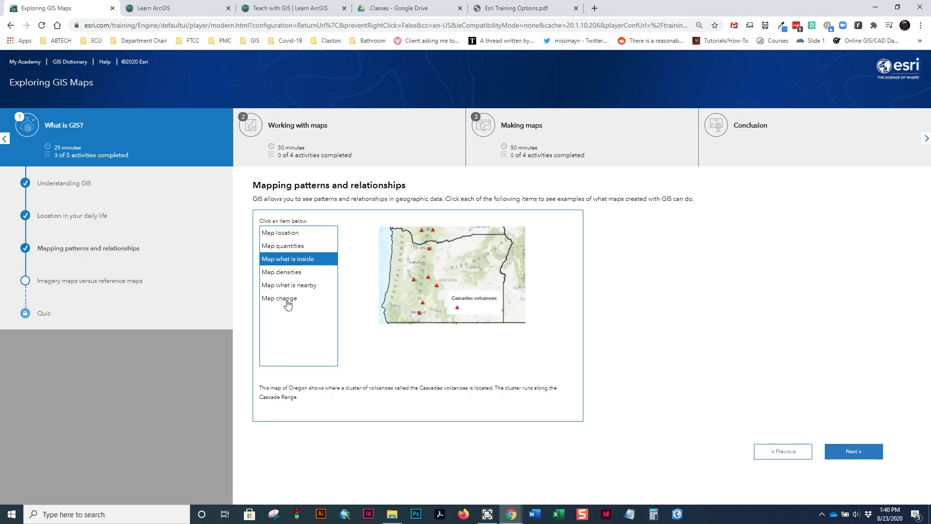
left_click(282, 272)
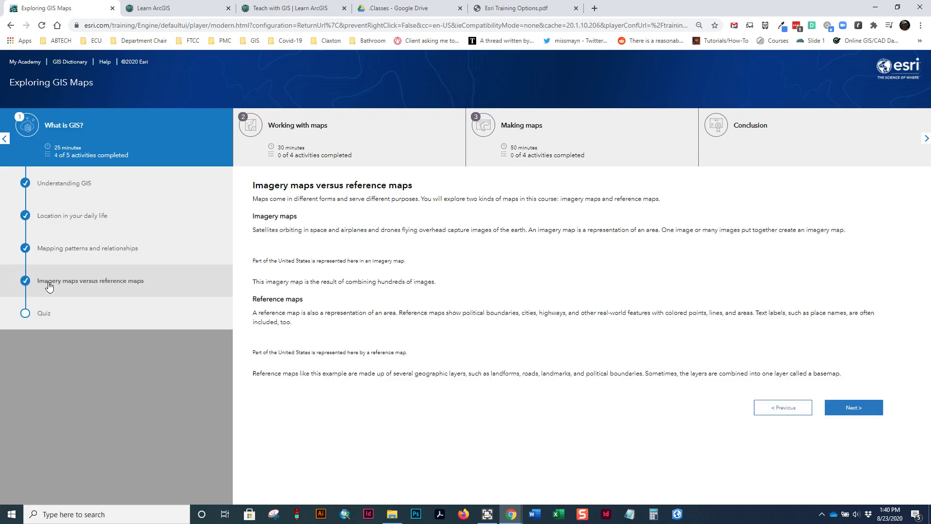
- Read through the imagery versus reference maps activity and move on to the section quiz
scroll("down", 3)
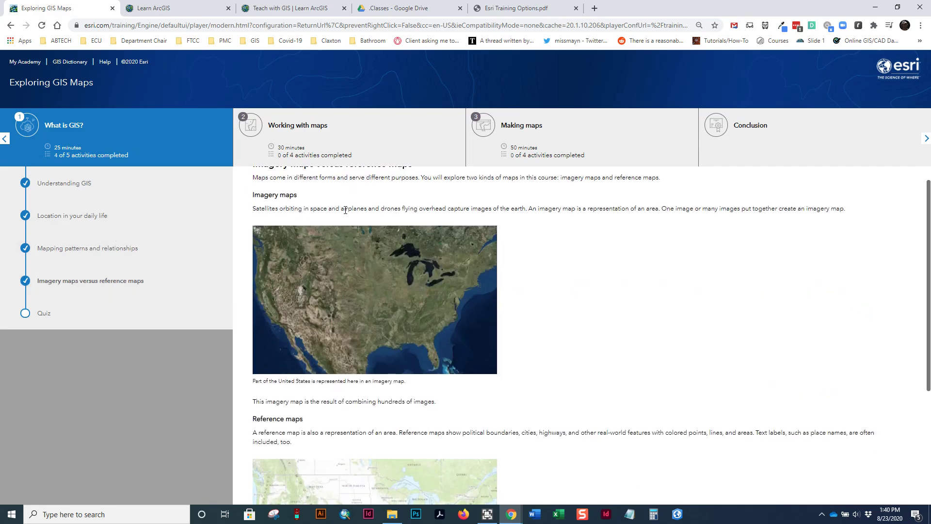
scroll("down", 3)
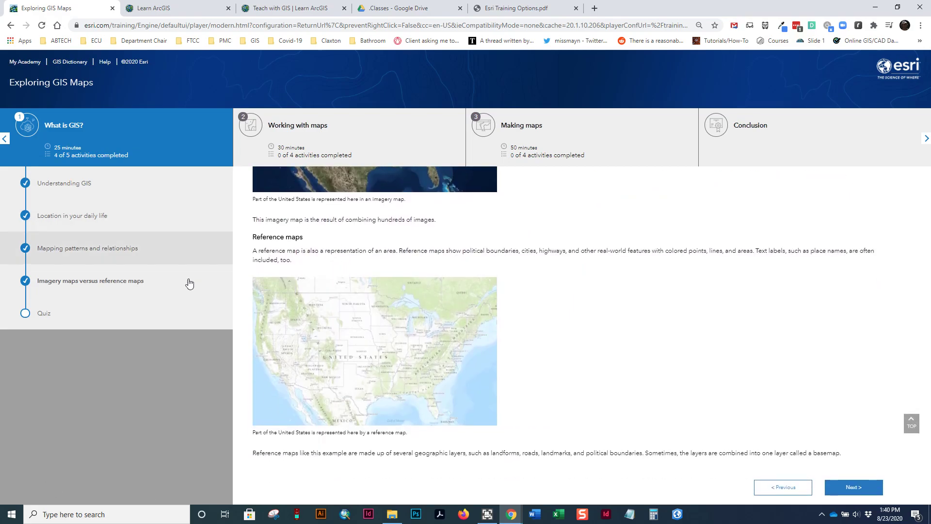
mouse_move(30, 320)
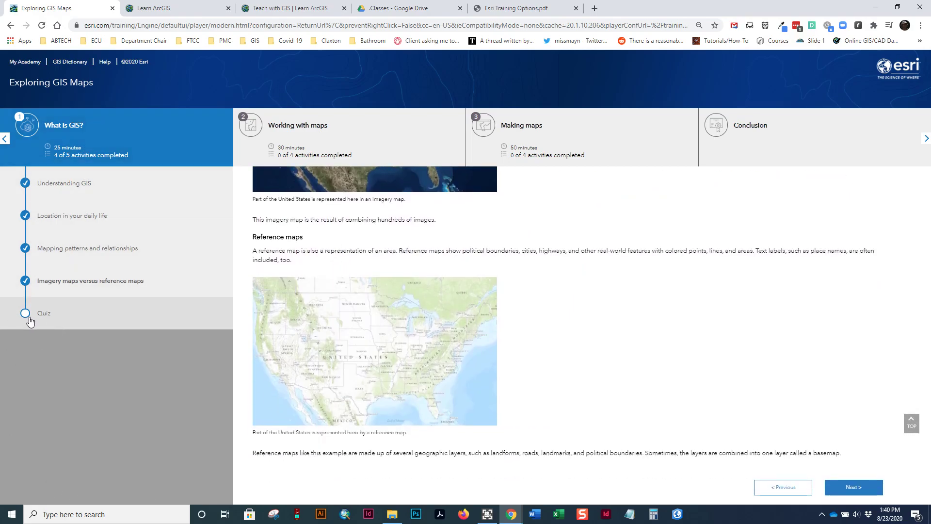
left_click(43, 314)
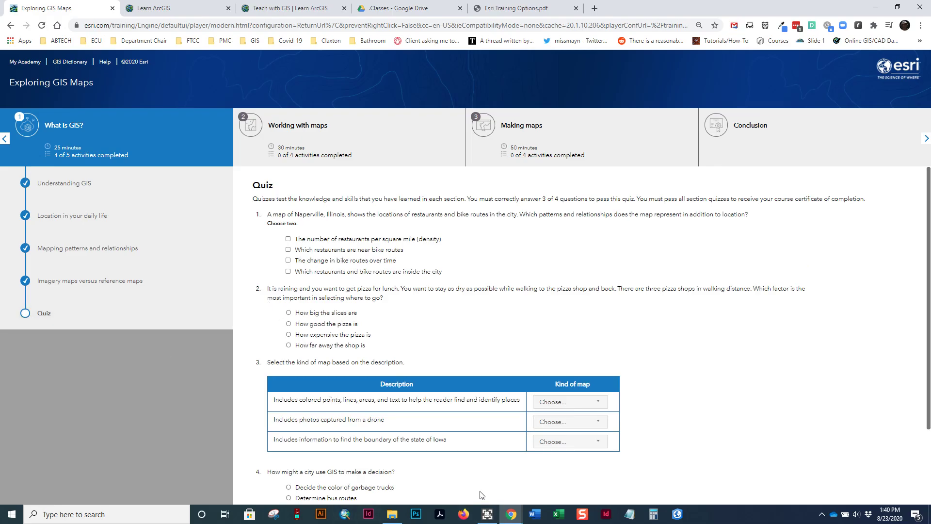
mouse_move(448, 138)
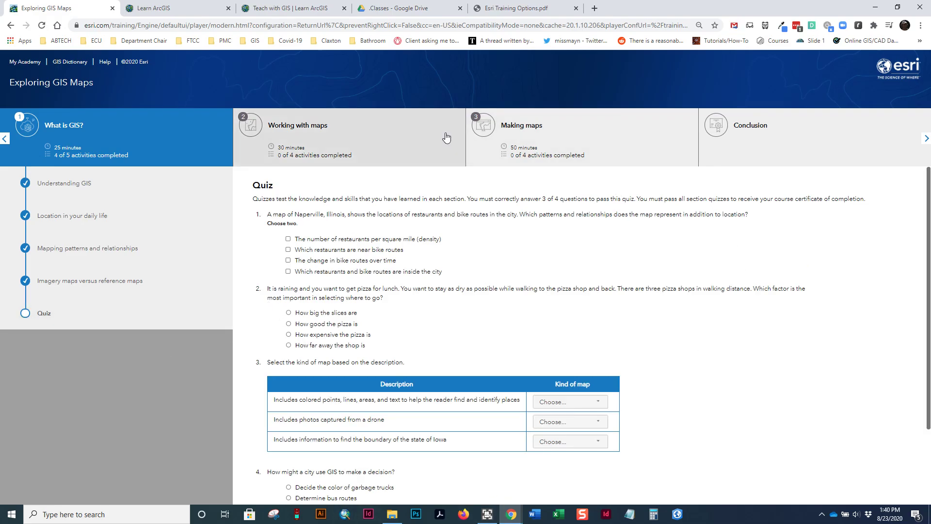
- Answer the first questions with restaurants near bike routes and restaurants per square mile
scroll("down", 3)
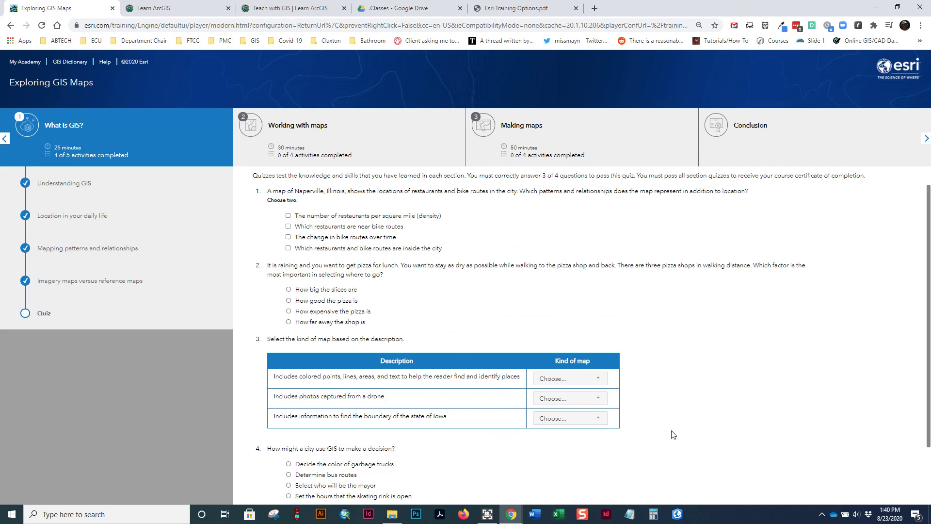
mouse_move(755, 130)
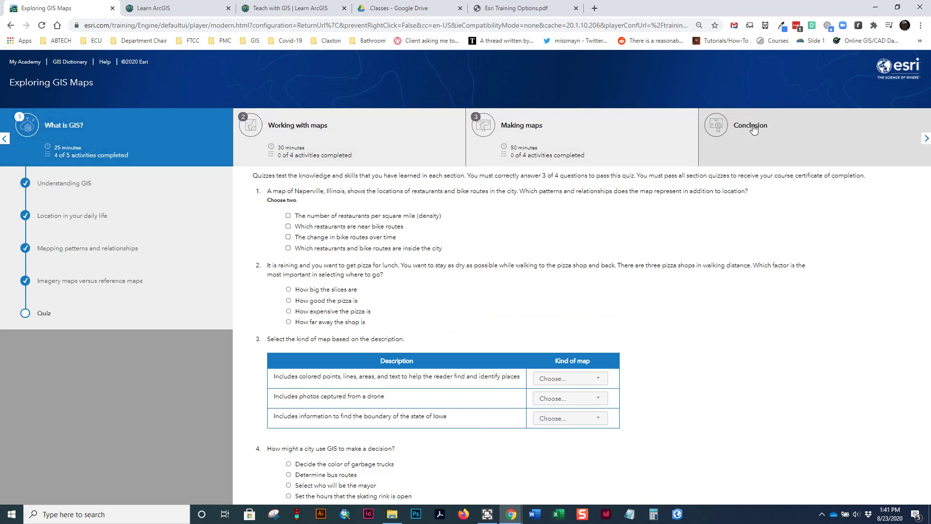
mouse_move(571, 96)
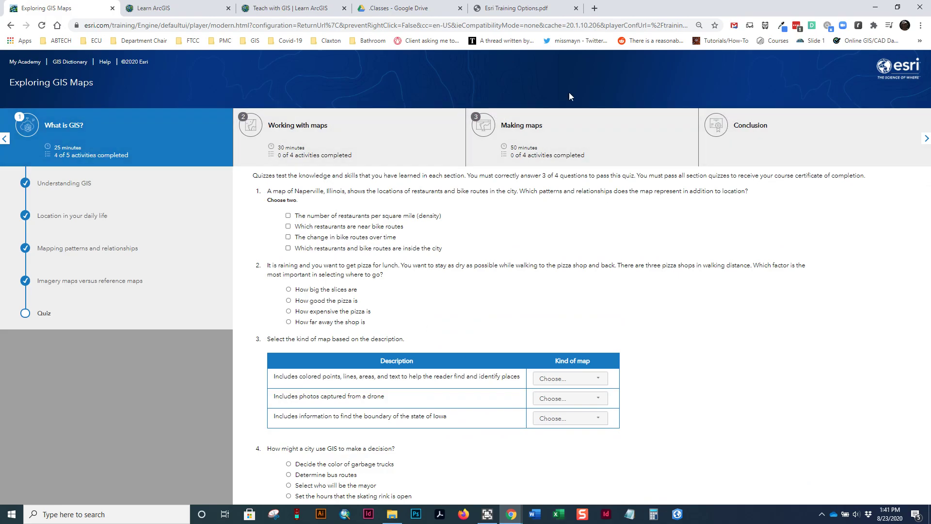
mouse_move(645, 302)
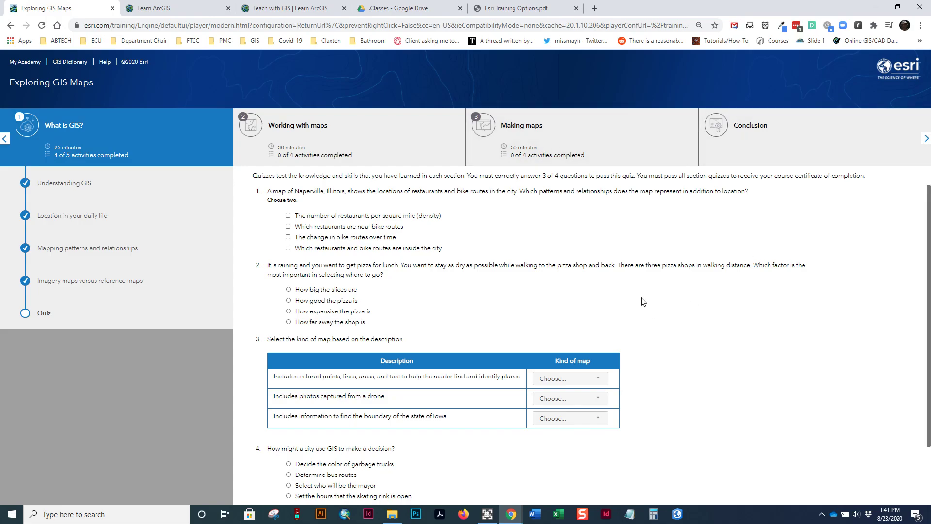
mouse_move(620, 325)
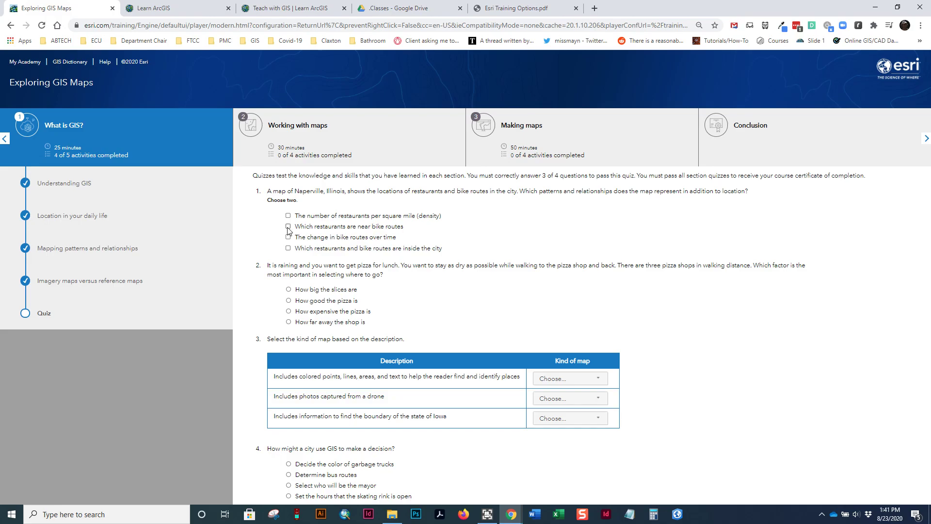
left_click(288, 216)
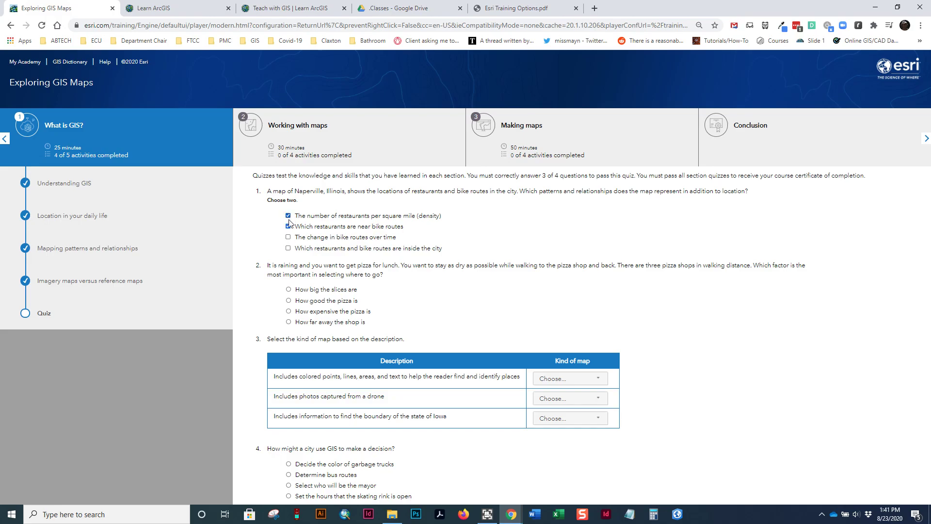
left_click(289, 226)
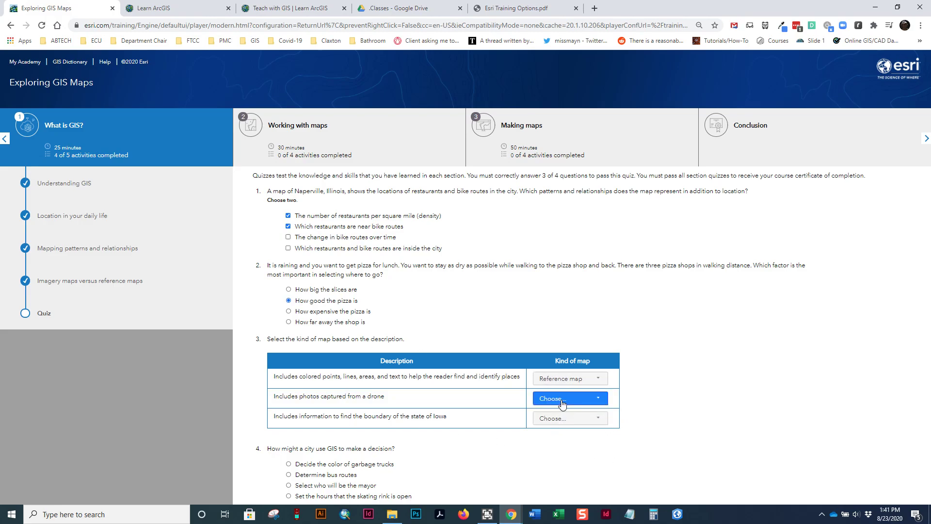
- Set drone photos and Iowa boundary to Imagery map, answer garbage truck colour, and submit
left_click(571, 418)
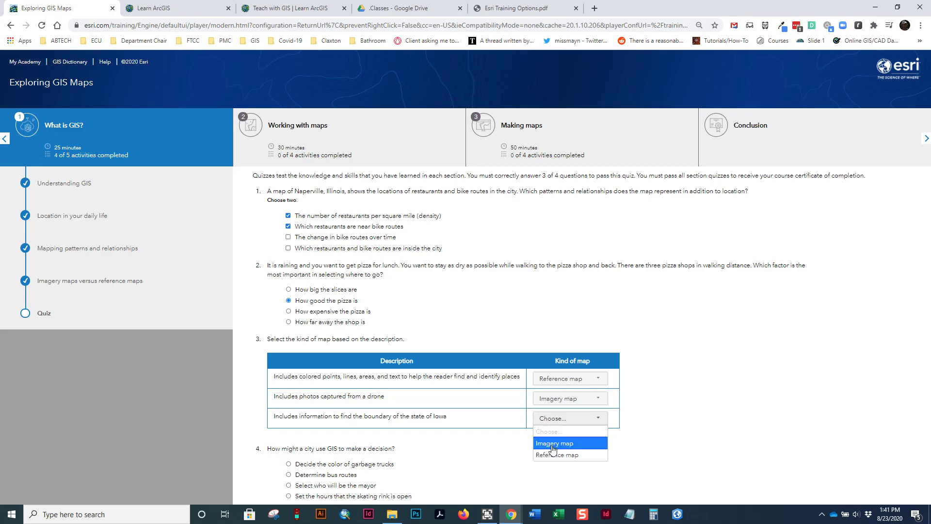
left_click(554, 442)
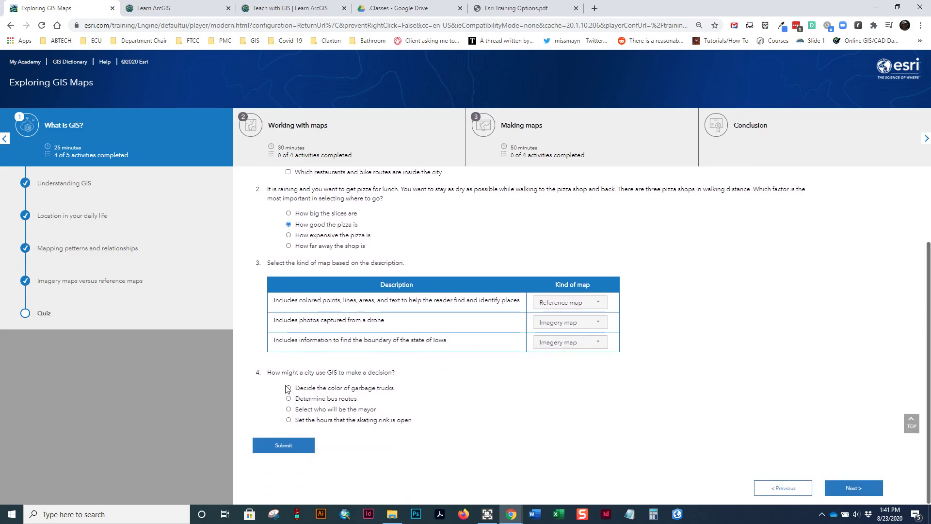
left_click(288, 388)
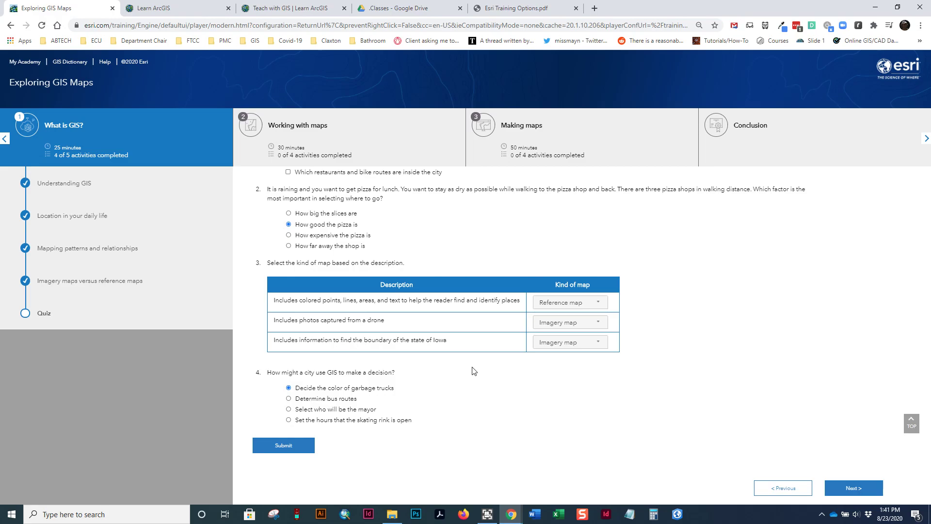
left_click(284, 445)
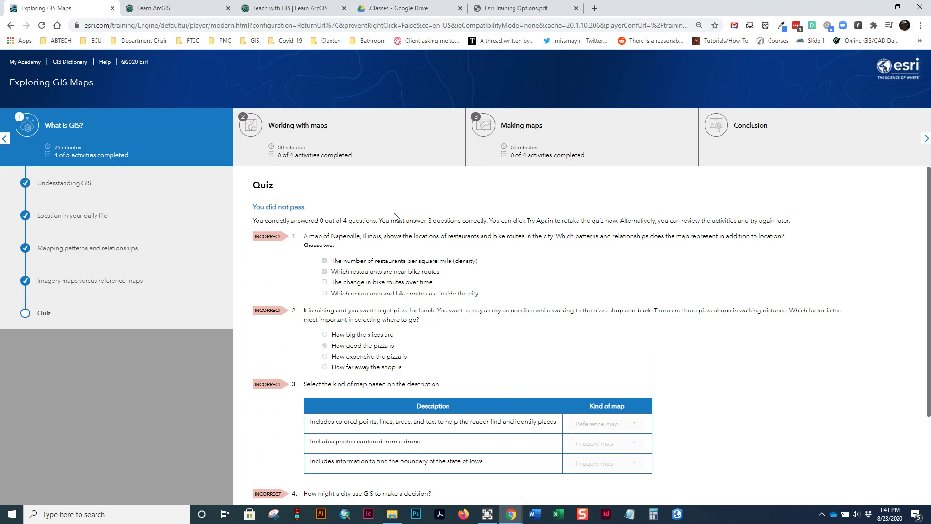
- Restart the failed What is GIS? quiz with Try again, clearing all answers
scroll("down", 3)
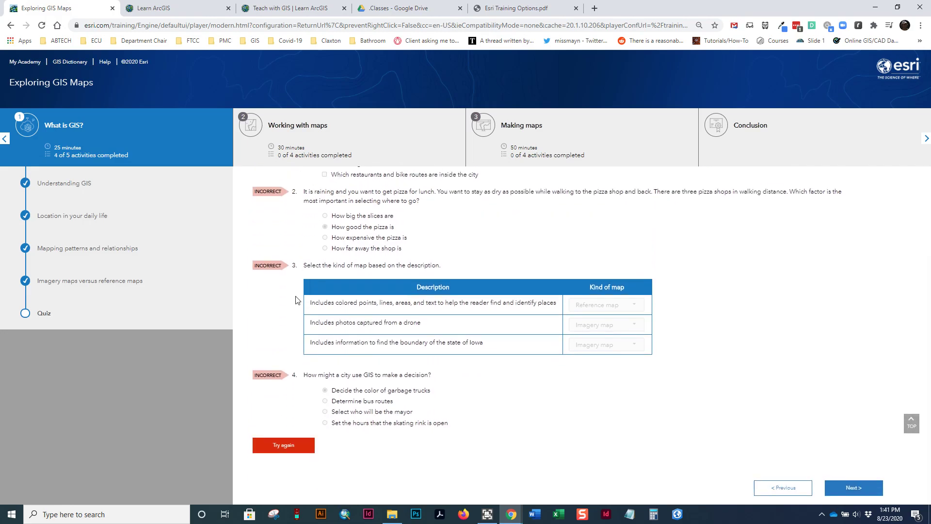
left_click(283, 445)
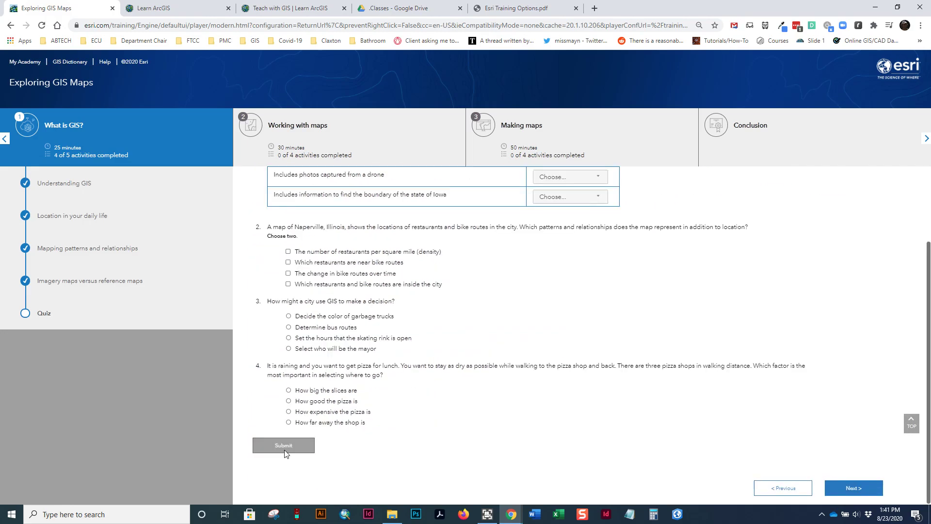
mouse_move(398, 371)
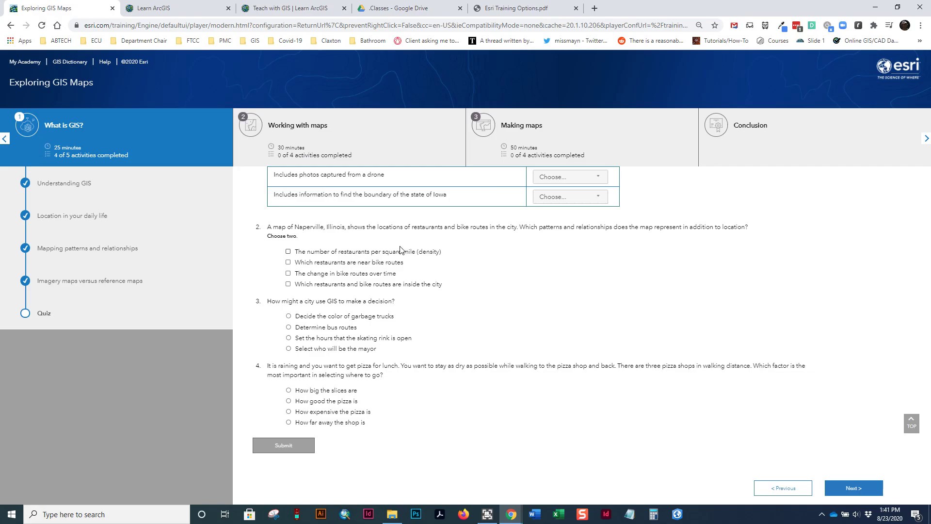
mouse_move(873, 393)
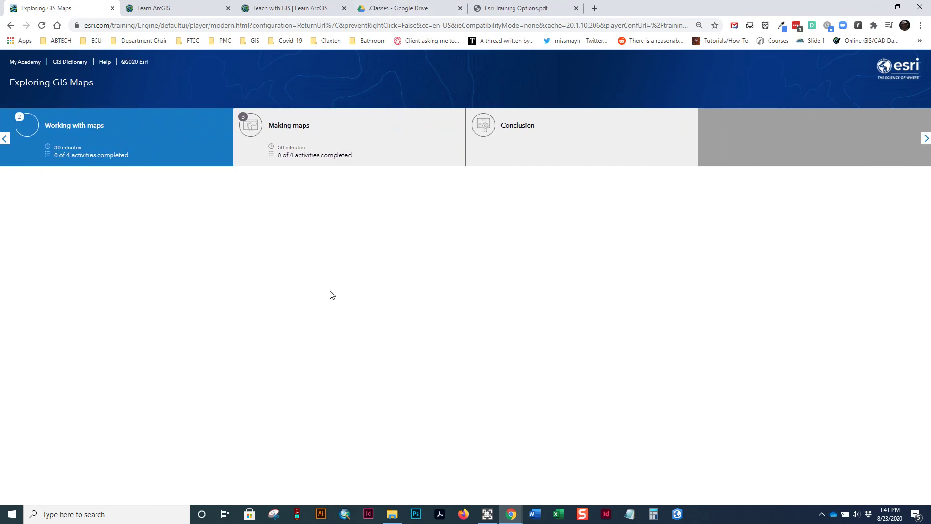
mouse_move(263, 164)
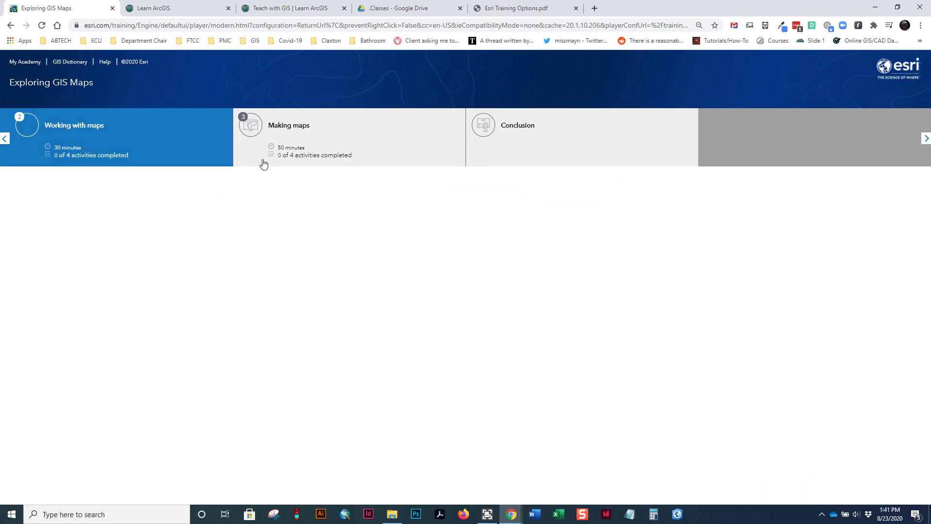
mouse_move(105, 132)
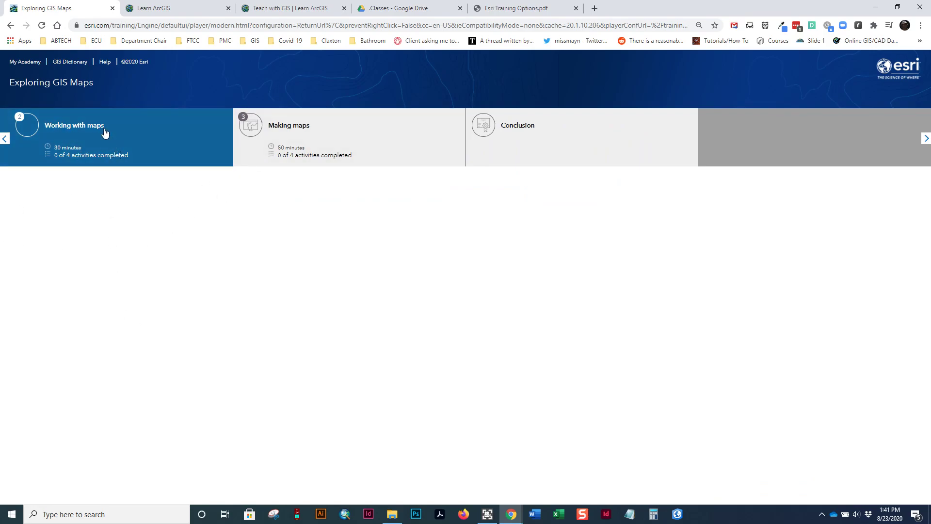
- Cycle the module carousel past Making maps and back to What is GIS?
left_click(926, 137)
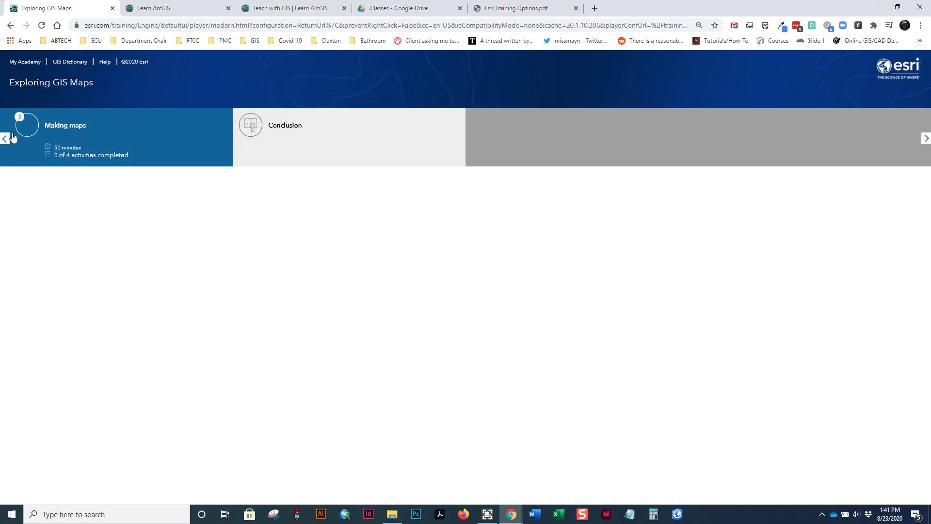
left_click(3, 138)
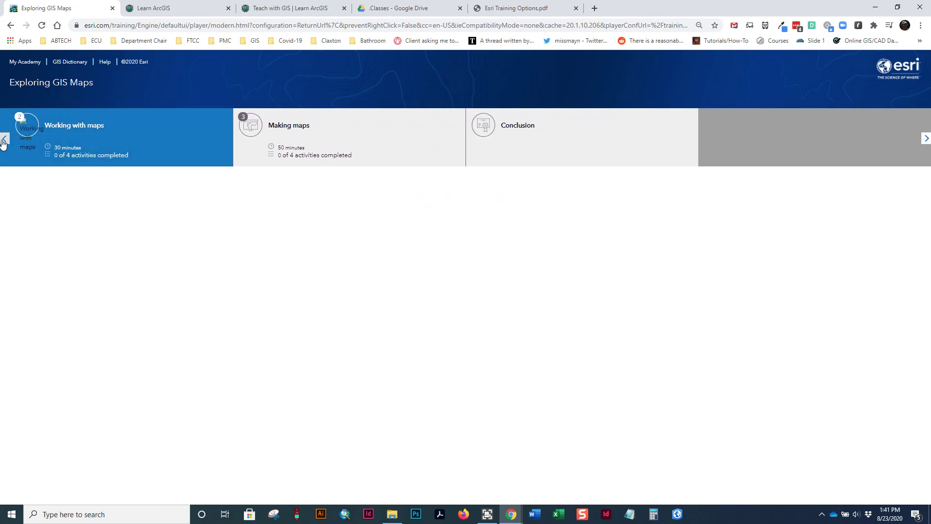
left_click(4, 139)
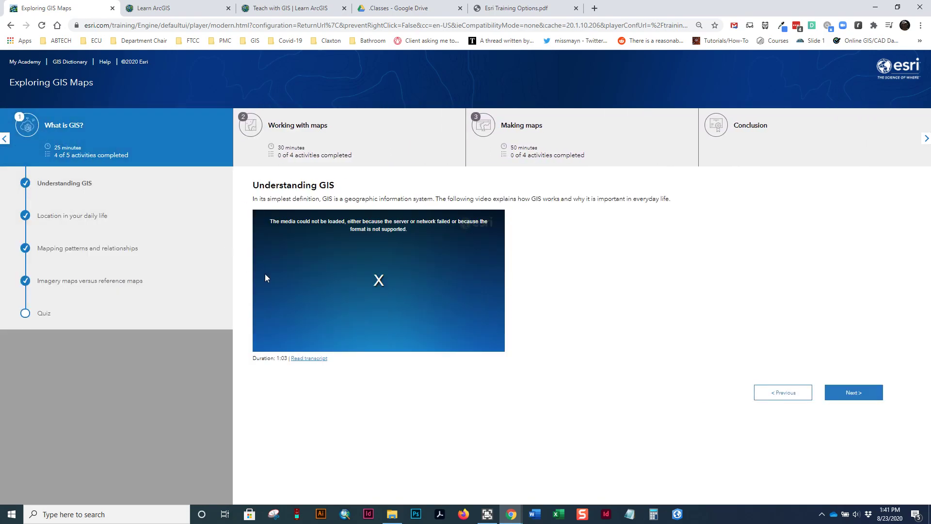
- Step through Location in your daily life, Imagery versus reference maps and the quiz, then return to the Overview
left_click(854, 392)
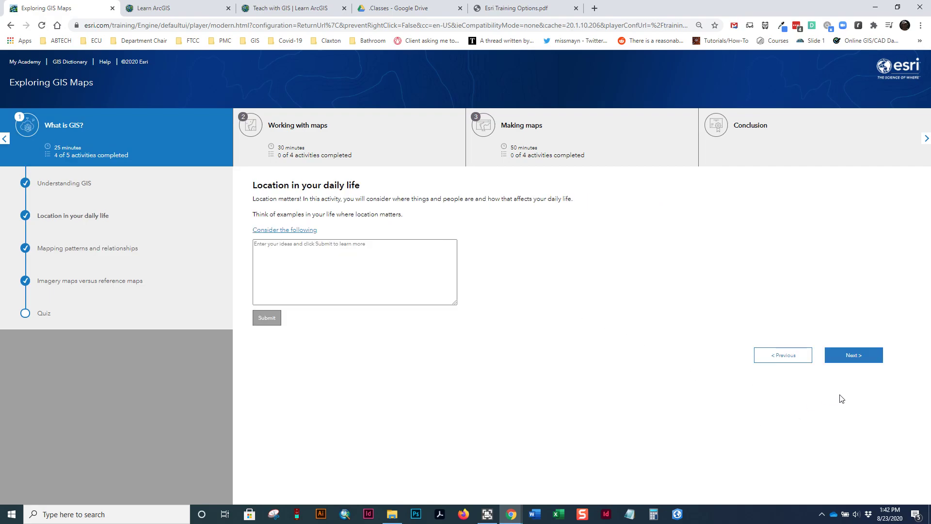
left_click(853, 356)
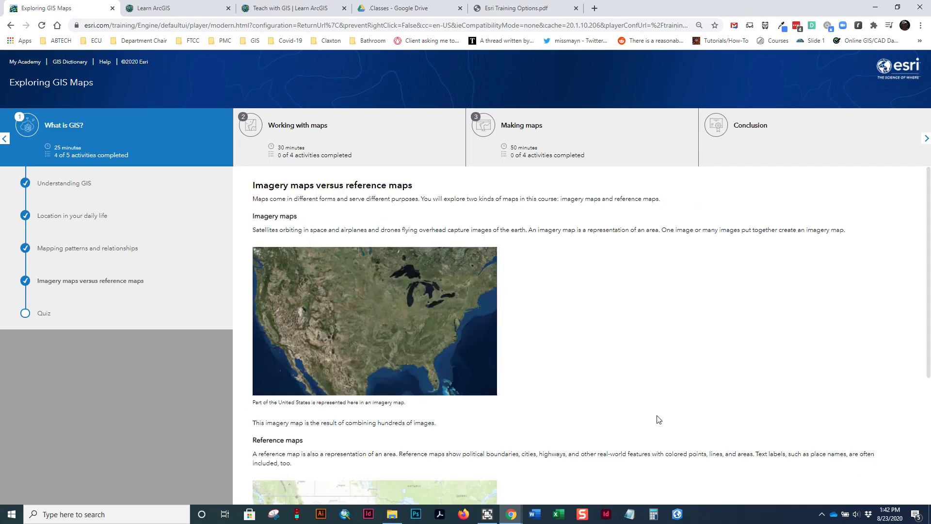
left_click(45, 314)
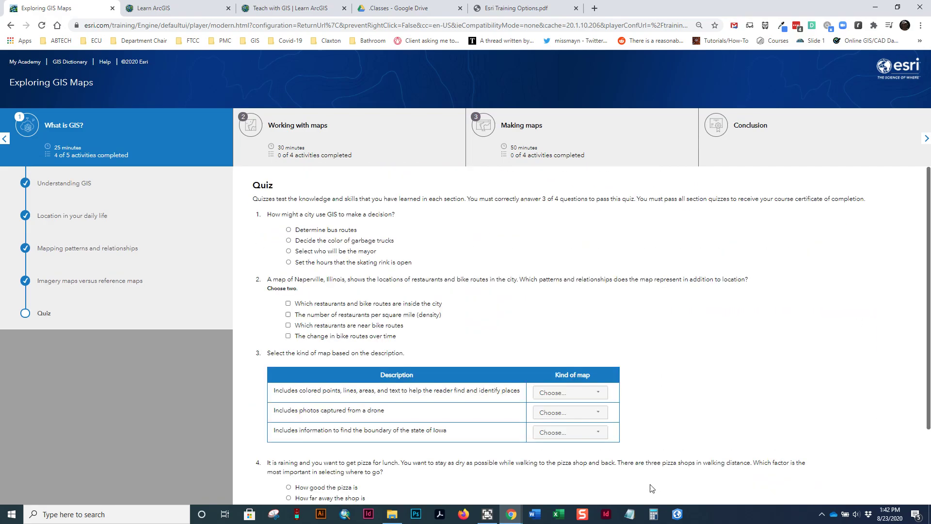
left_click(297, 125)
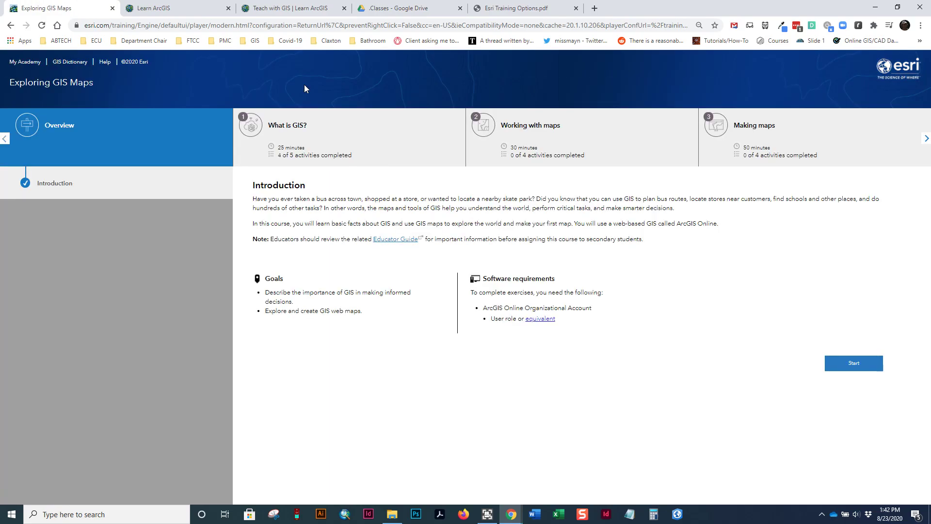
- Enter the Working with maps module and its Name that place exercise
left_click(927, 140)
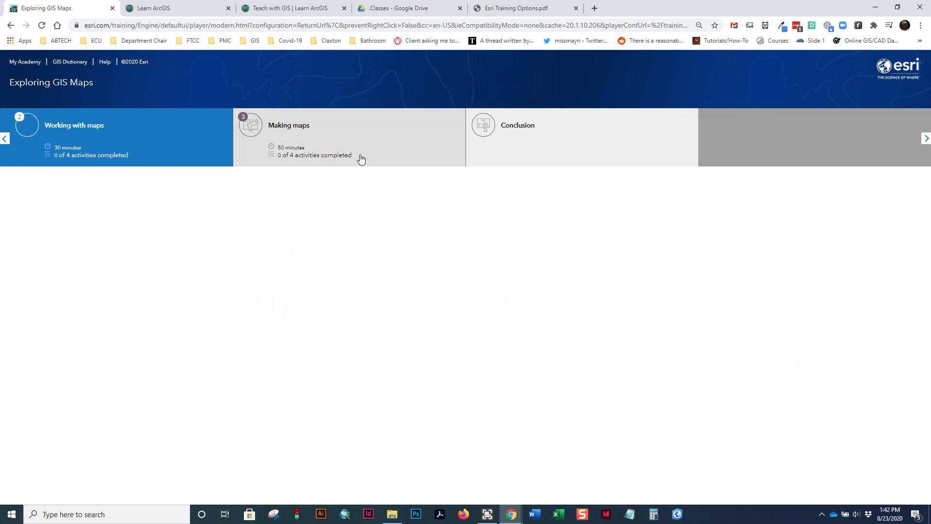
left_click(74, 125)
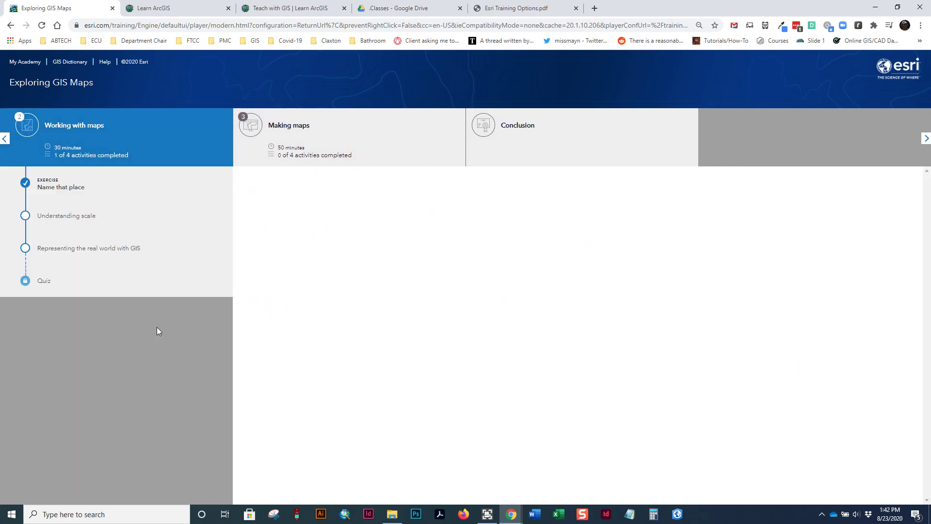
left_click(60, 187)
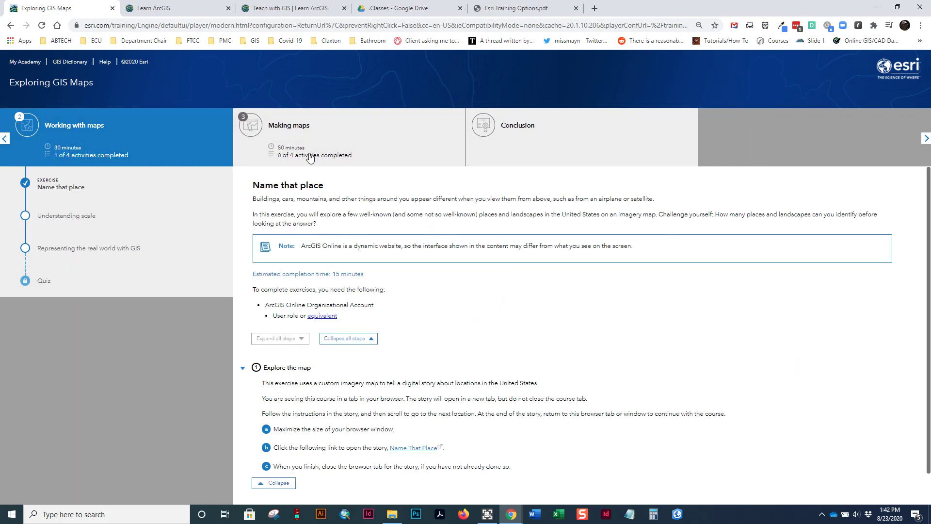
mouse_move(304, 134)
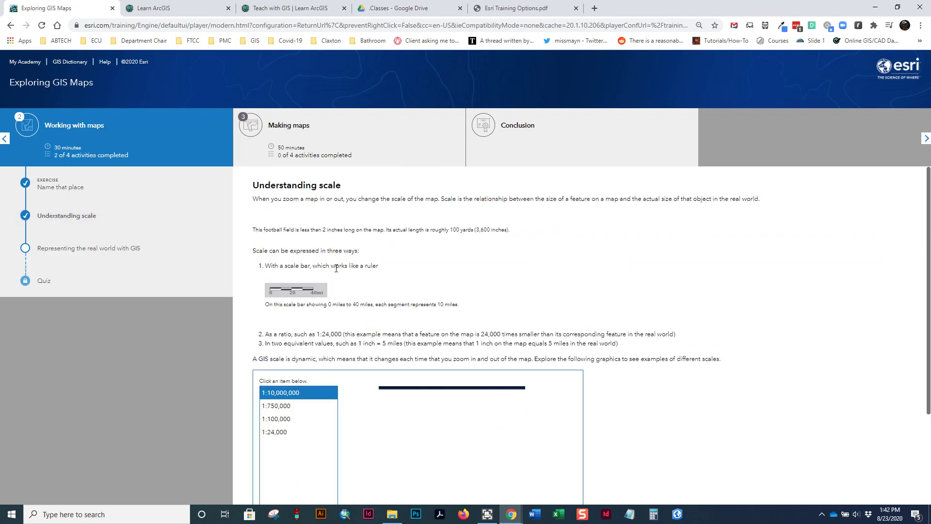
- Compare the Understanding scale island examples at 1:750,000 and 1:100,000
left_click(276, 357)
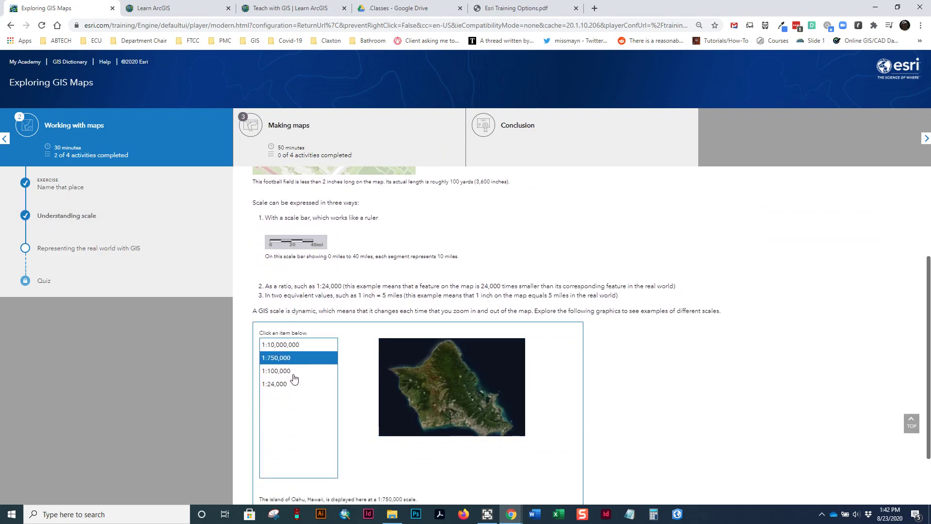
left_click(89, 249)
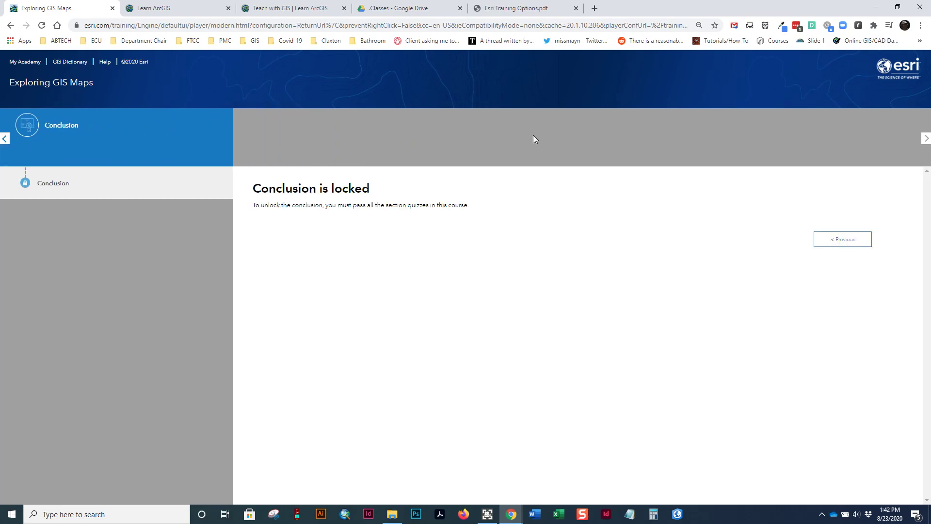
mouse_move(9, 131)
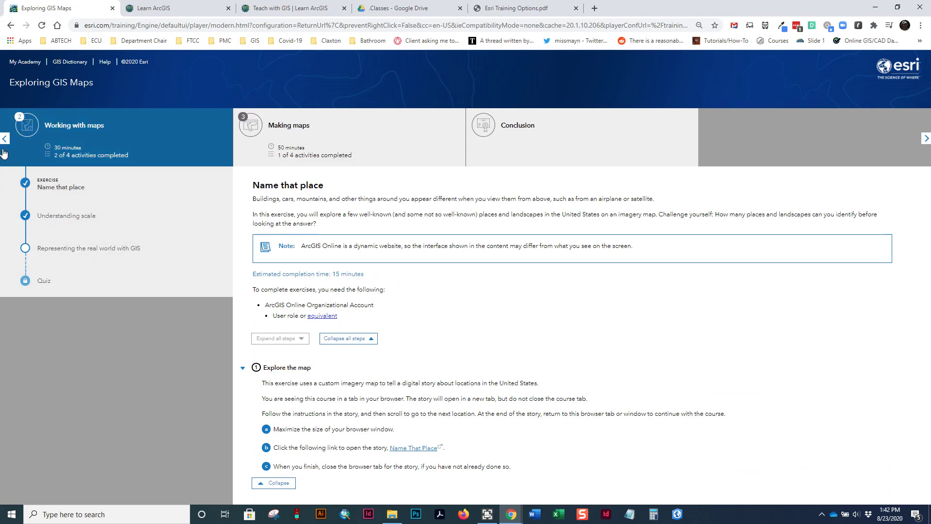
- Return to the What is GIS? module showing the Understanding GIS video
left_click(4, 138)
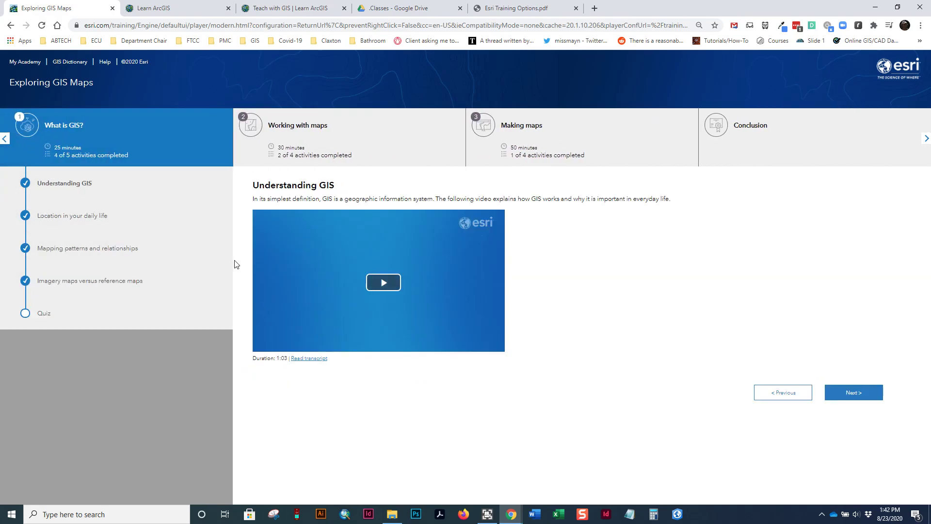
mouse_move(696, 242)
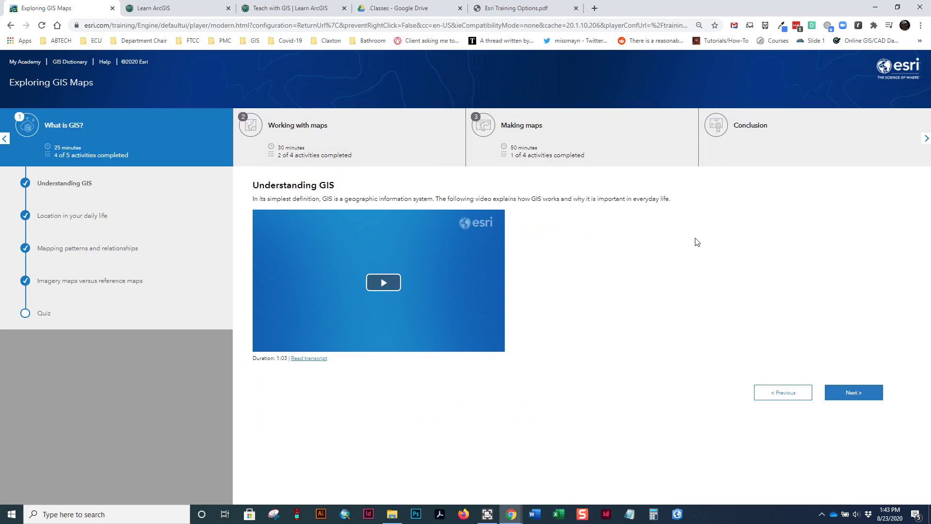
mouse_move(607, 112)
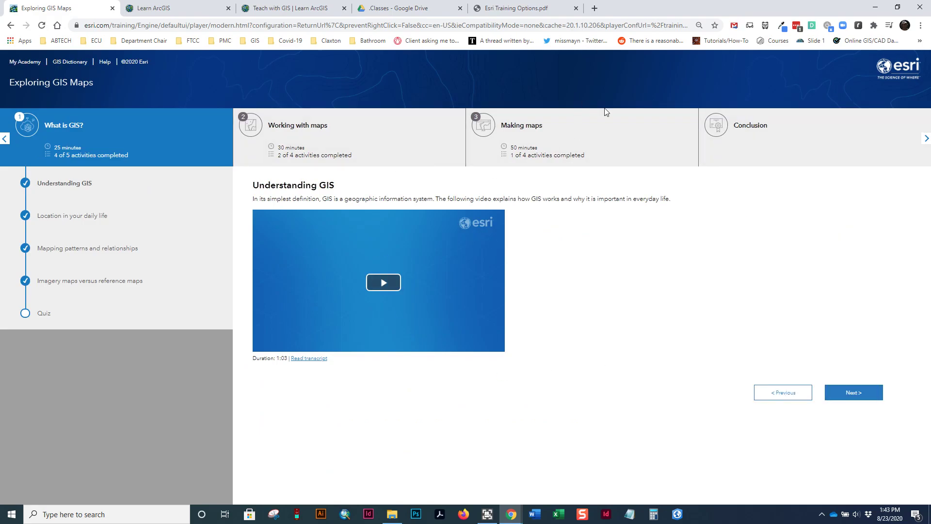
mouse_move(169, 110)
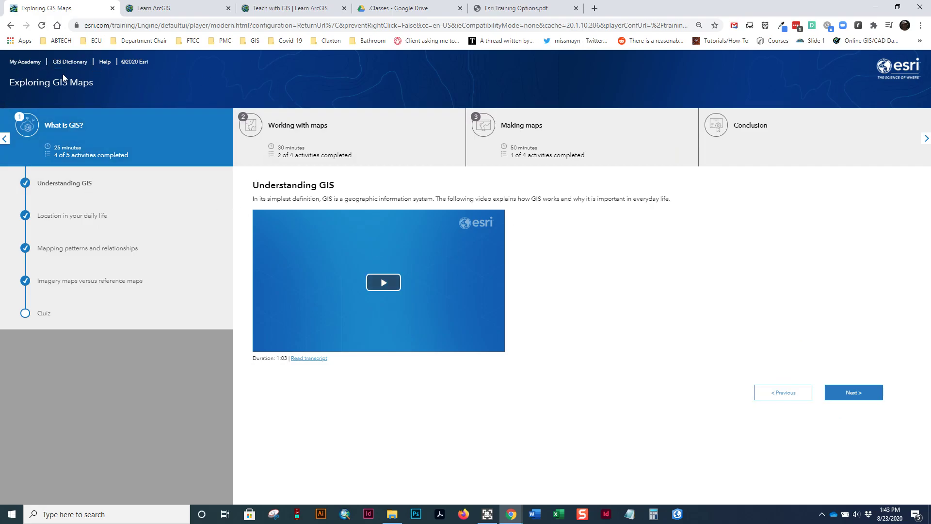
mouse_move(270, 212)
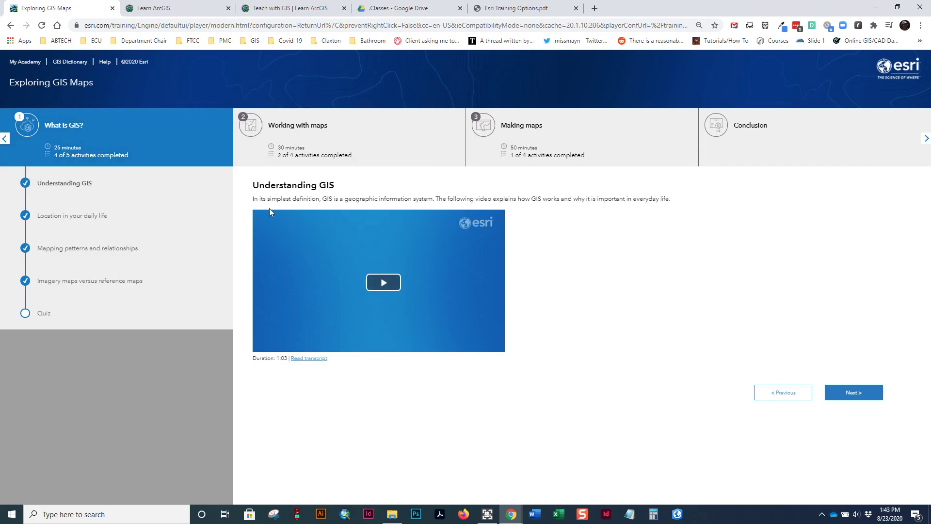
mouse_move(17, 76)
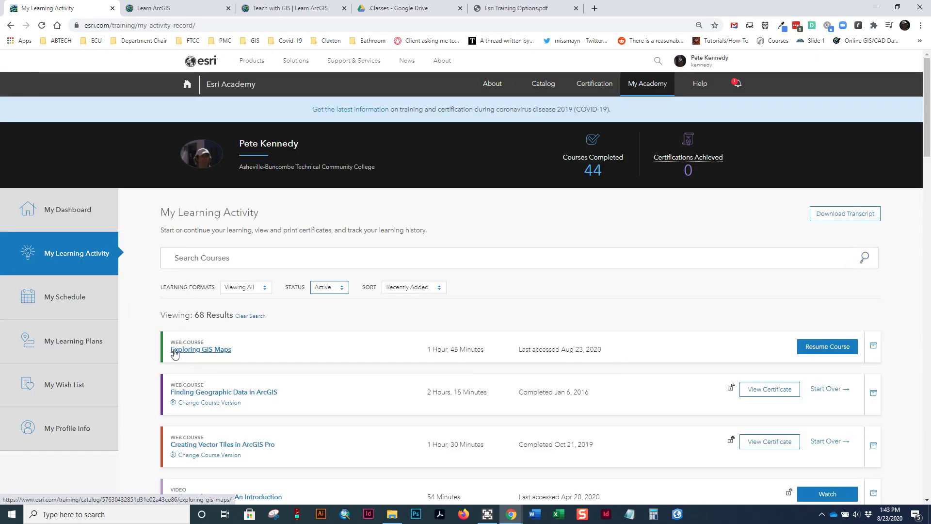
mouse_move(247, 348)
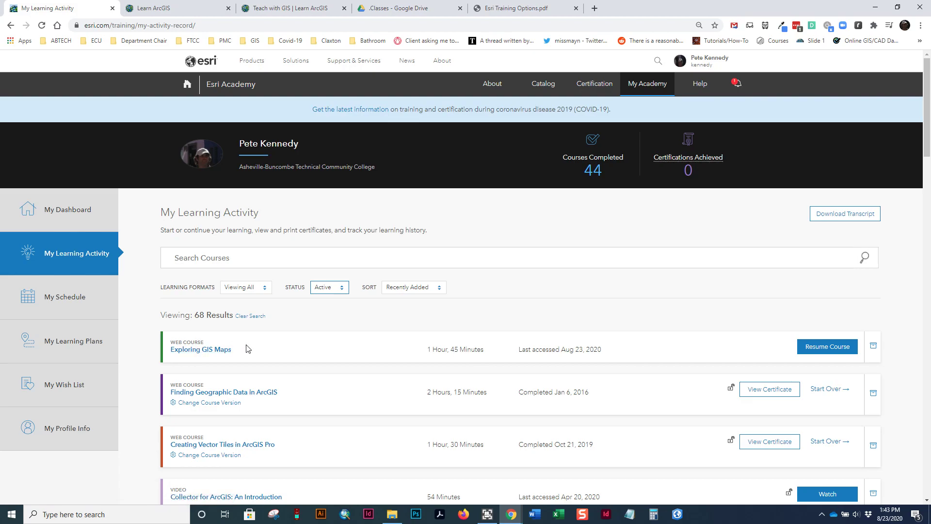
mouse_move(848, 340)
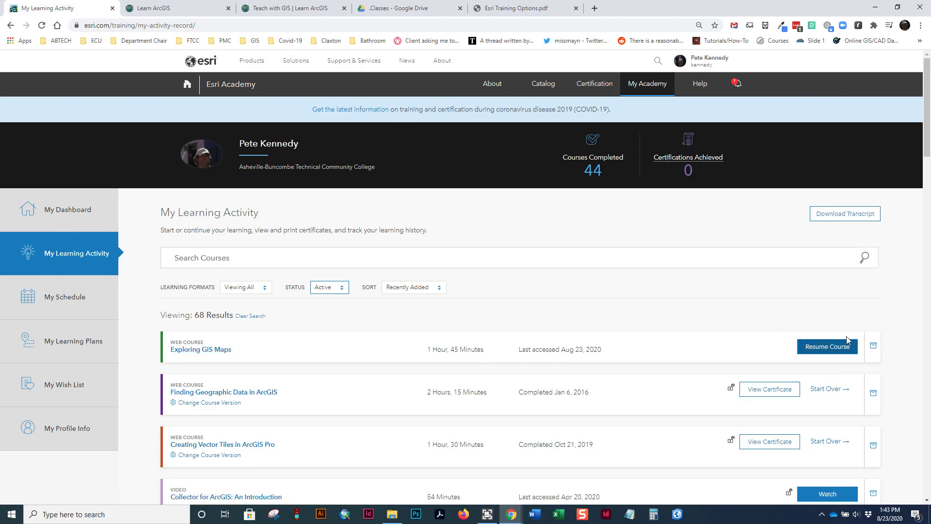
mouse_move(873, 346)
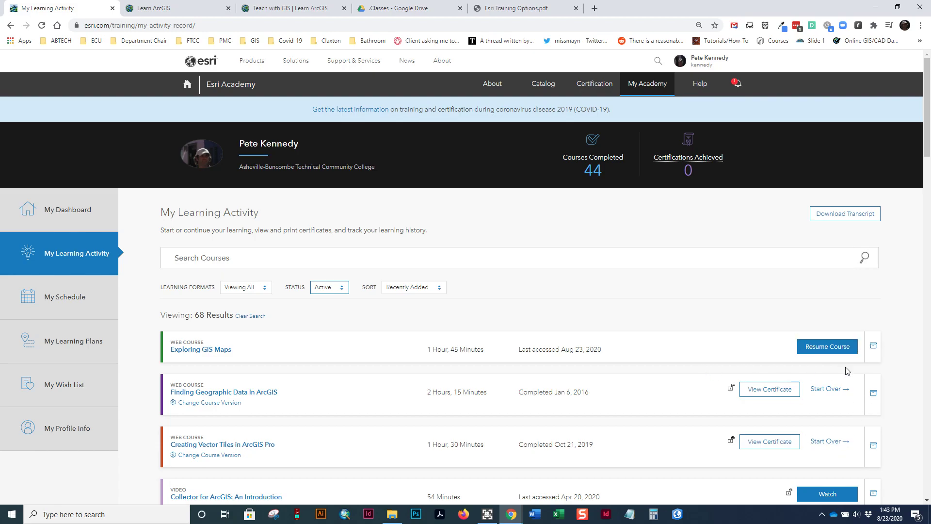
mouse_move(763, 389)
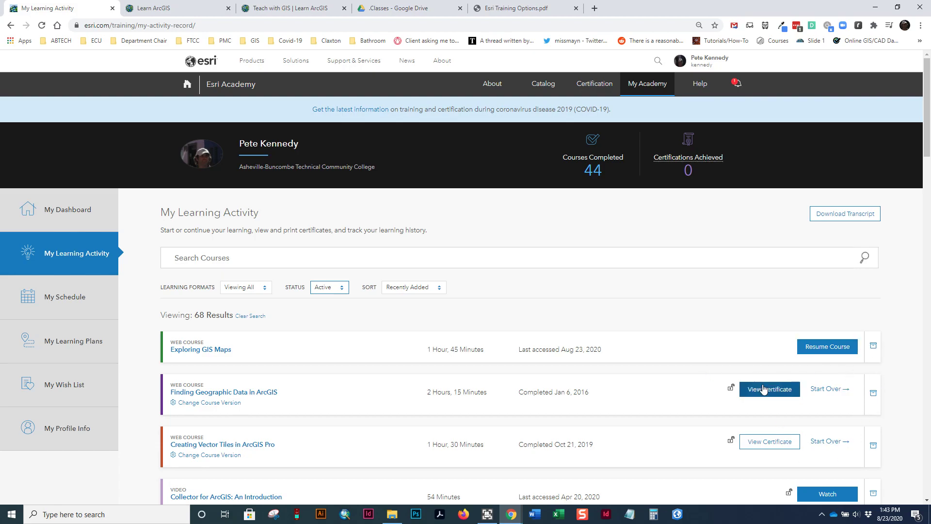
- View the Finding Geographic Data in ArcGIS certificate from My Learning Activity, then close it
scroll("down", 3)
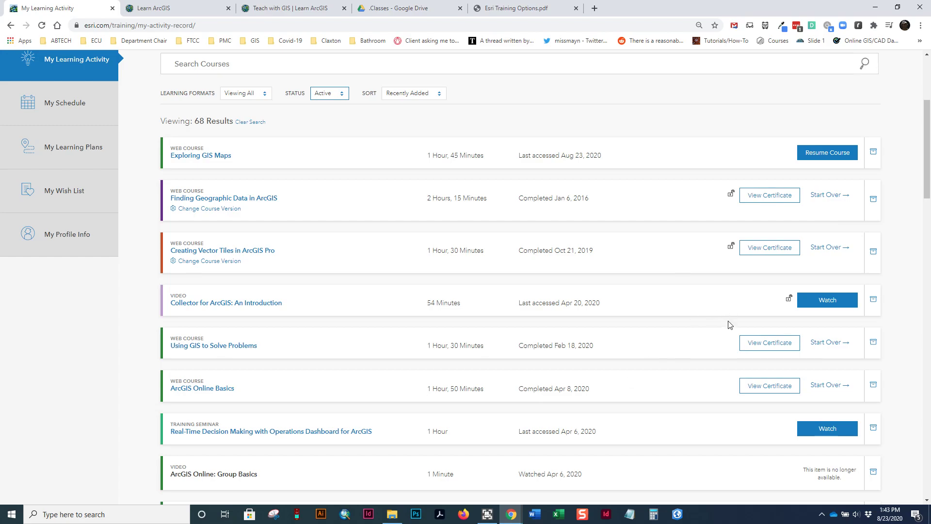
left_click(769, 195)
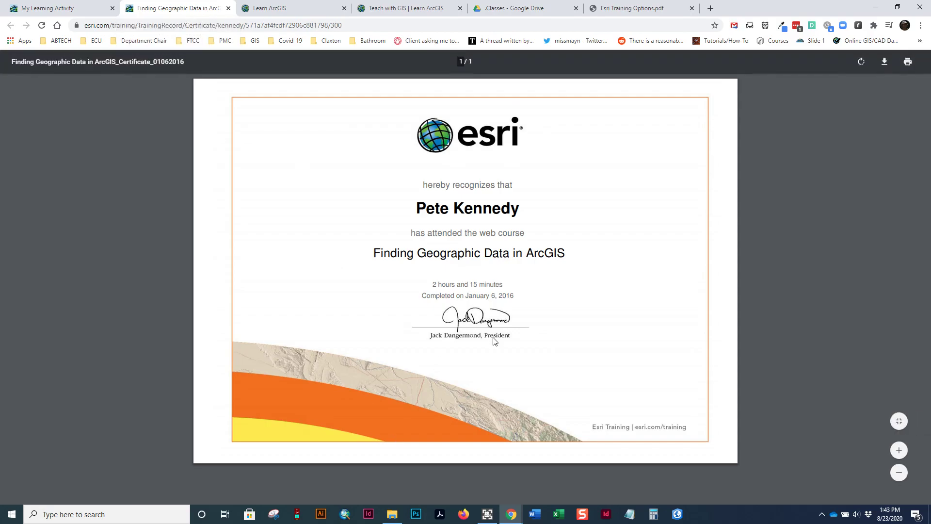
mouse_move(228, 8)
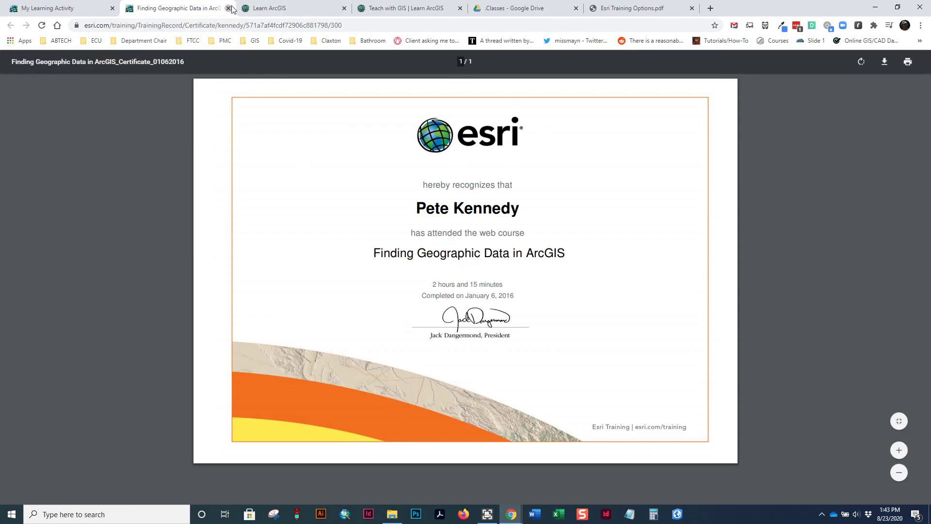
left_click(227, 8)
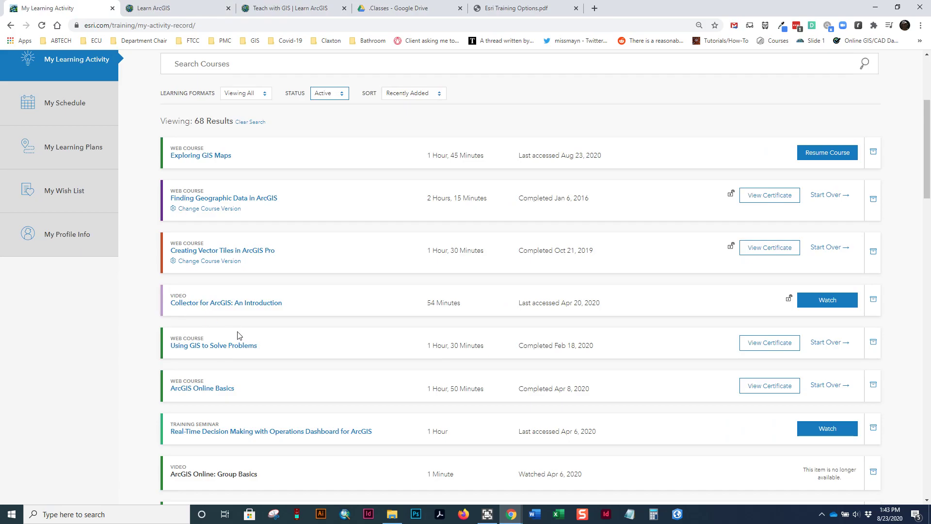
mouse_move(311, 321)
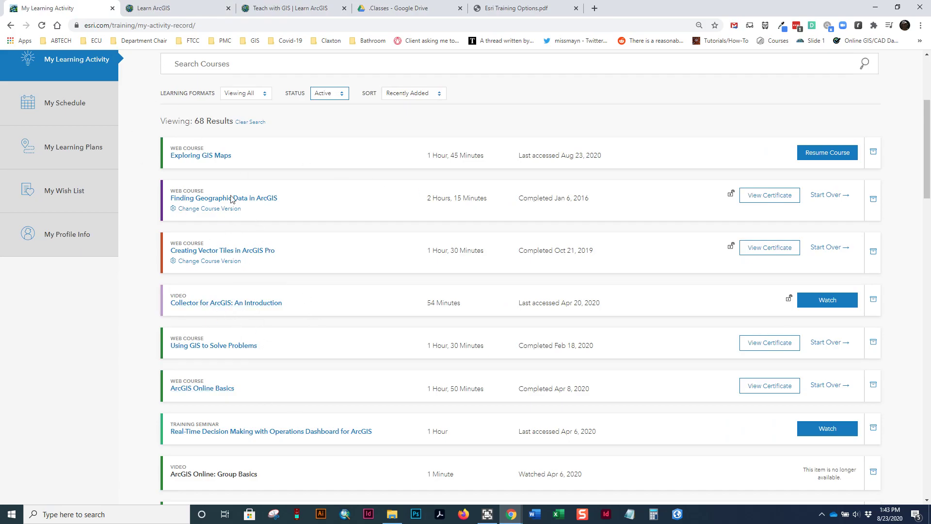
mouse_move(229, 198)
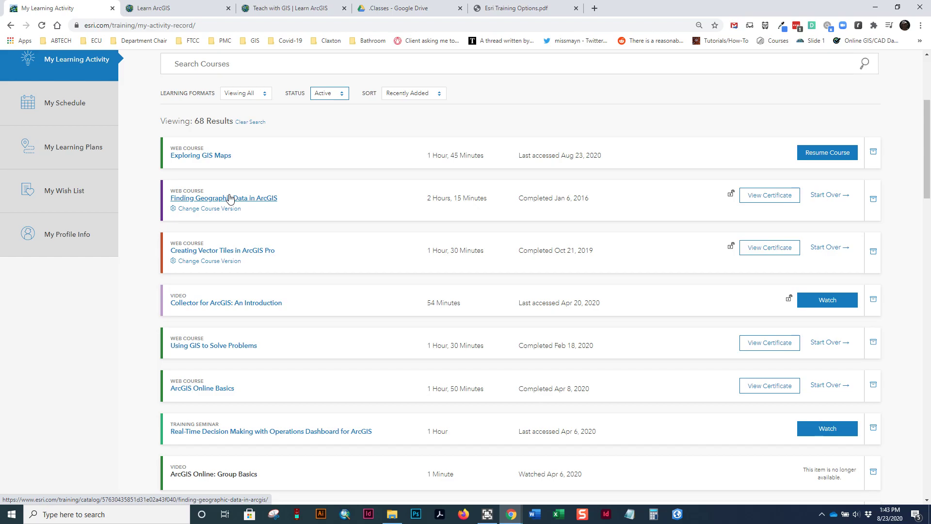
- Reopen the Finding Geographic Data in ArcGIS course and resume where it left off
left_click(224, 198)
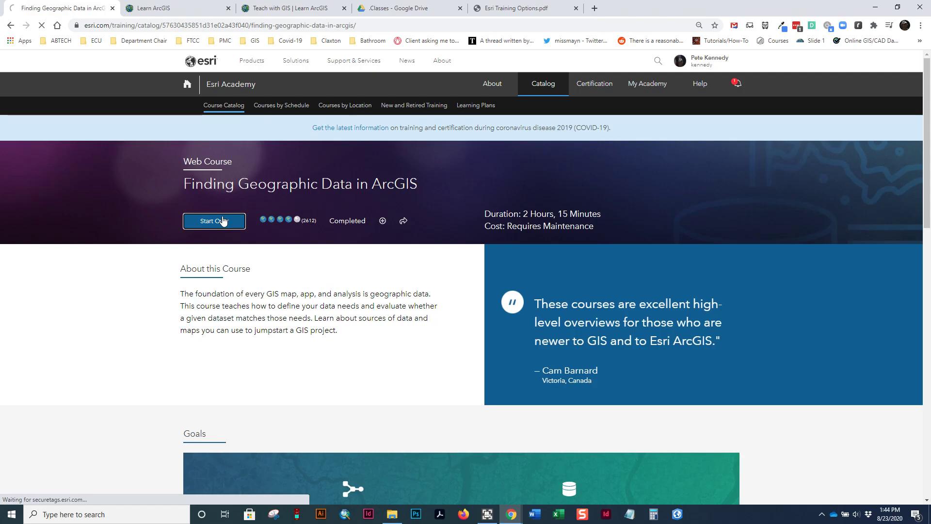
left_click(213, 221)
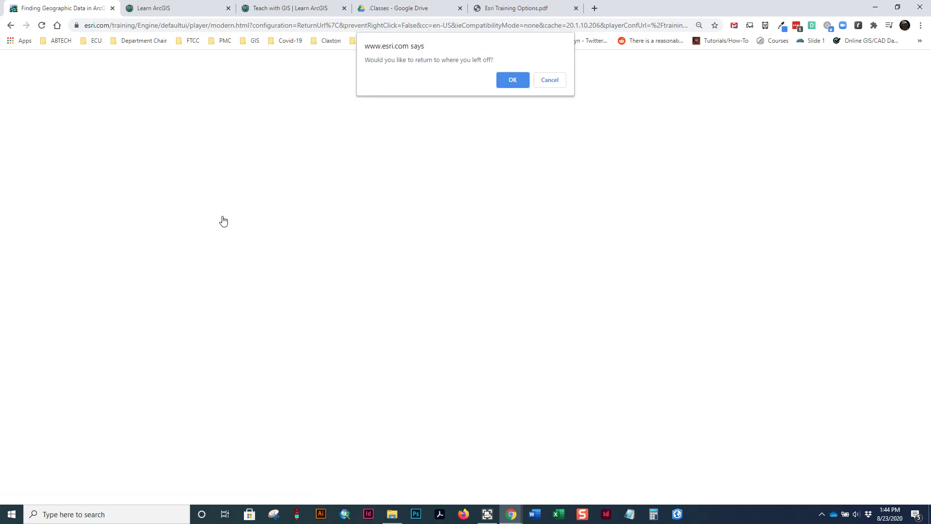
left_click(513, 80)
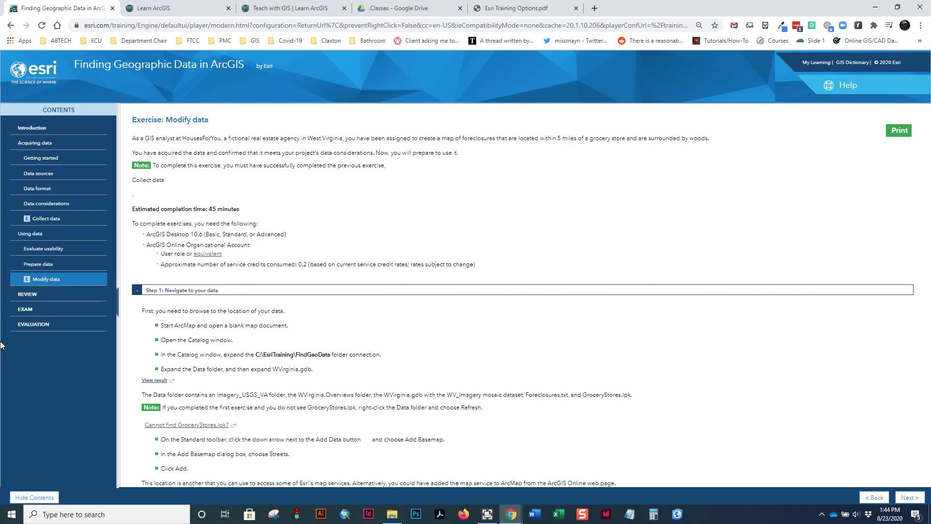
mouse_move(35, 155)
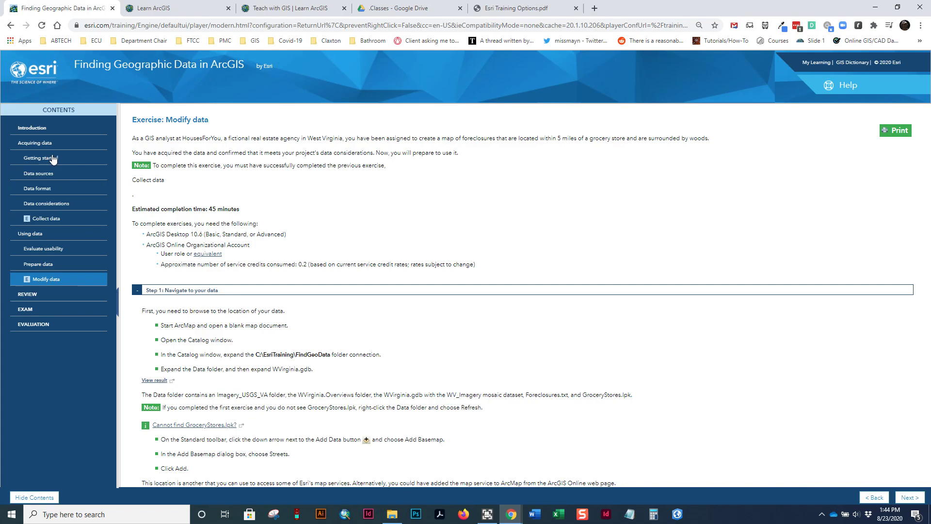
- Browse the Acquiring data section's Getting started lesson in Contents
left_click(35, 143)
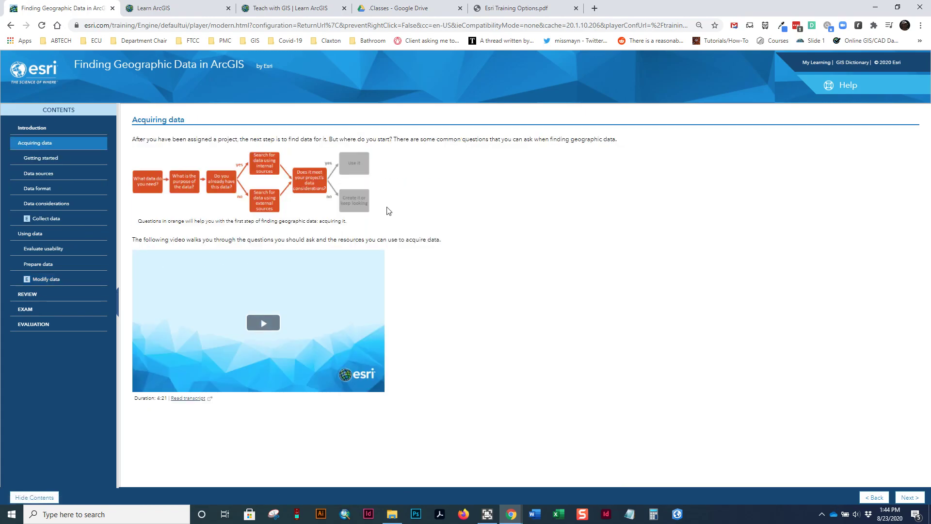
mouse_move(41, 160)
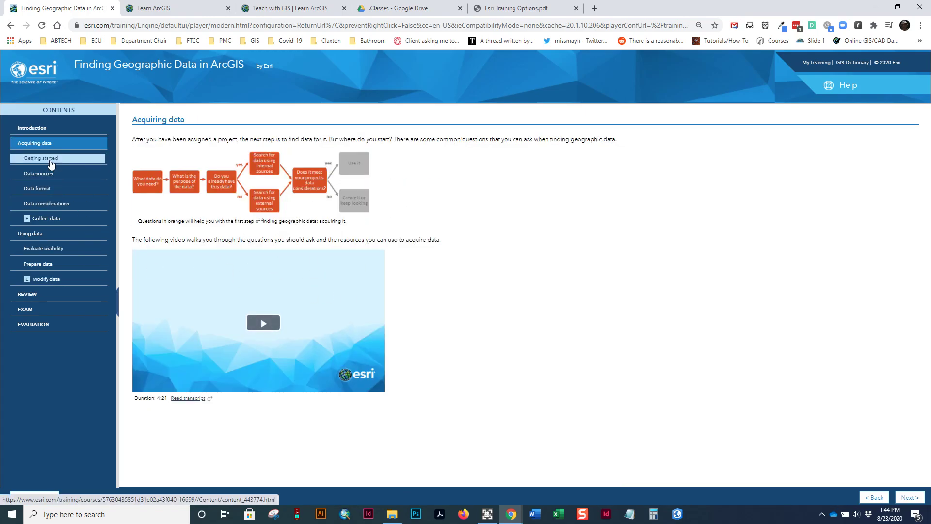
left_click(33, 157)
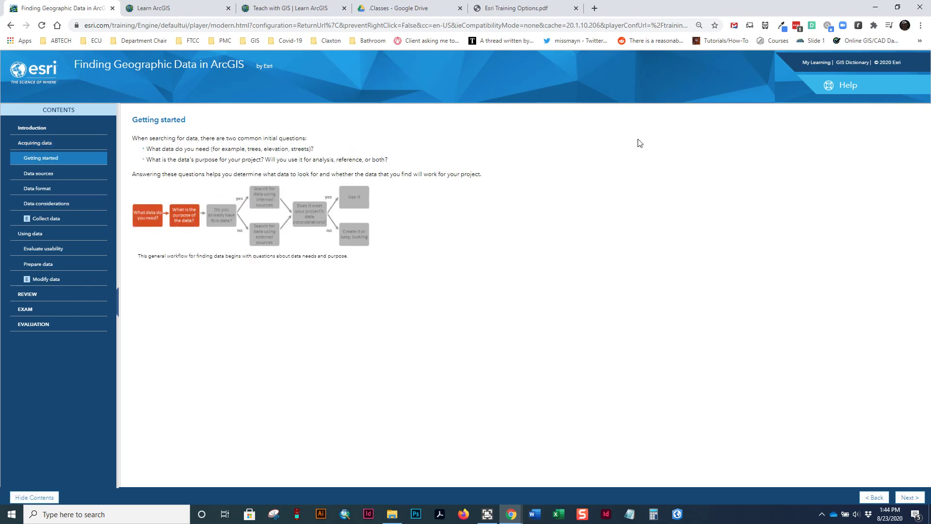
mouse_move(214, 330)
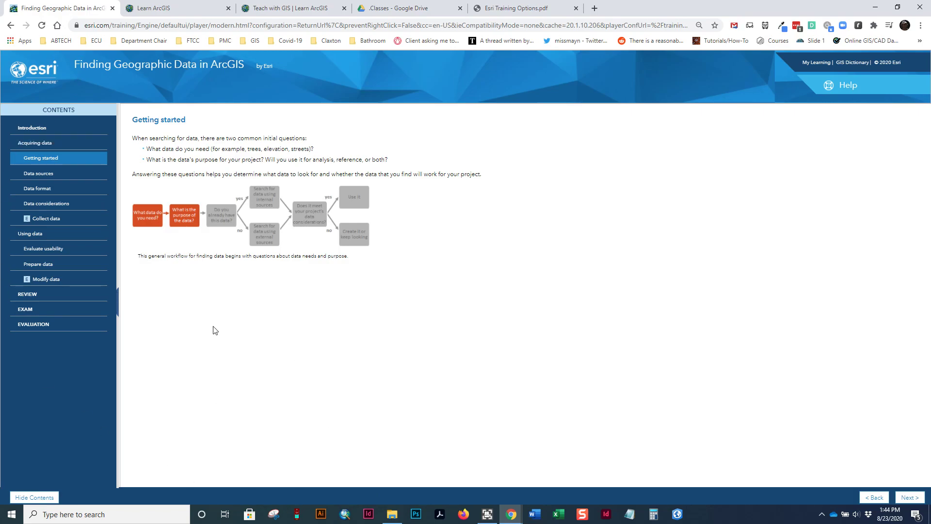
mouse_move(150, 302)
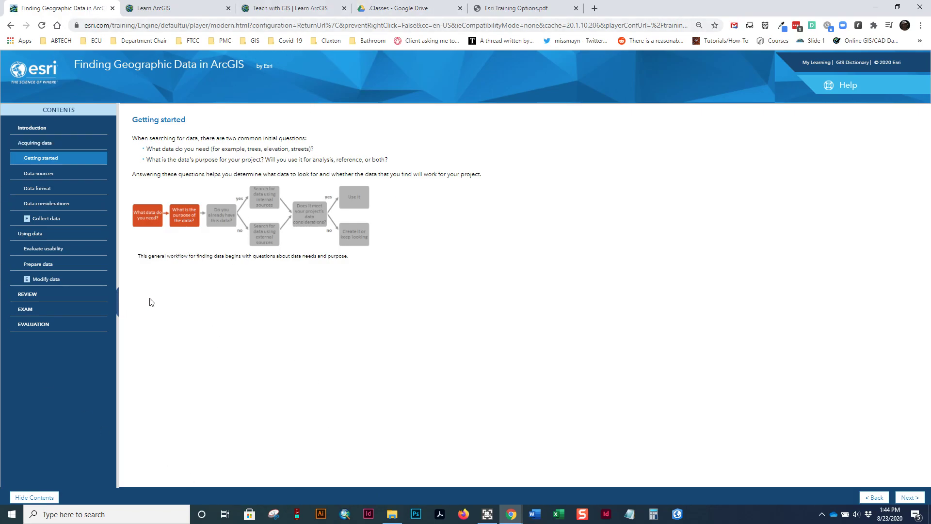
mouse_move(190, 226)
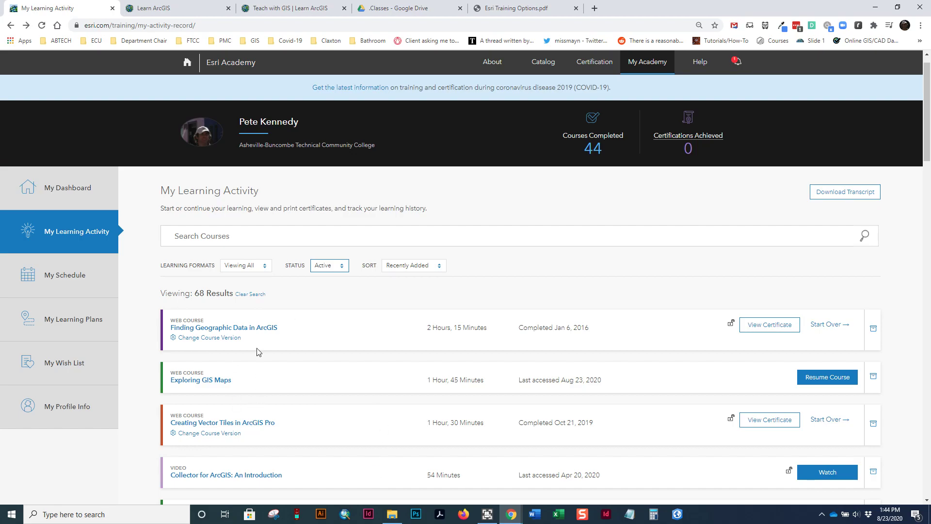
mouse_move(285, 337)
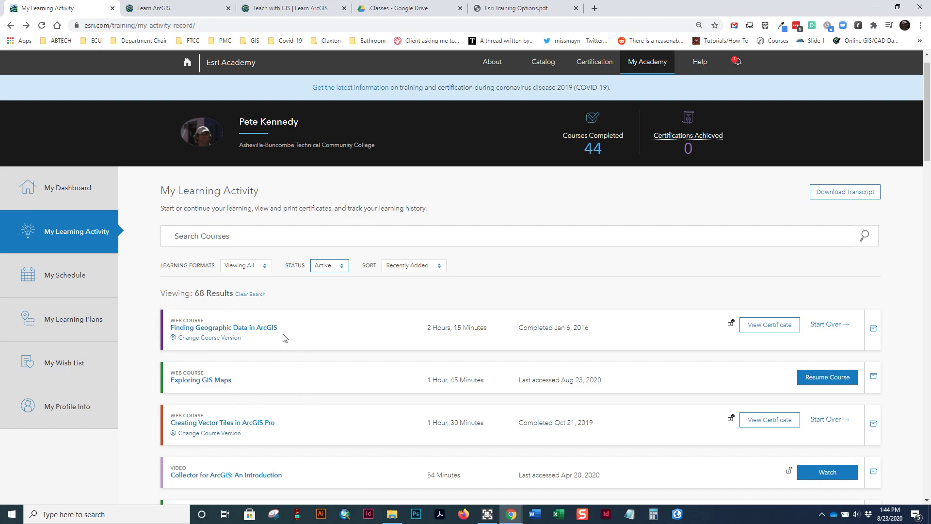
mouse_move(291, 318)
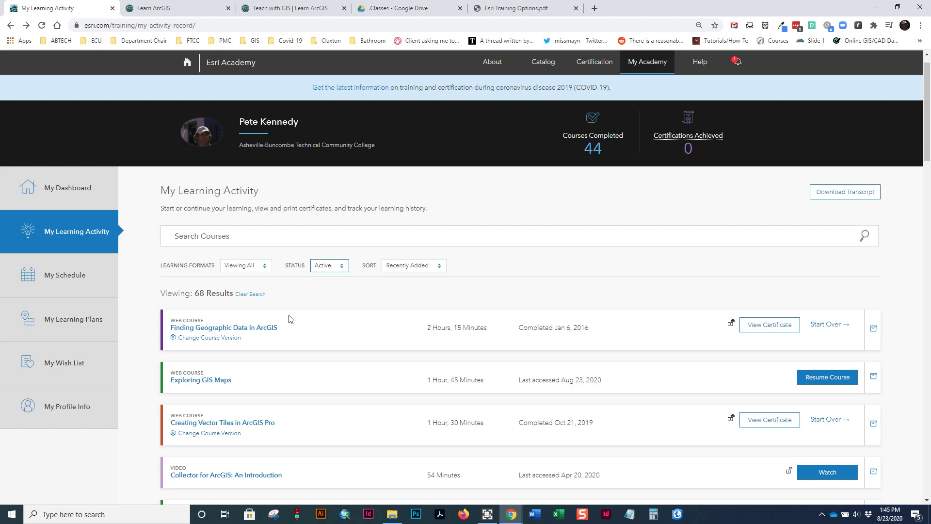
mouse_move(545, 366)
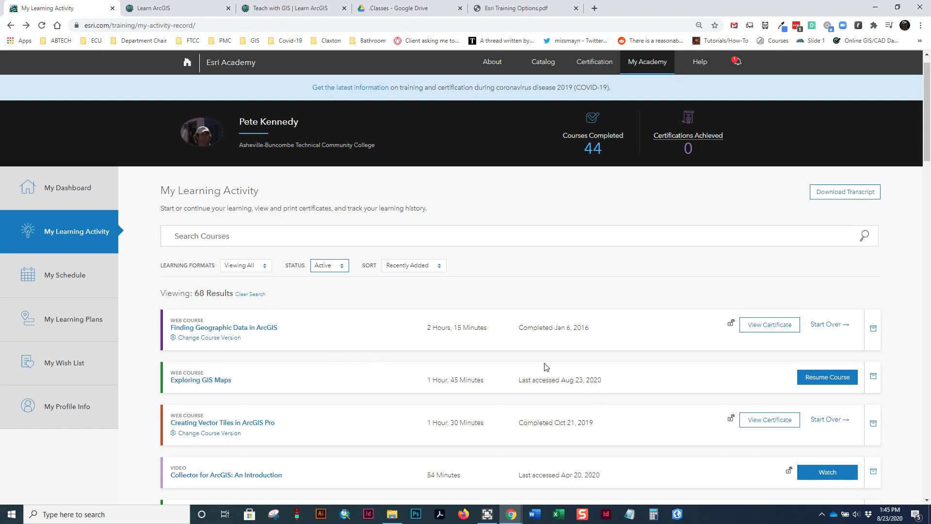
mouse_move(294, 429)
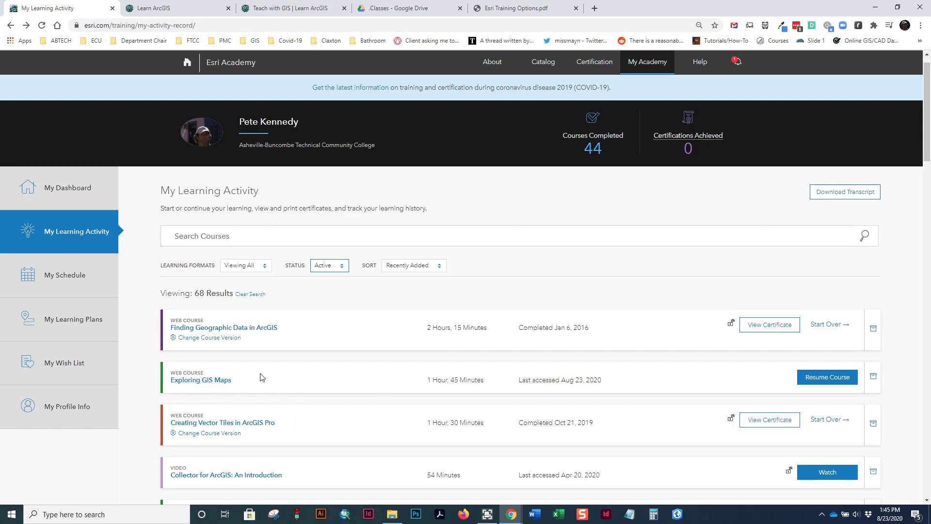
mouse_move(167, 187)
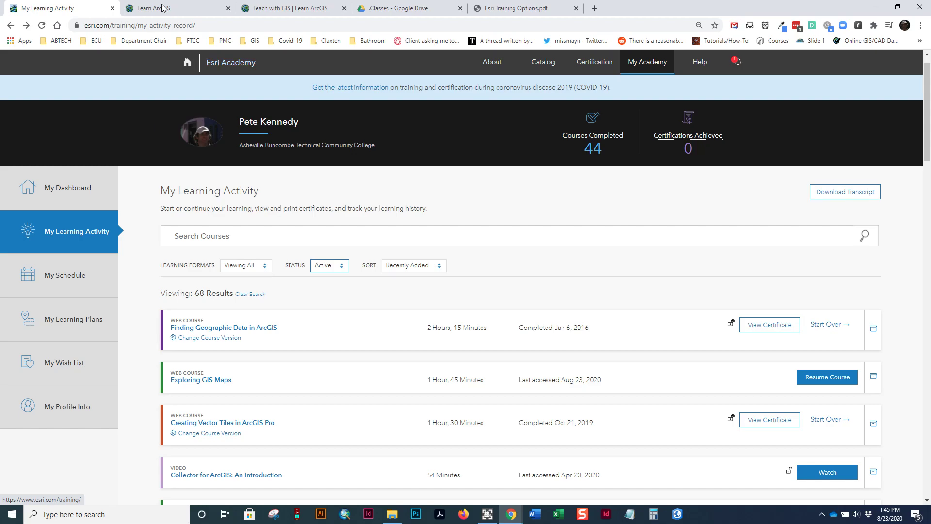
- Preview the Certification menu, then switch over to the Learn ArcGIS lessons site
left_click(492, 62)
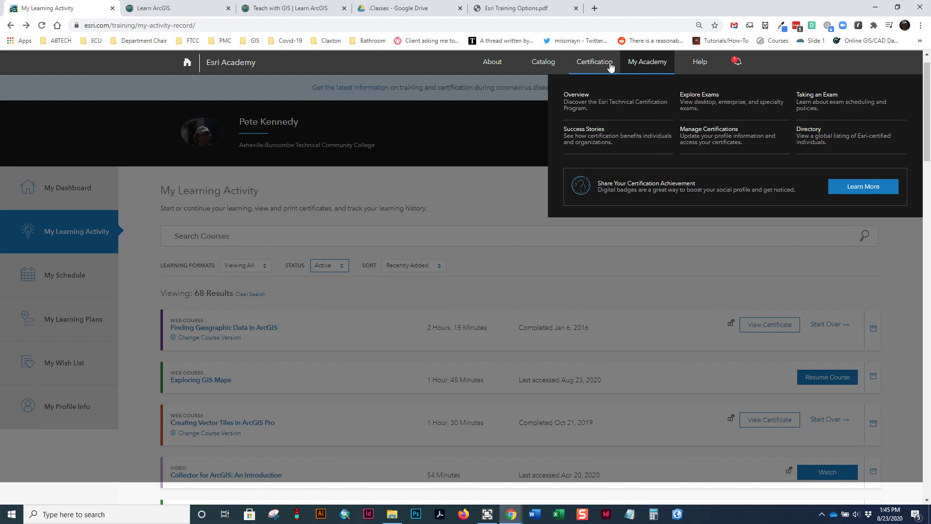
mouse_move(127, 238)
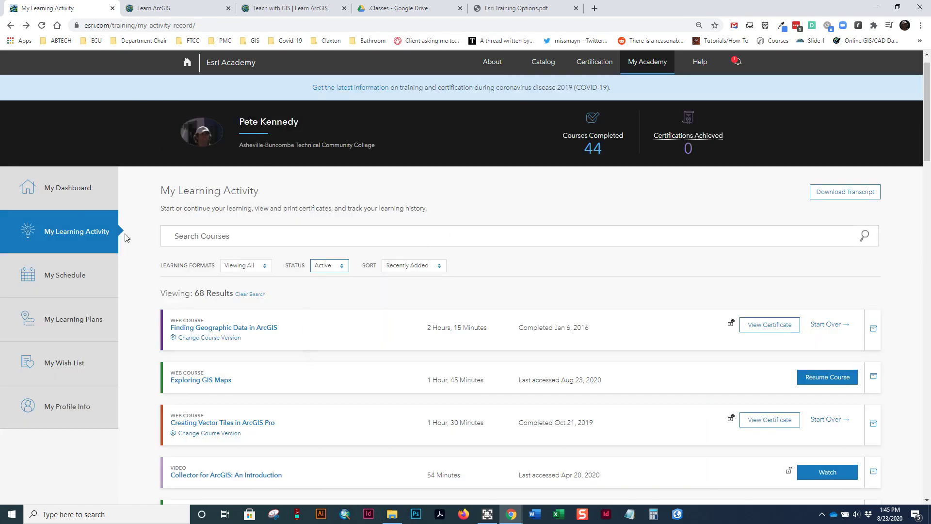
mouse_move(167, 197)
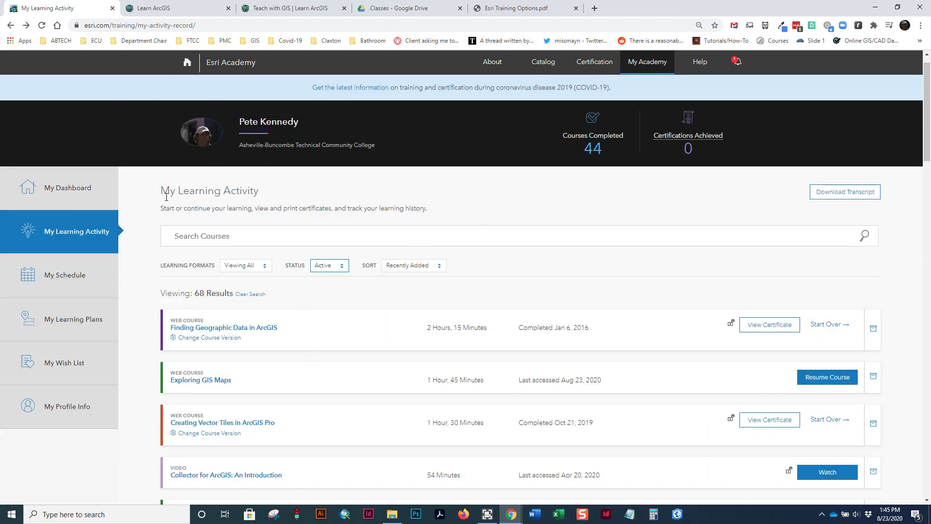
mouse_move(134, 188)
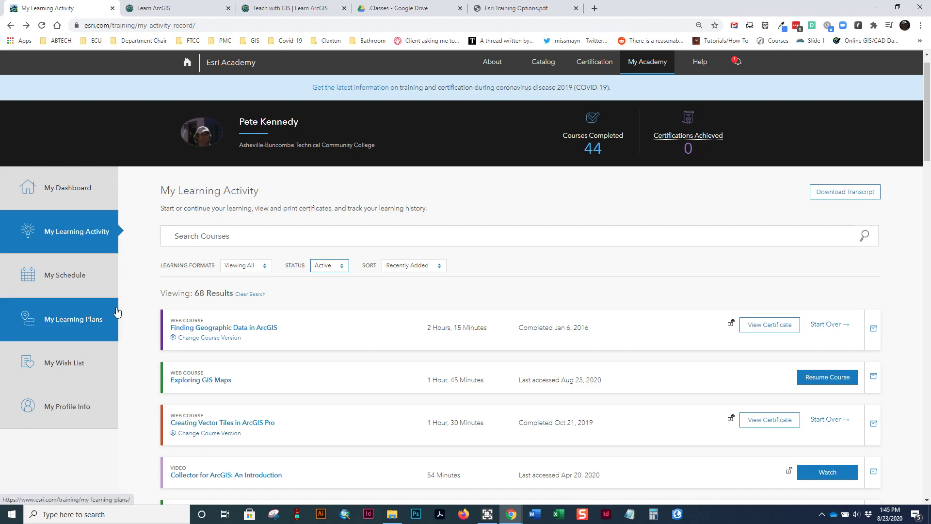
mouse_move(48, 70)
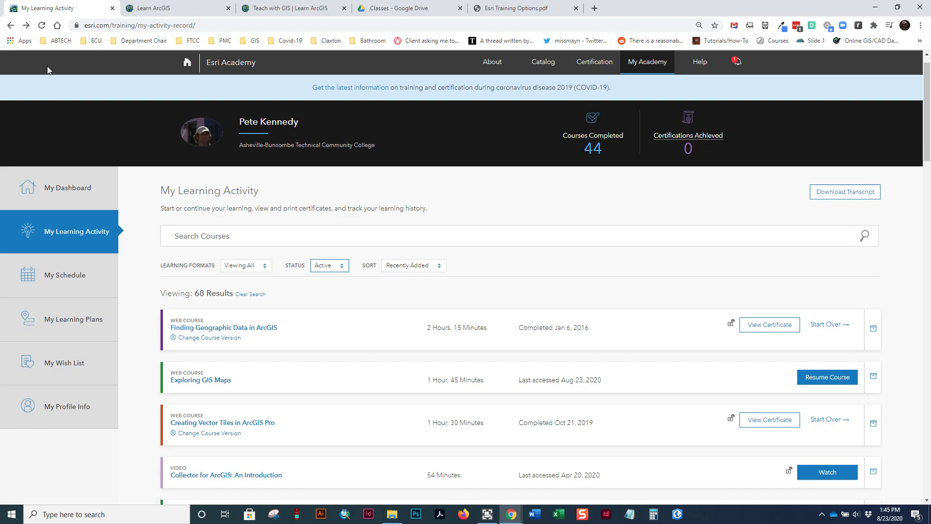
mouse_move(136, 4)
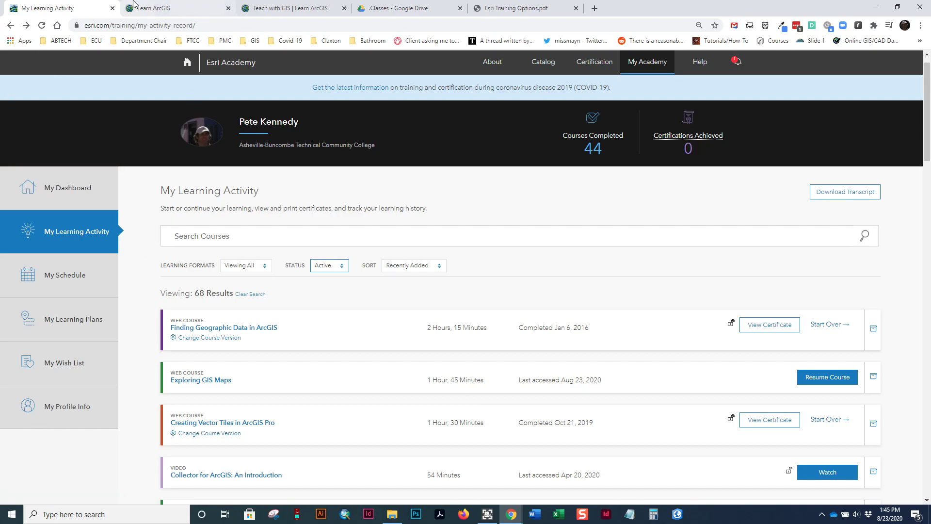
left_click(160, 8)
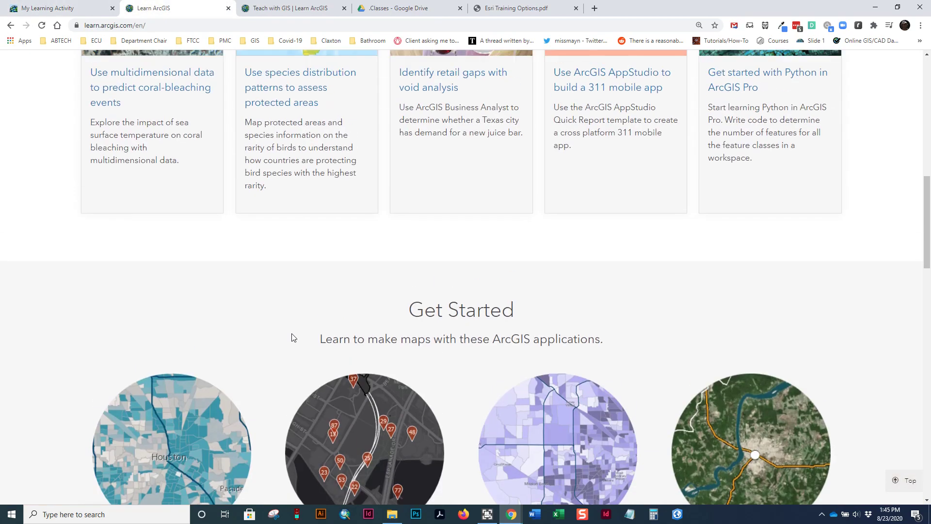
- Browse the Learn ArcGIS home page's books and new lessons, then start Get started with ArcGIS Online
scroll("up", 3)
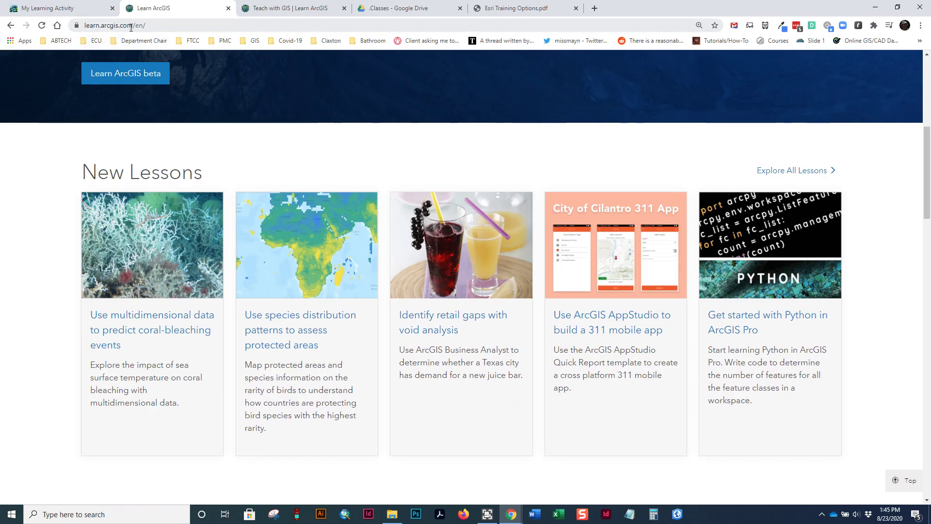
mouse_move(161, 221)
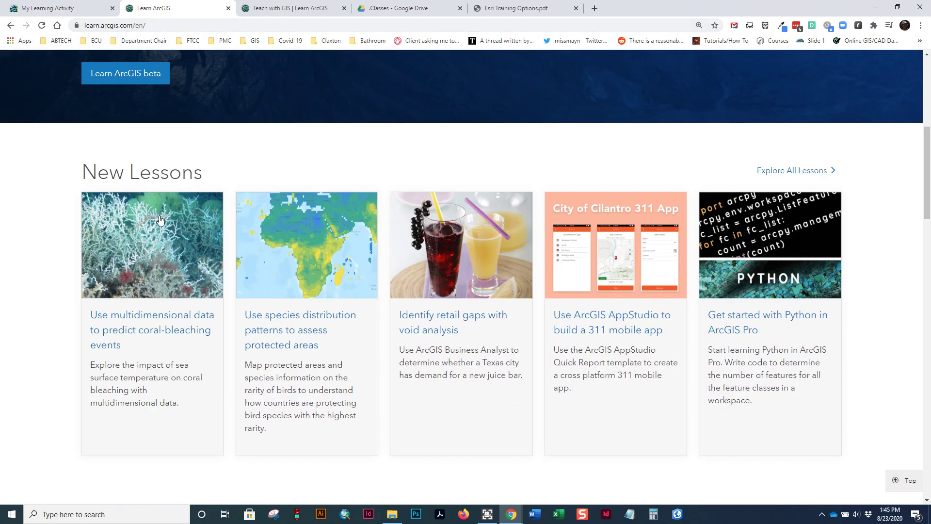
scroll("down", 3)
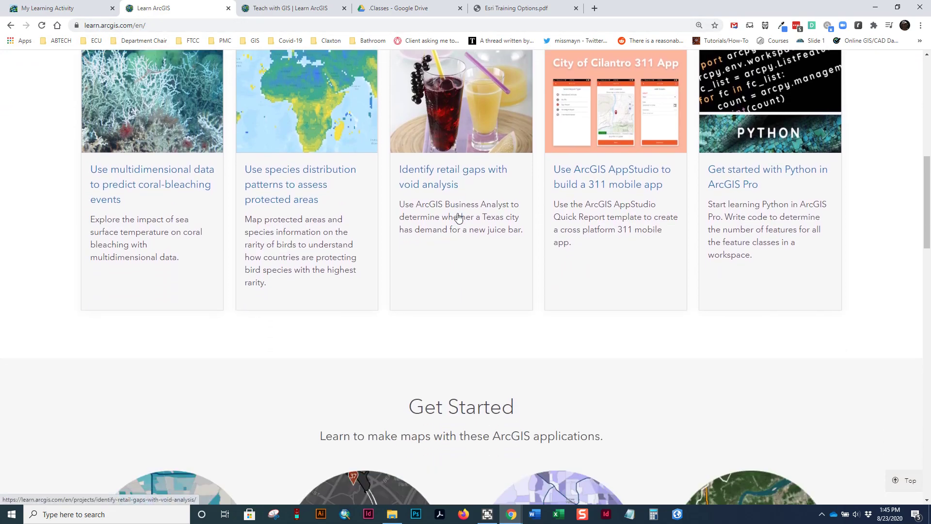
scroll("down", 3)
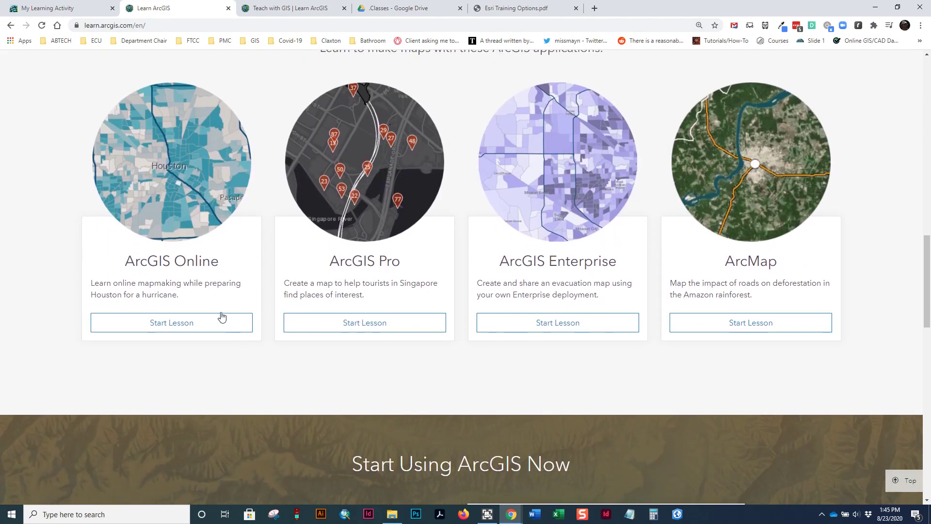
mouse_move(259, 262)
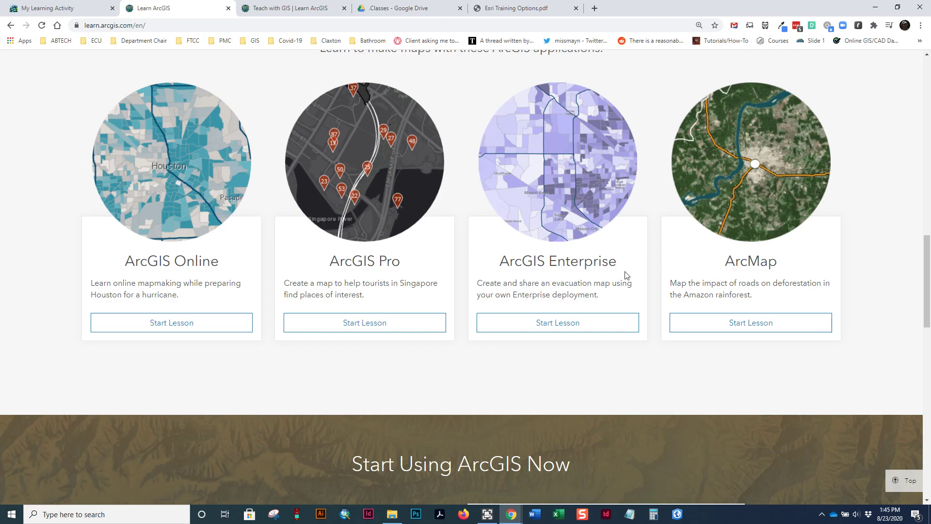
scroll("down", 3)
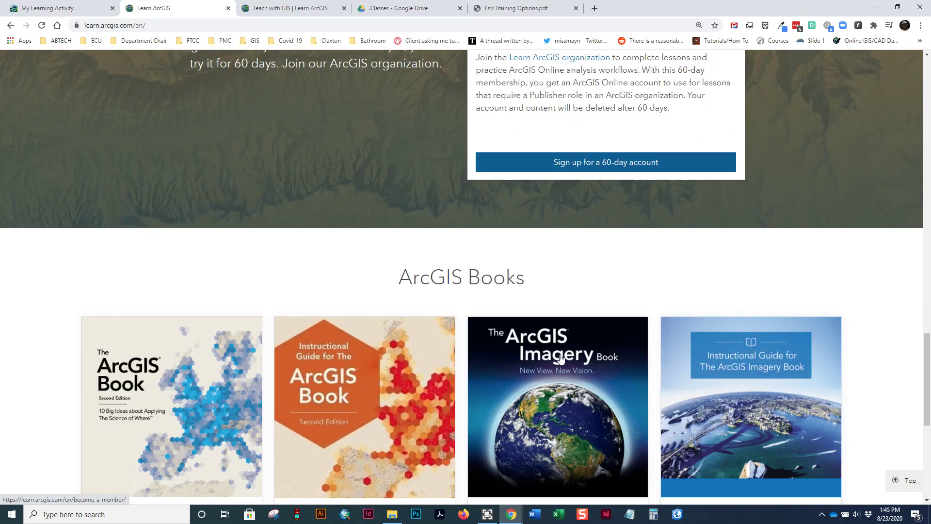
scroll("down", 3)
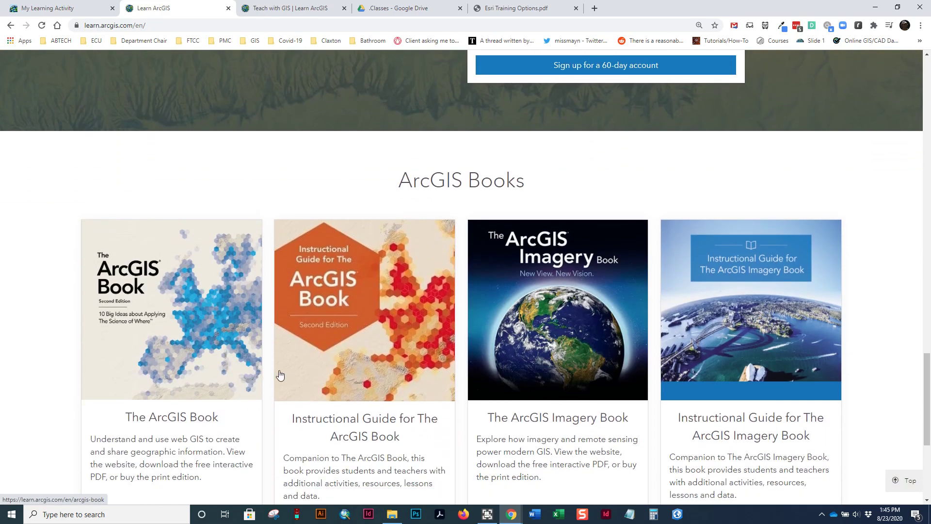
scroll("down", 3)
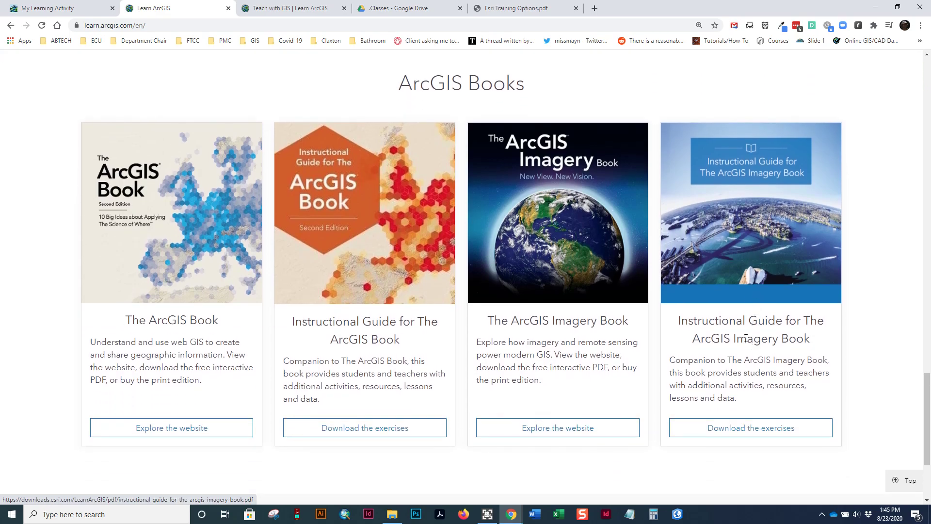
scroll("up", 3)
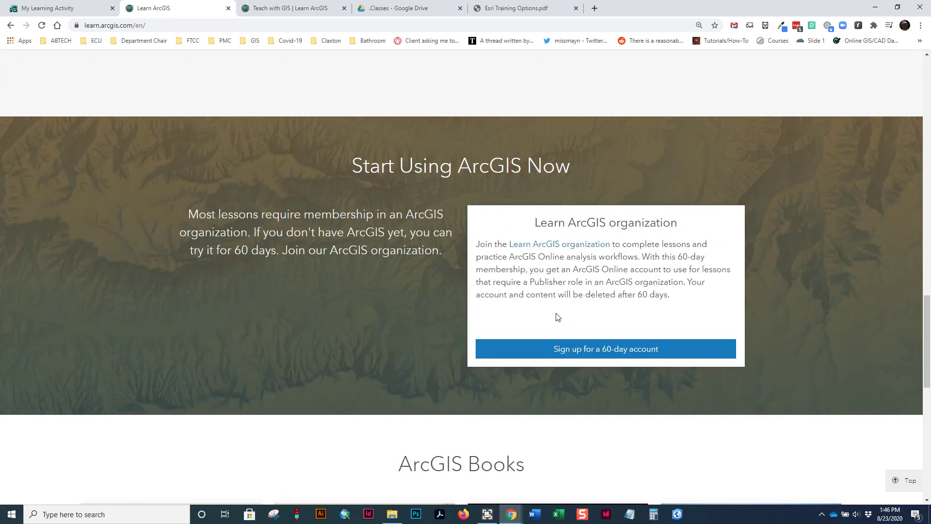
scroll("down", 3)
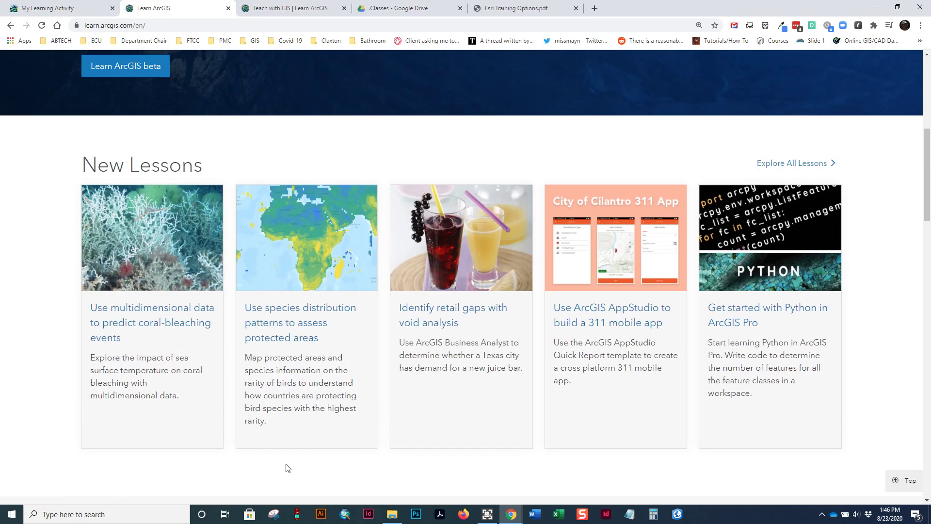
scroll("down", 3)
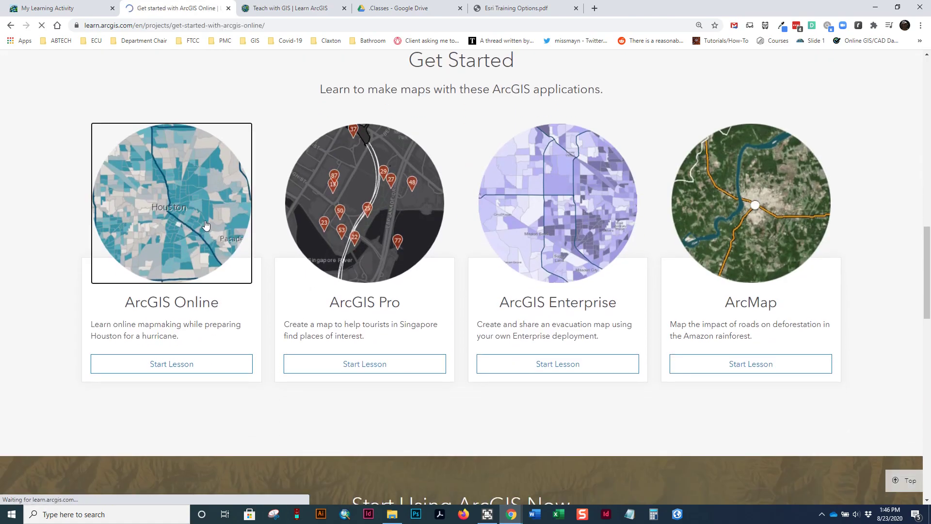
left_click(172, 364)
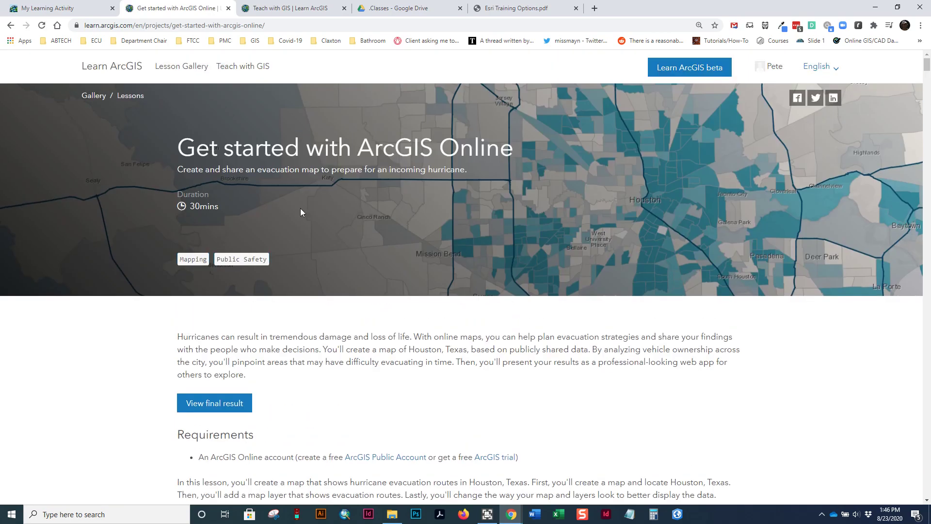
- Skim the lesson steps from locating Houston to styling routes, then go back to learn.arcgis.com
scroll("down", 3)
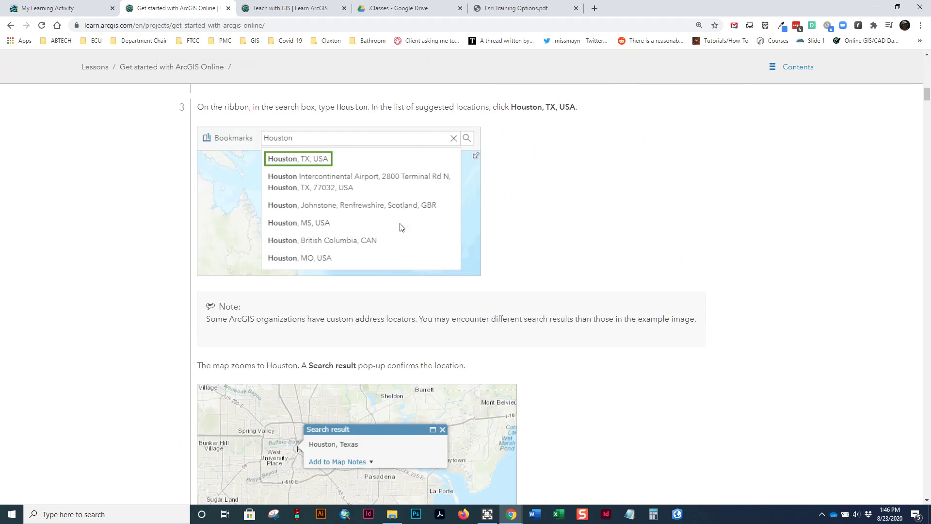
scroll("down", 3)
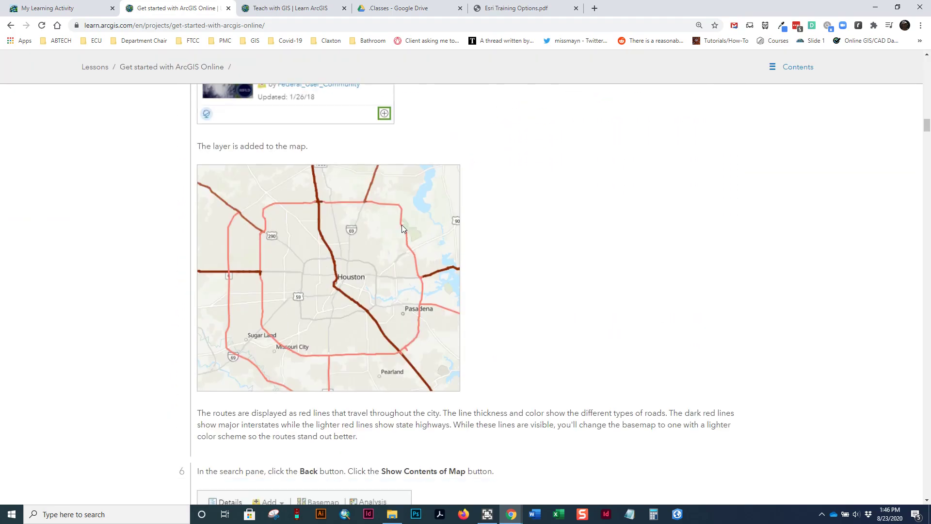
scroll("down", 3)
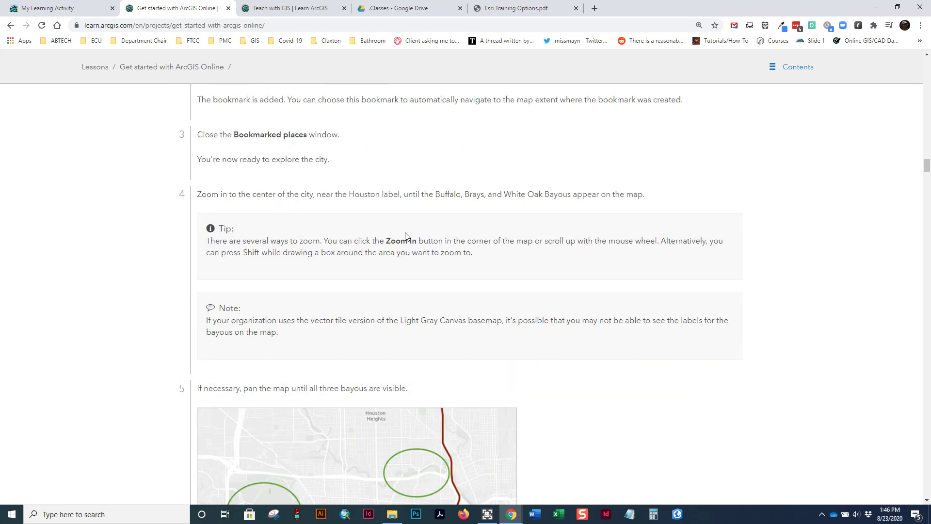
scroll("down", 3)
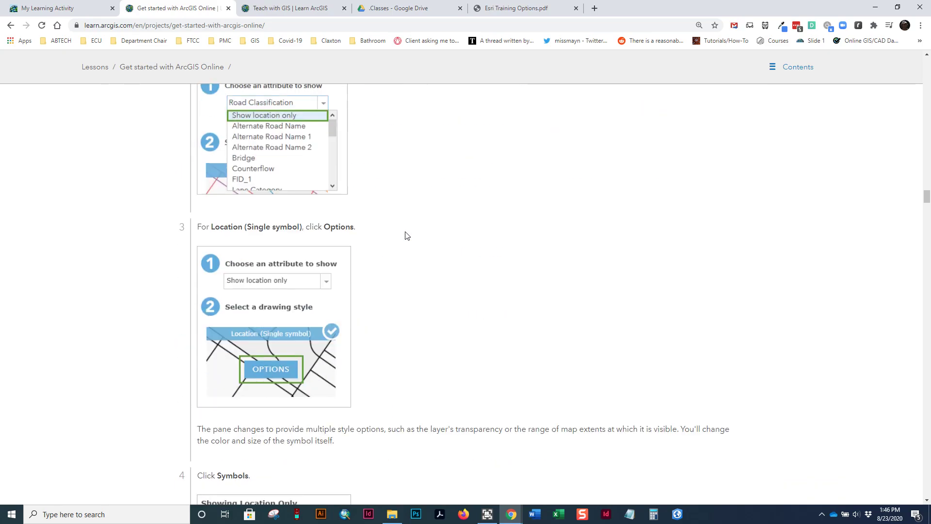
scroll("down", 3)
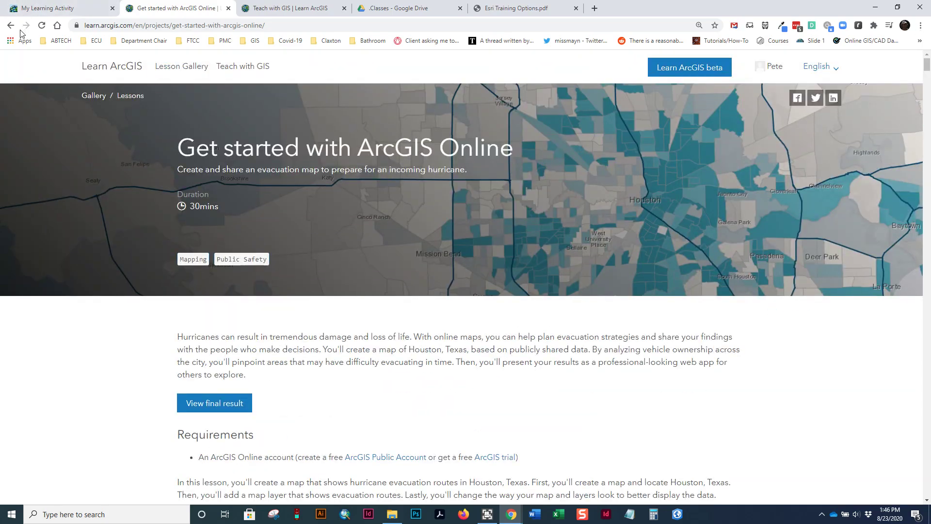
left_click(112, 66)
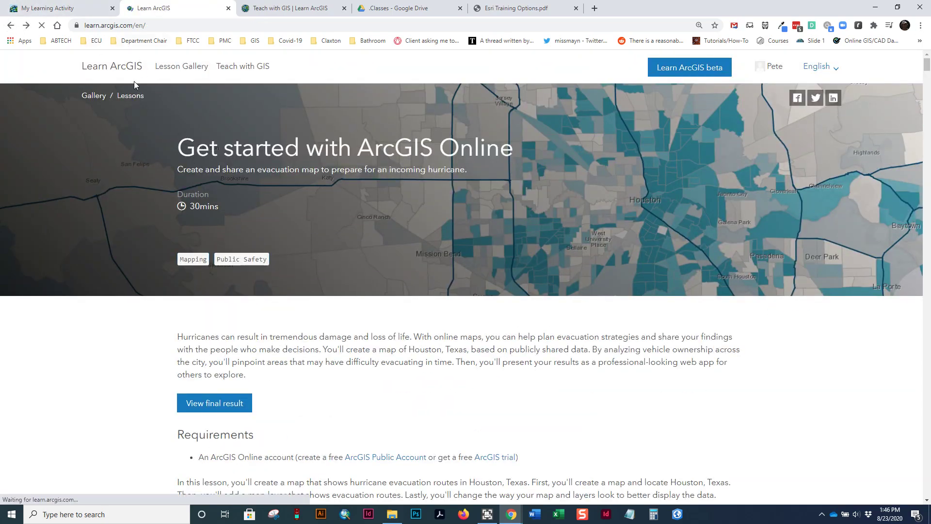
- Scroll to 'The new Learn ArcGIS' section and launch the Learn ArcGIS beta hub
scroll("down", 3)
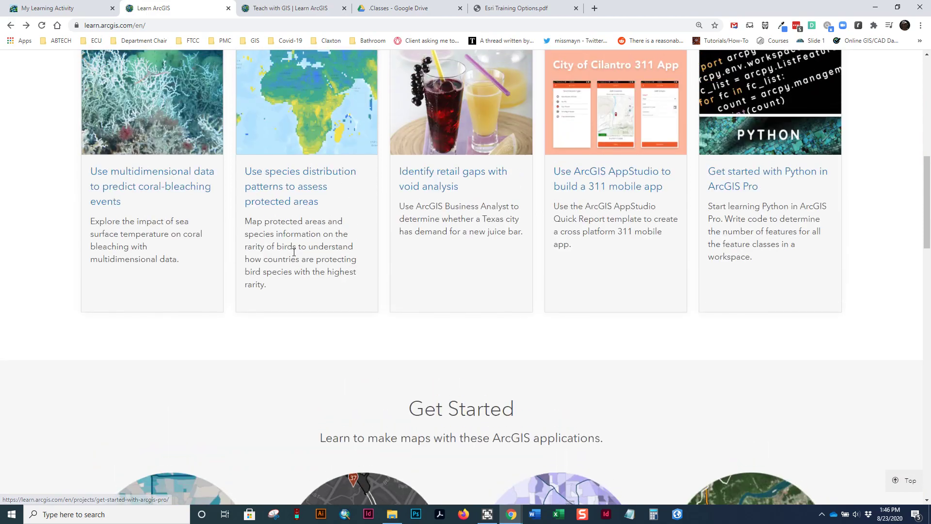
scroll("up", 3)
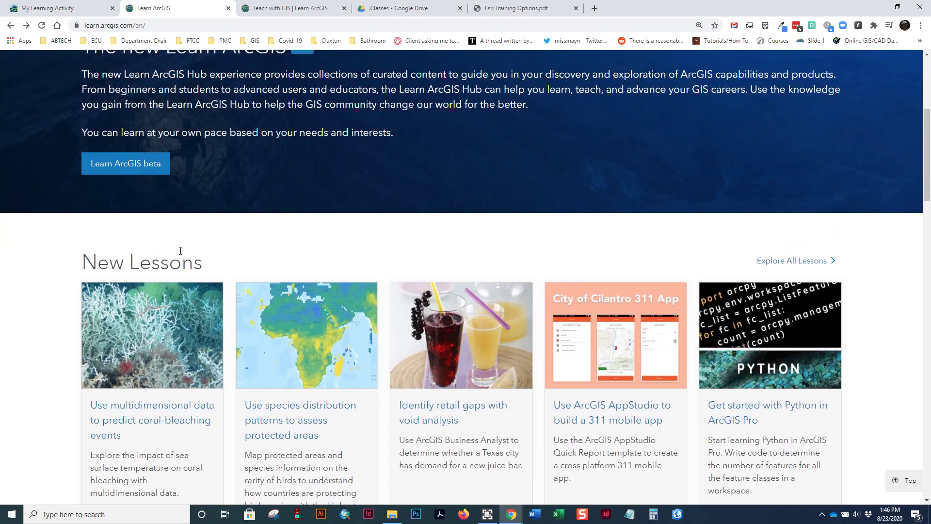
scroll("up", 3)
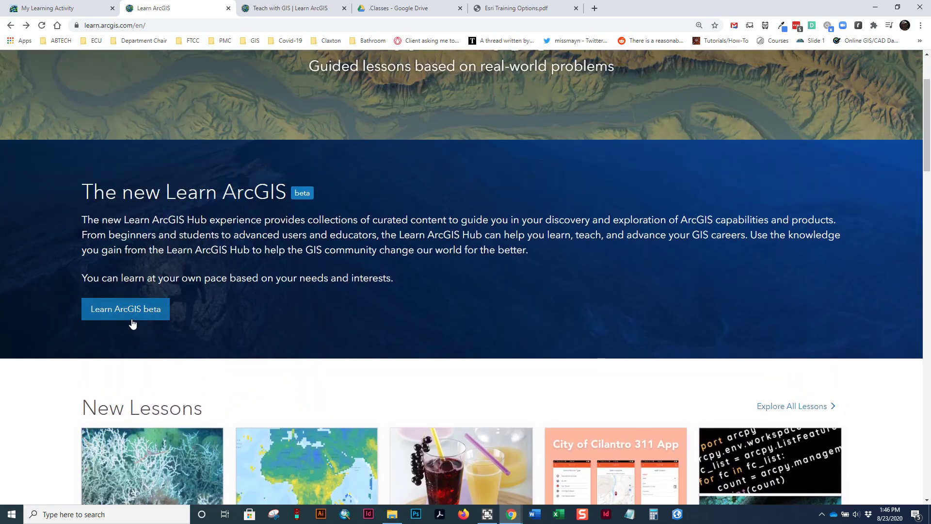
mouse_move(134, 323)
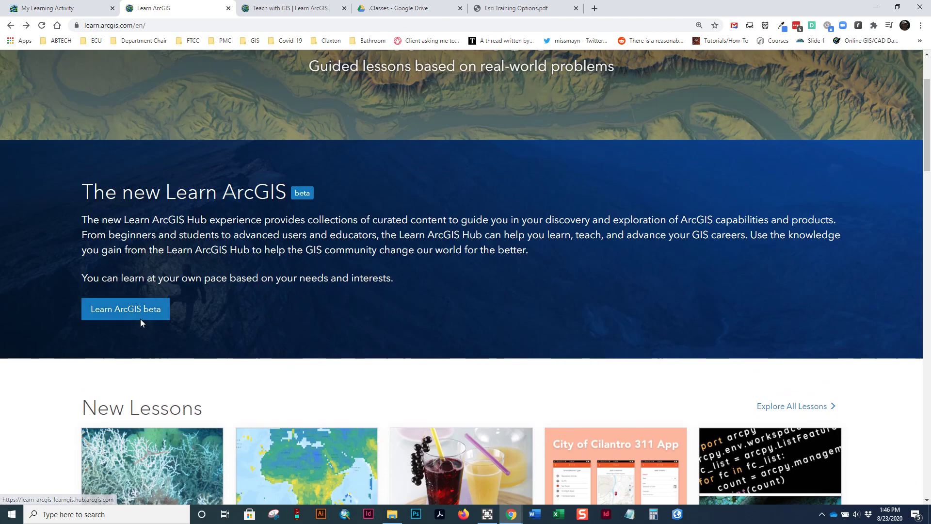
mouse_move(148, 311)
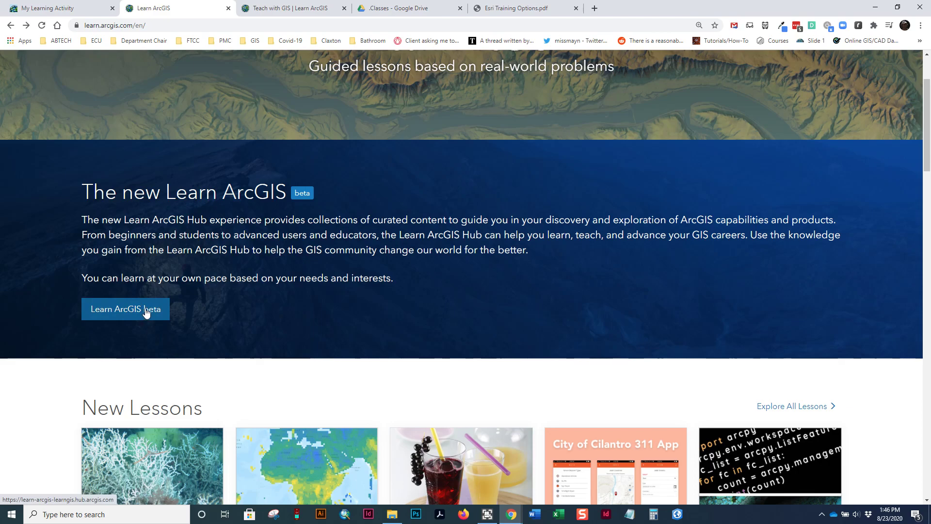
mouse_move(129, 337)
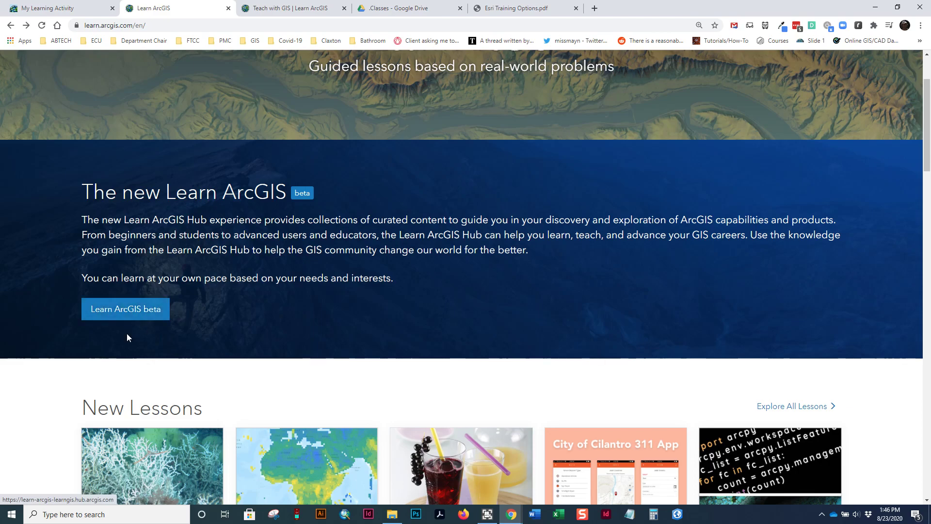
left_click(126, 310)
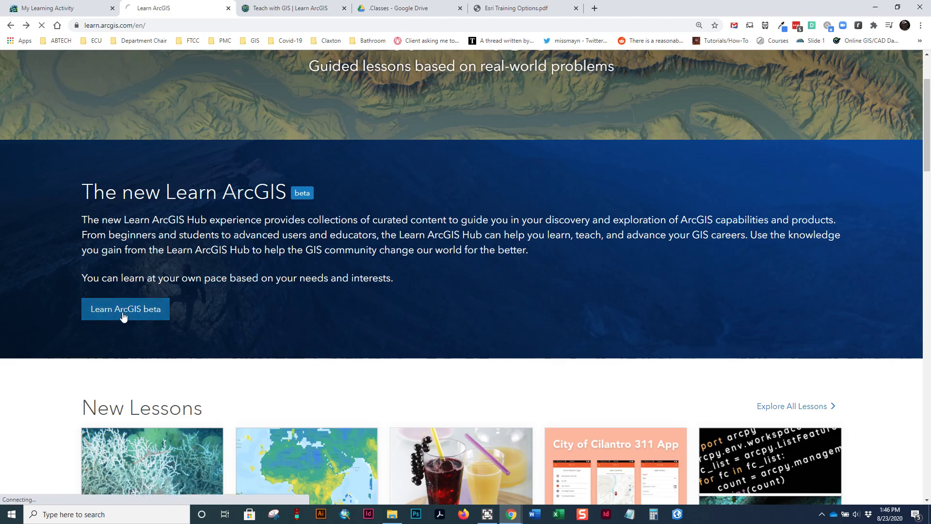
- Scroll the beta hub past Choose an Experience and Discover a Capability down to the footer
left_click(126, 310)
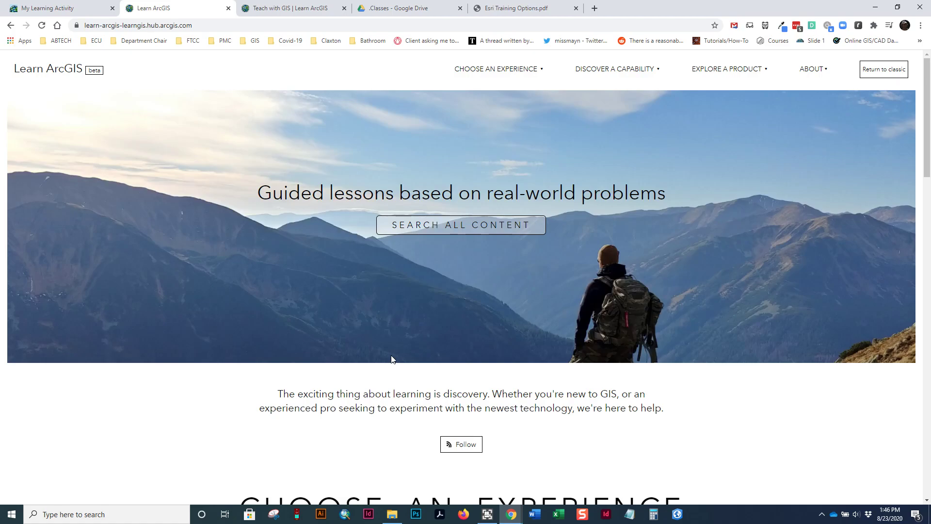
scroll("down", 3)
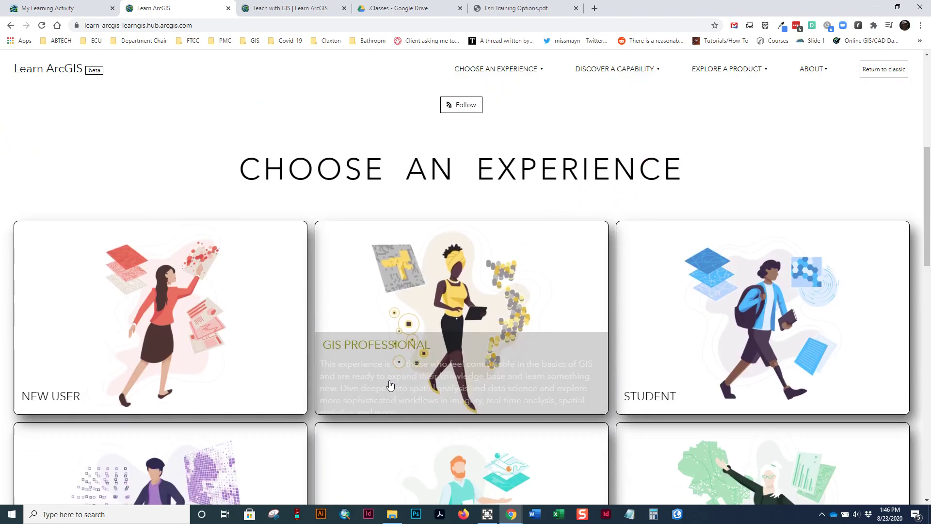
scroll("down", 3)
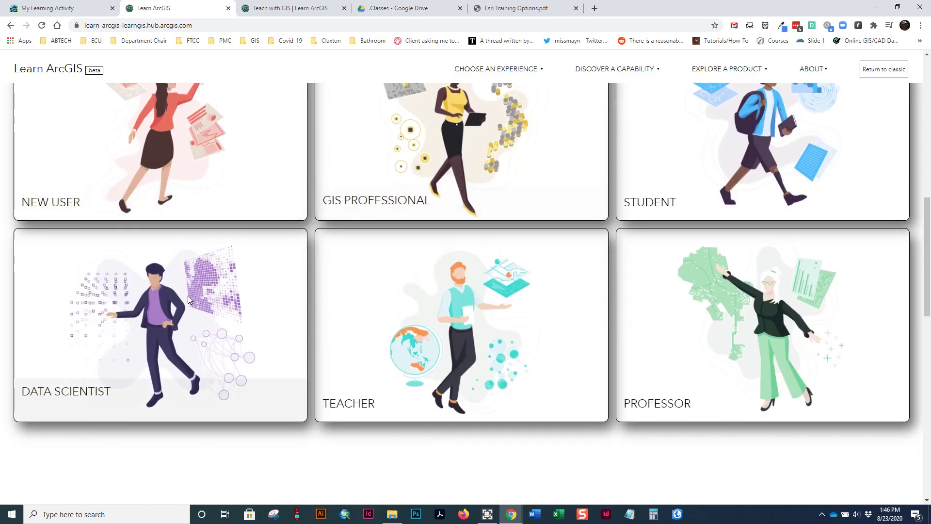
scroll("up", 3)
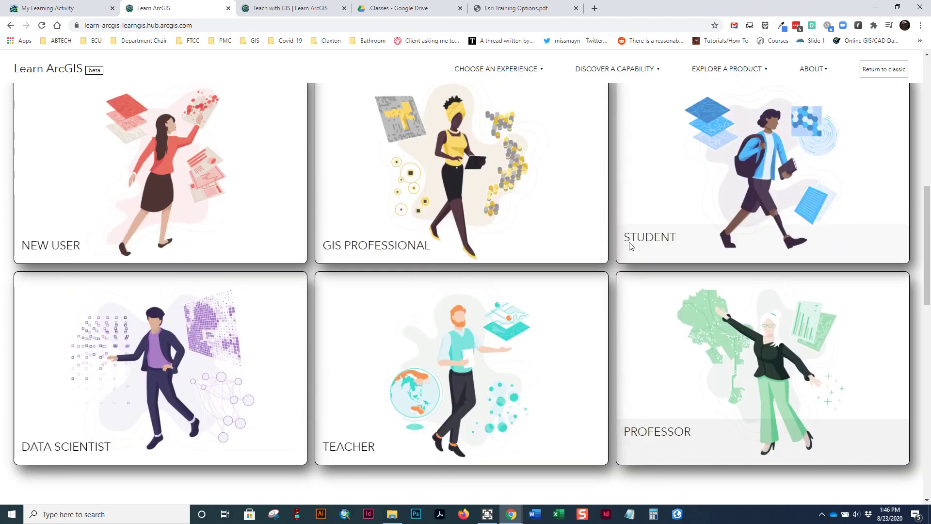
scroll("down", 3)
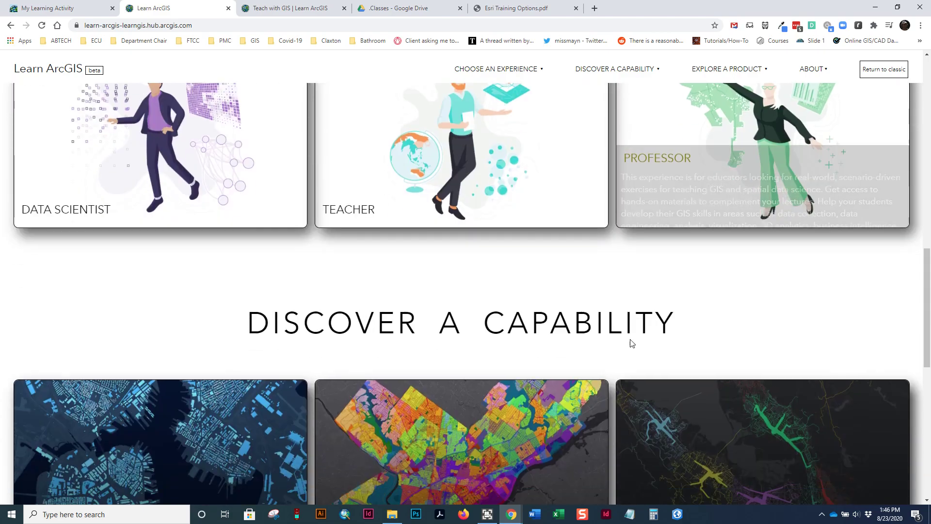
scroll("down", 3)
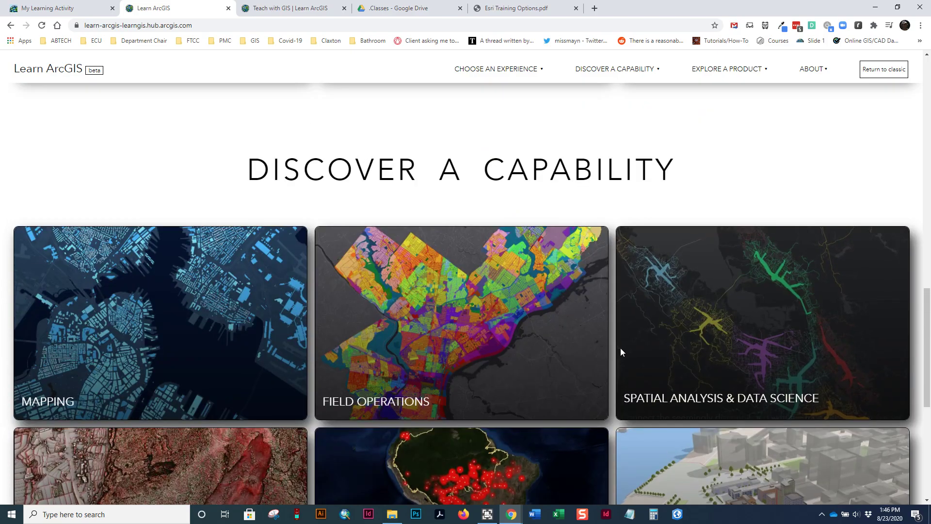
mouse_move(717, 379)
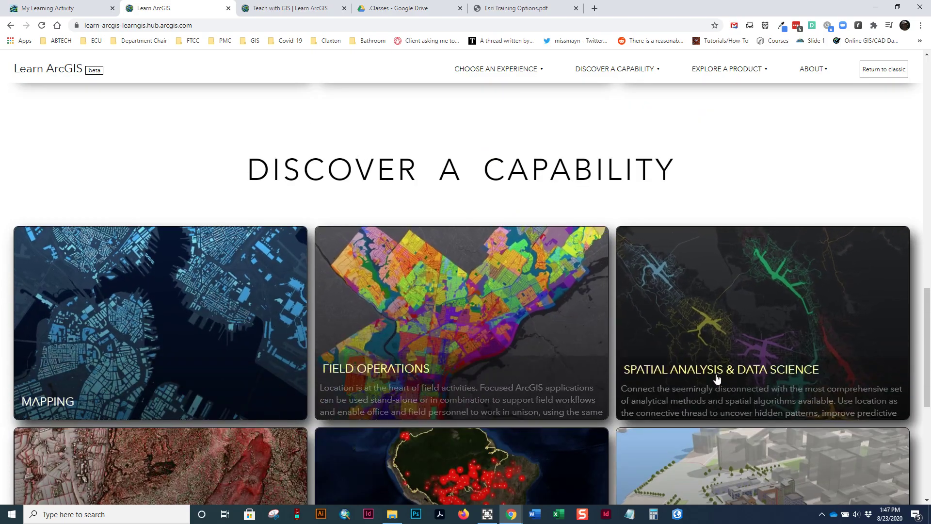
scroll("down", 3)
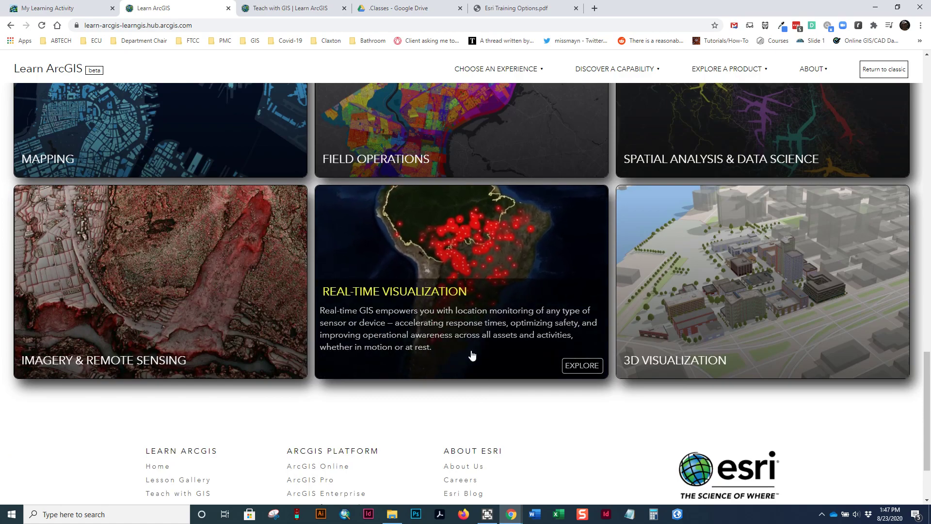
- Glance at My Learning Activity, then switch back to the beta hub's Discover a Capability tiles
left_click(51, 8)
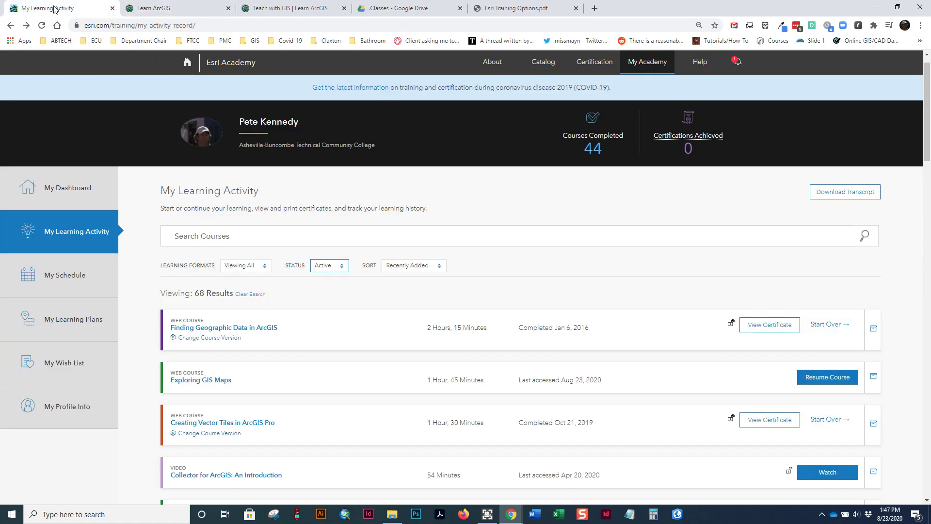
mouse_move(245, 64)
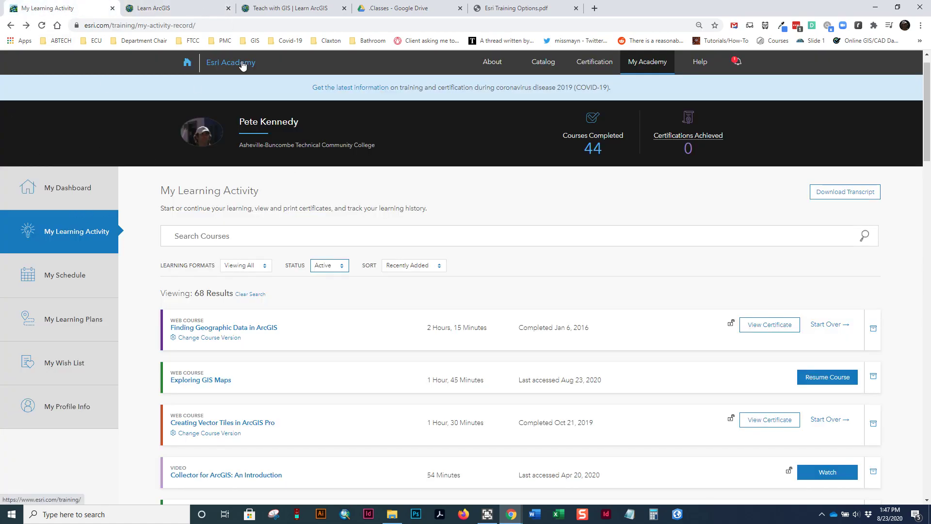
left_click(154, 8)
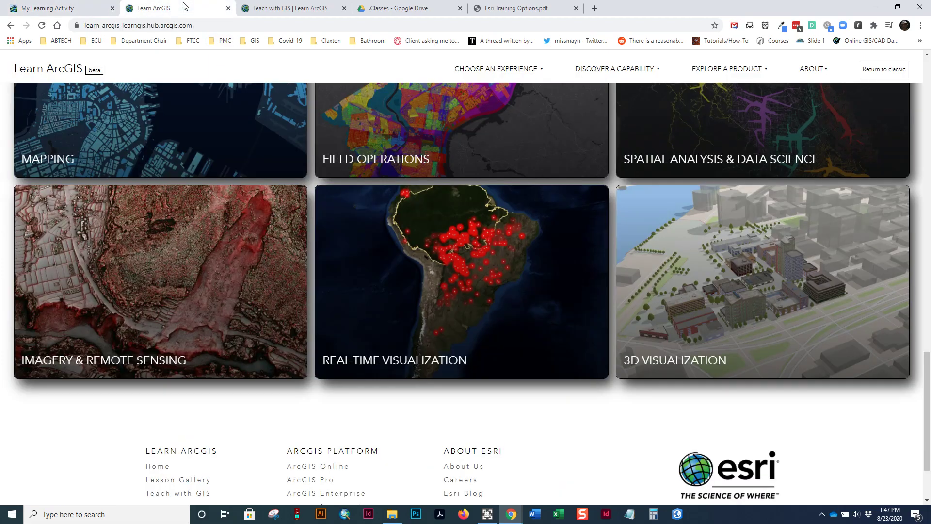
mouse_move(723, 179)
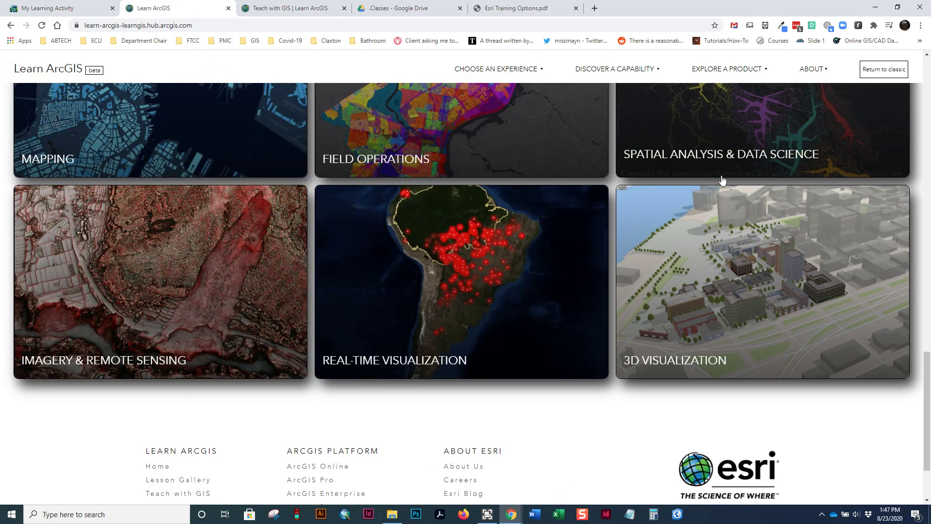
- Show the Esri Training Options.pdf tab comparing Learn ArcGIS with Esri Training/Esri Academy
left_click(525, 8)
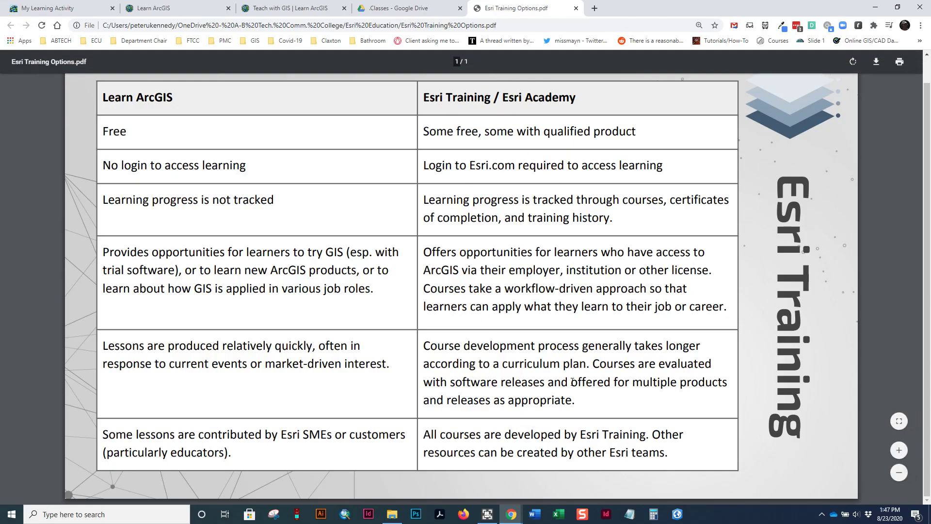
mouse_move(448, 106)
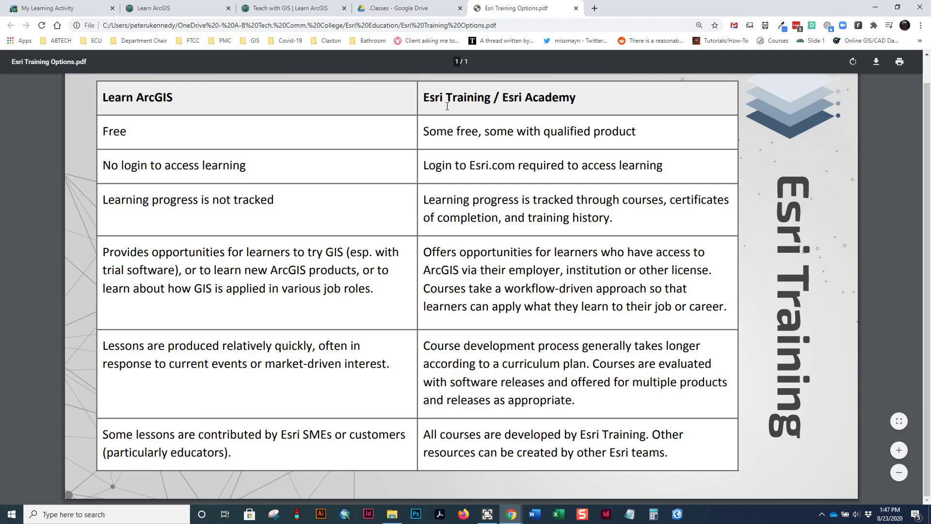
mouse_move(615, 179)
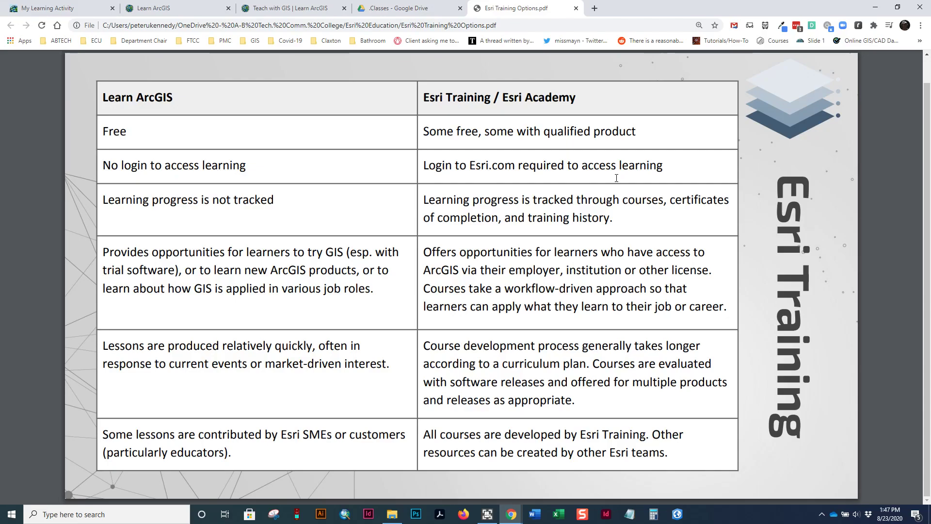
mouse_move(781, 141)
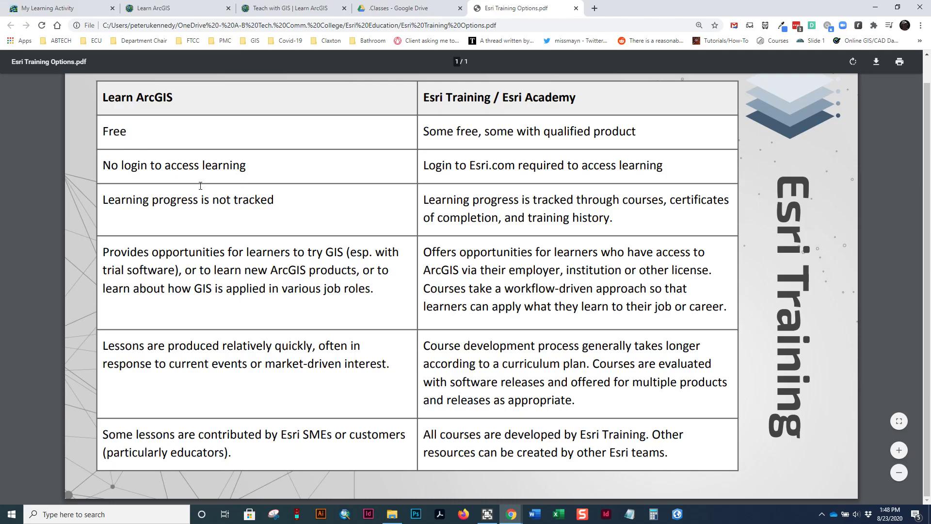
mouse_move(214, 207)
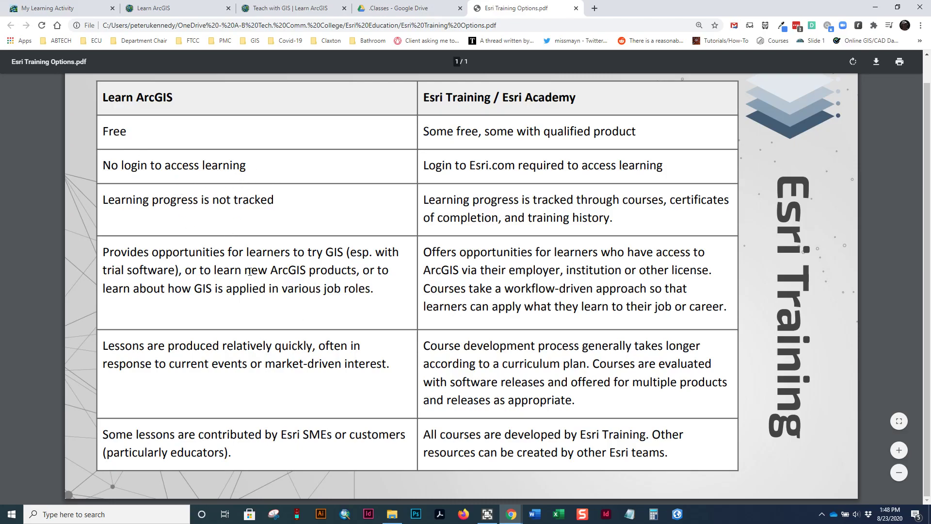
mouse_move(728, 350)
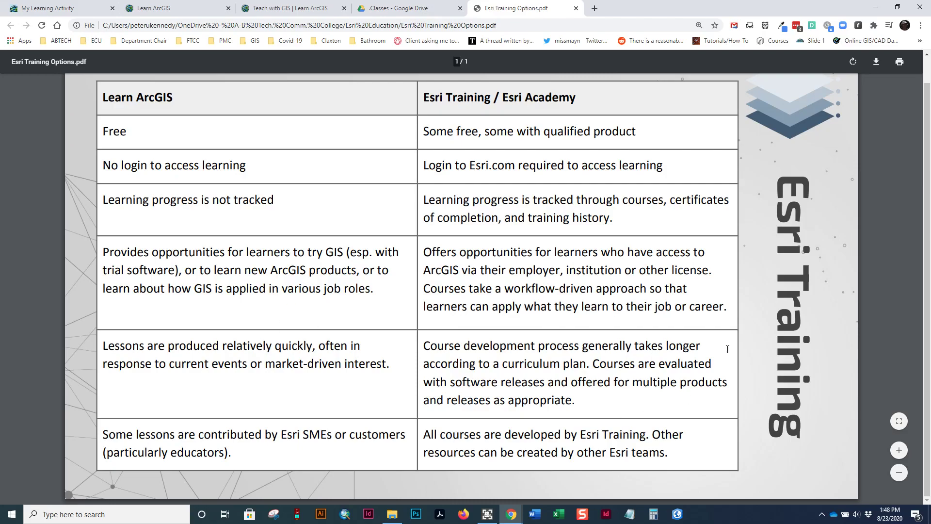
mouse_move(635, 256)
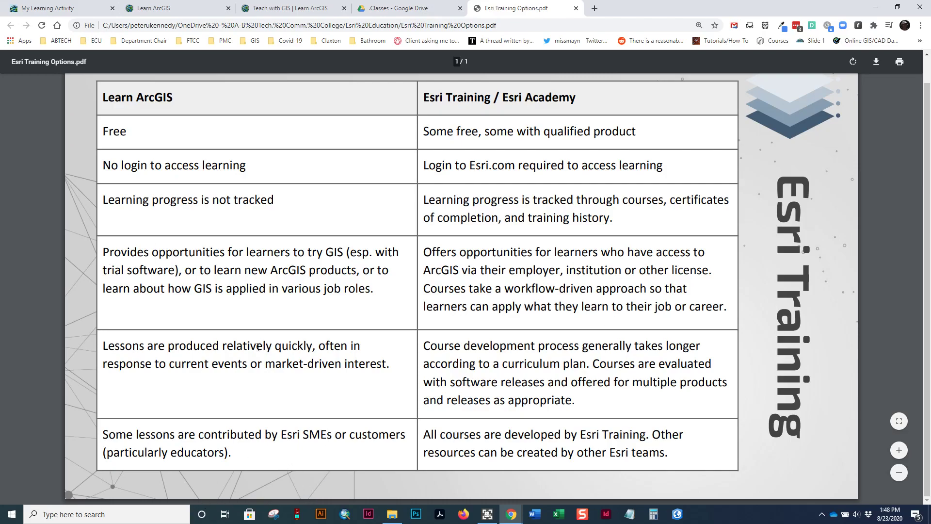
mouse_move(293, 422)
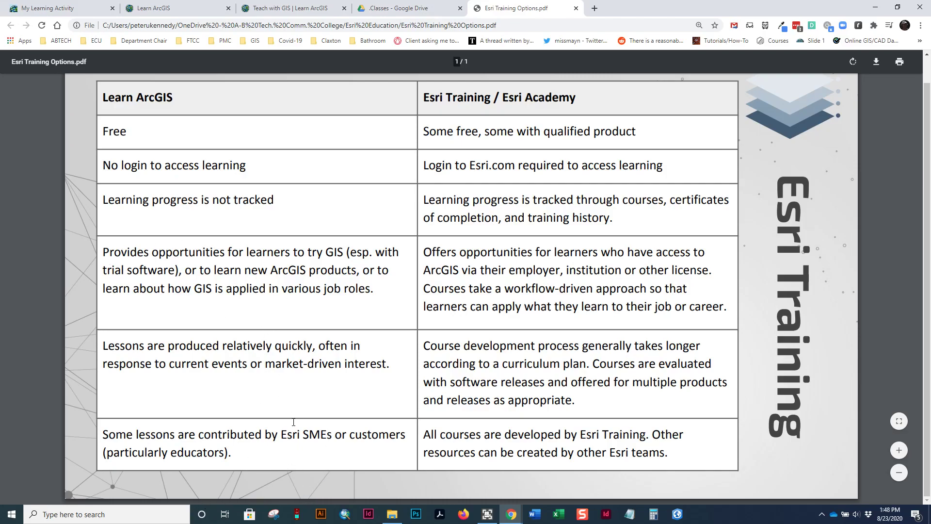
mouse_move(442, 316)
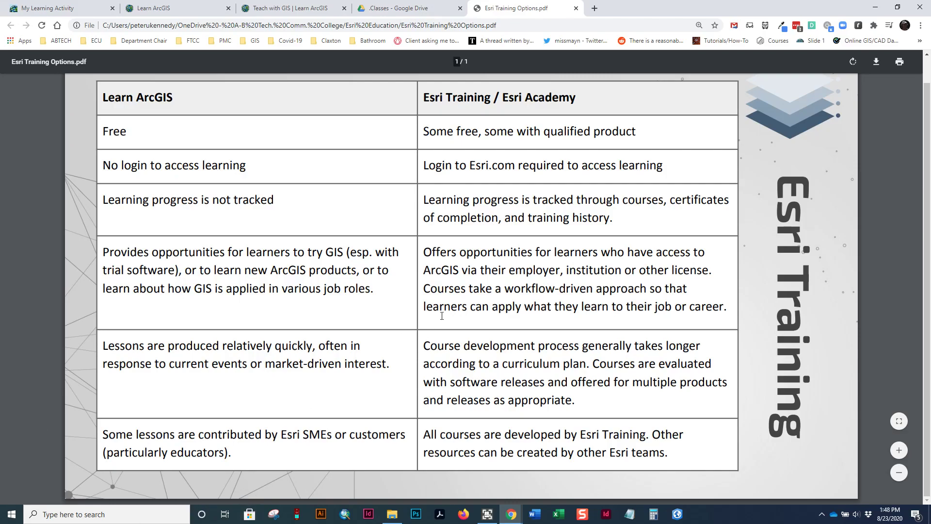
mouse_move(448, 382)
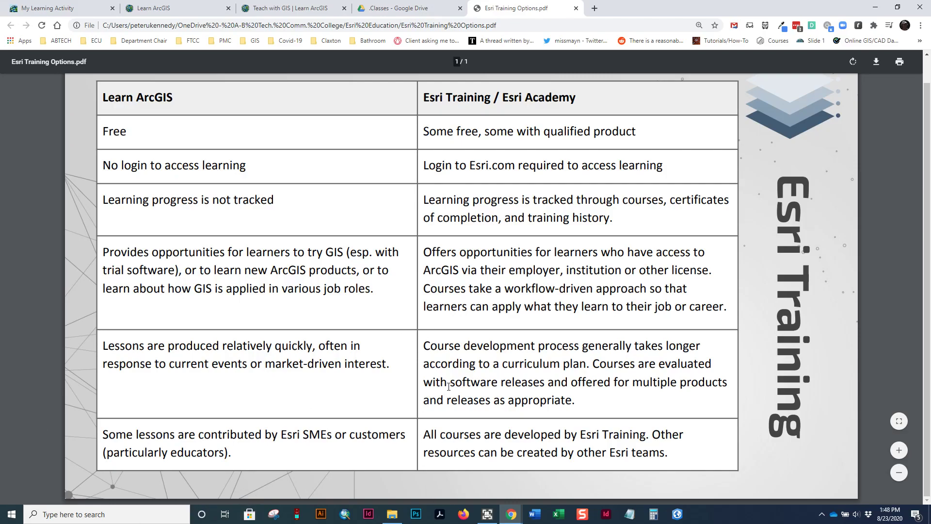
mouse_move(311, 372)
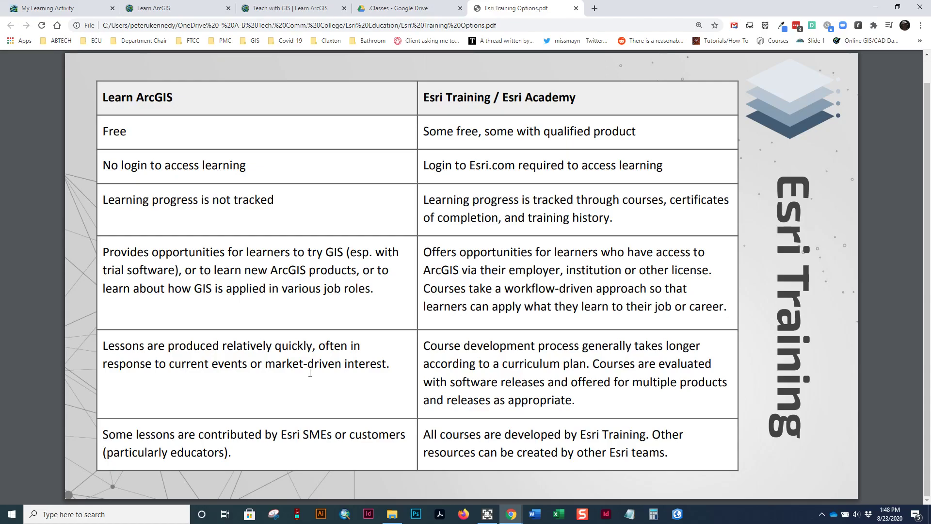
mouse_move(204, 406)
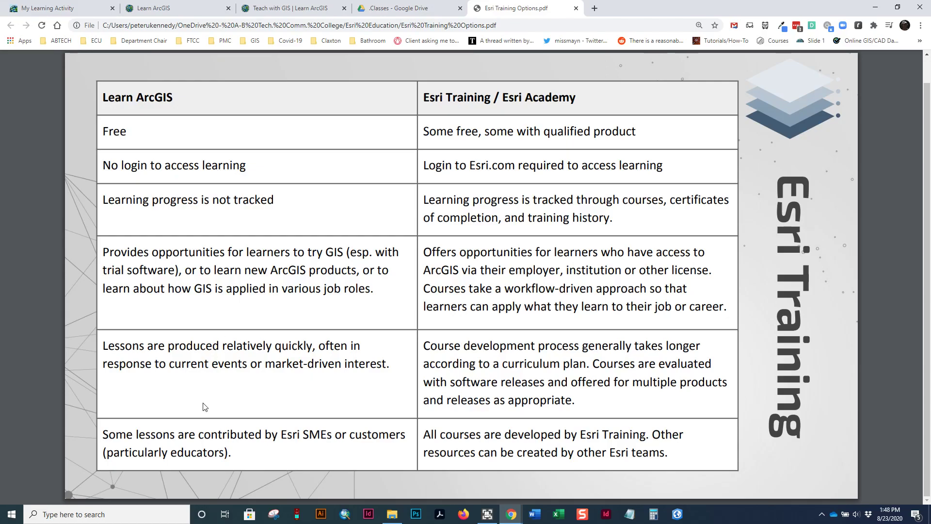
mouse_move(196, 408)
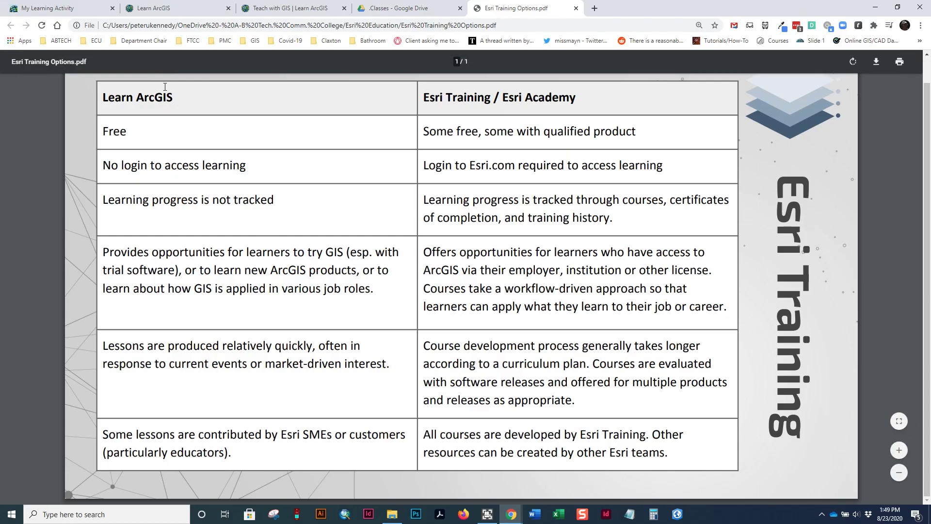
- Switch to the Teach with GIS tab and scroll to the Explore the Lesson Library search and cards
left_click(291, 8)
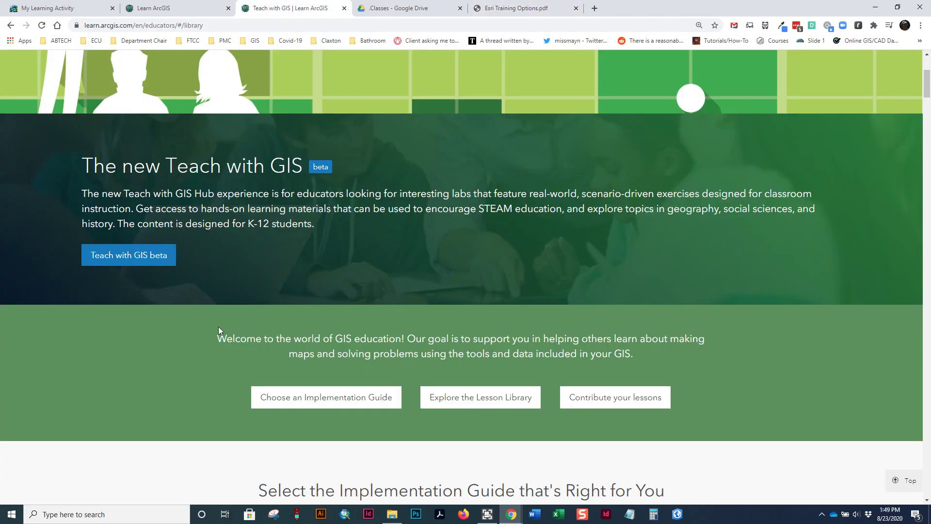
mouse_move(248, 150)
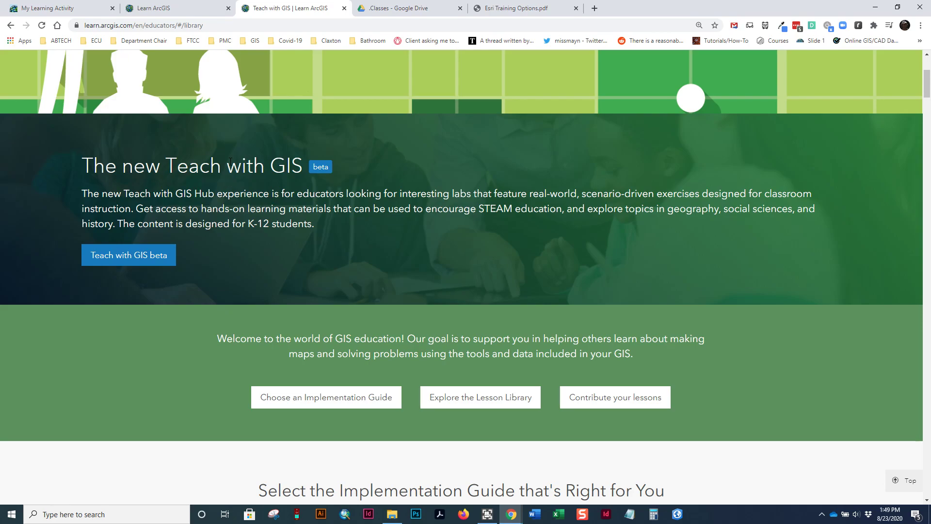
scroll("down", 3)
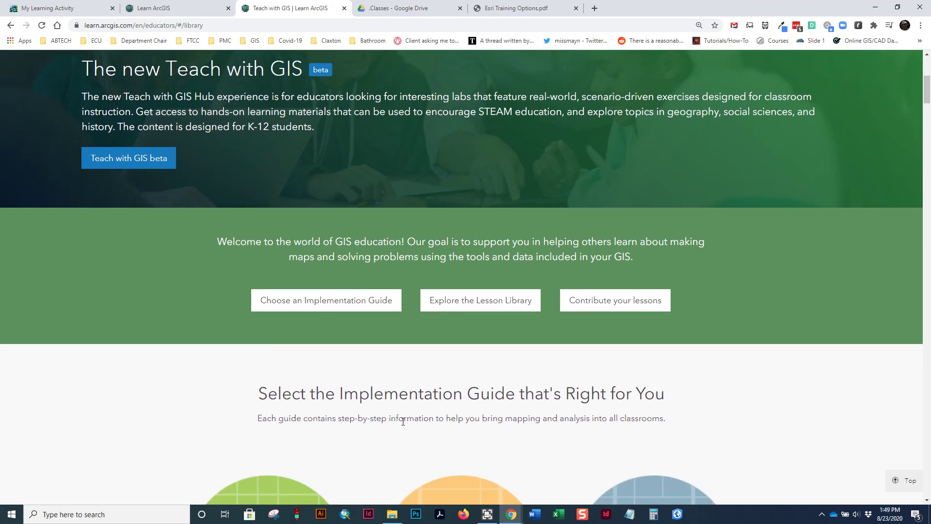
scroll("down", 3)
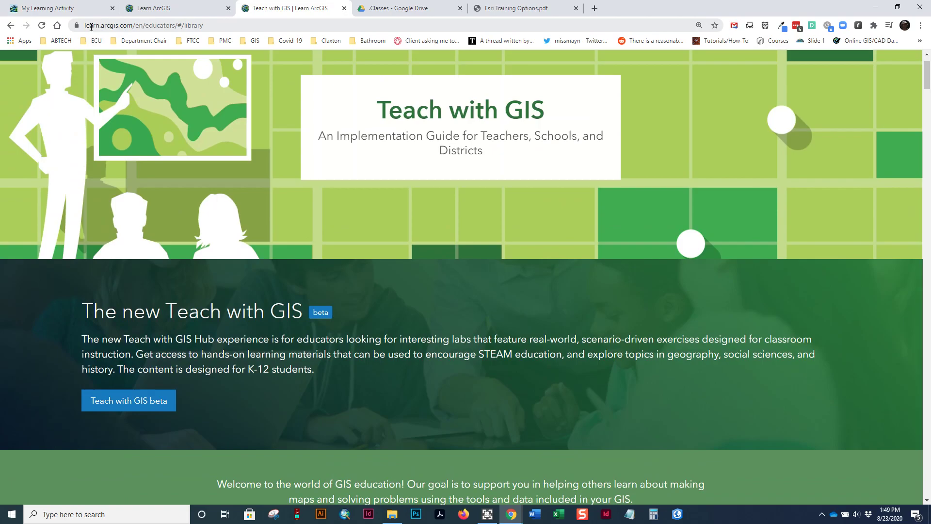
mouse_move(163, 185)
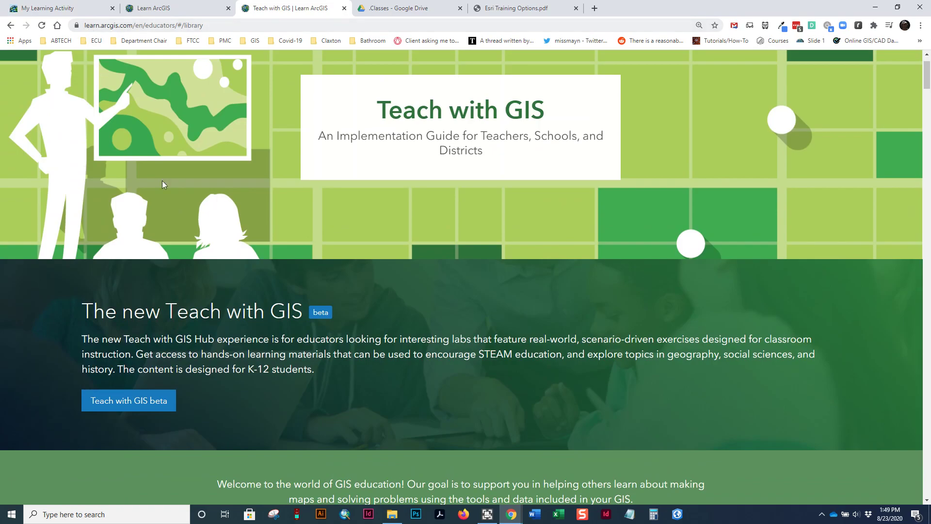
scroll("down", 3)
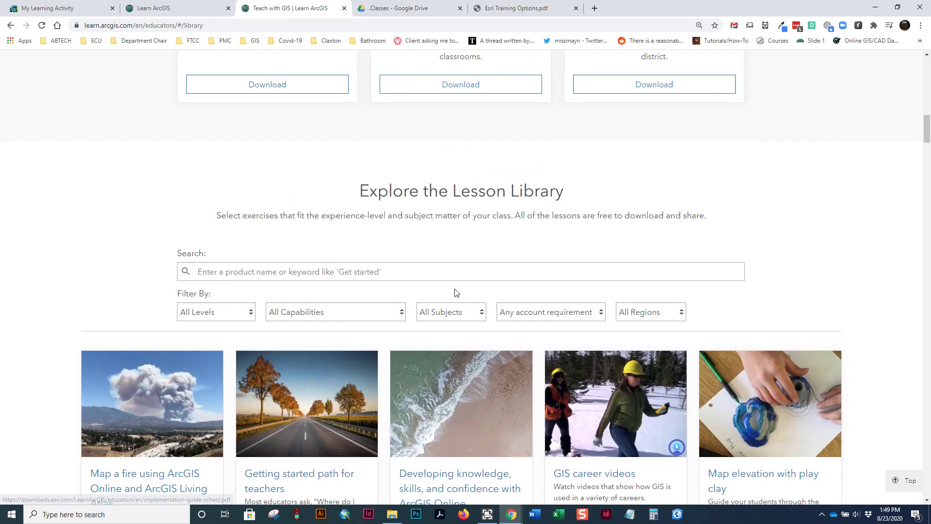
- Scroll past the fire, COVID-19 and NASA lessons to the ArcGIS Book unit plans and Teacher resources
scroll("down", 3)
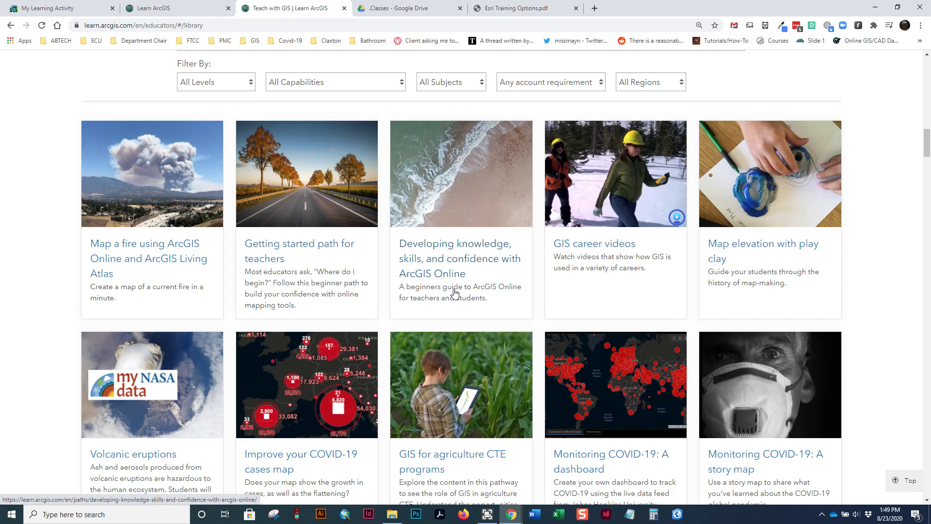
mouse_move(167, 263)
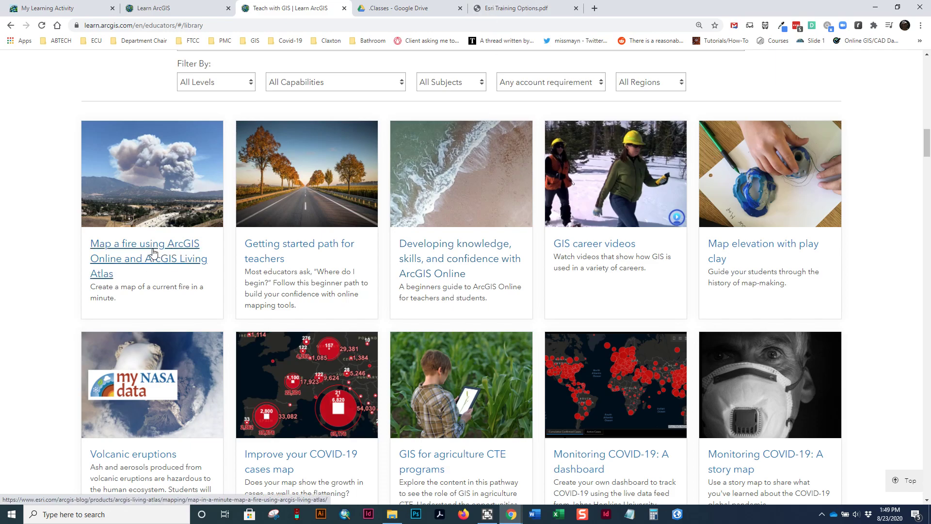
mouse_move(584, 410)
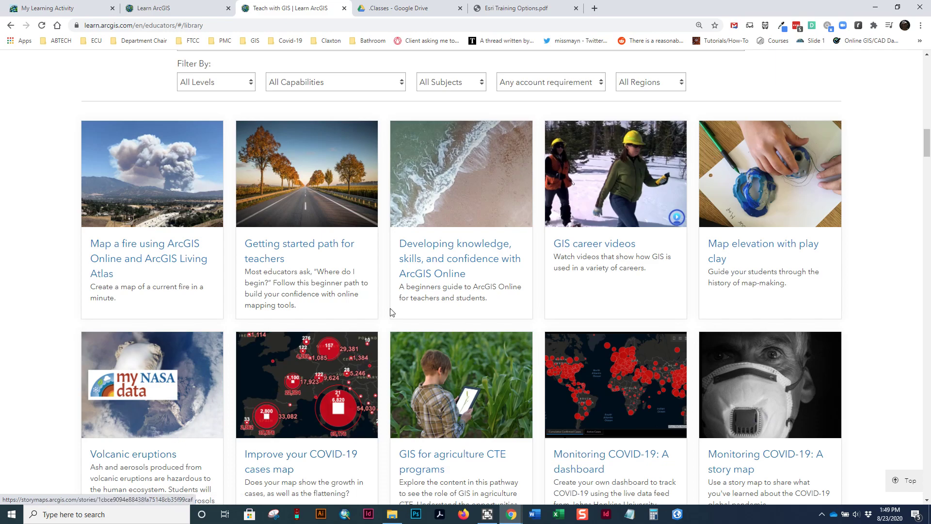
scroll("down", 3)
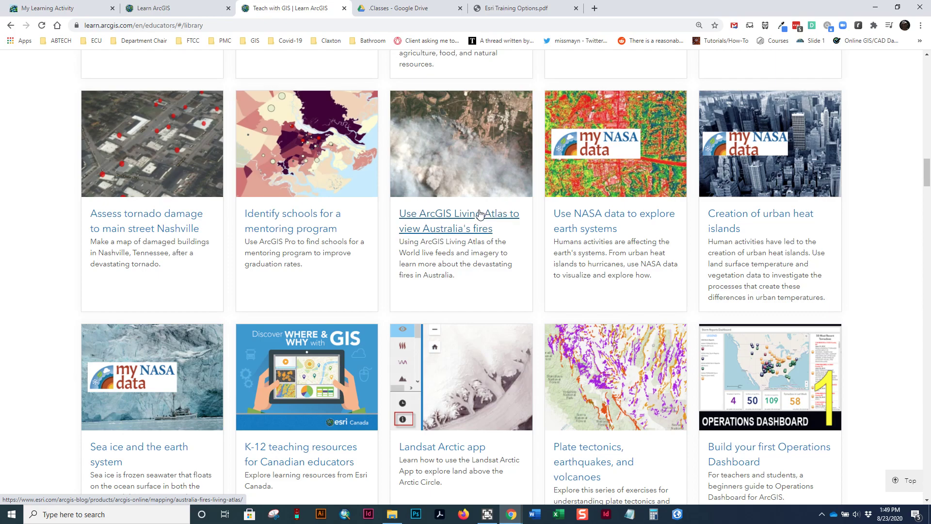
mouse_move(466, 217)
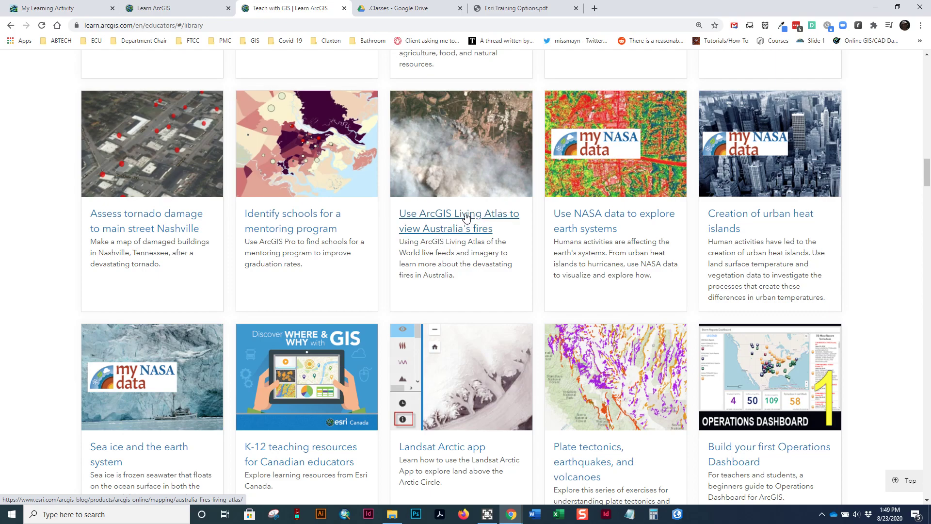
scroll("down", 3)
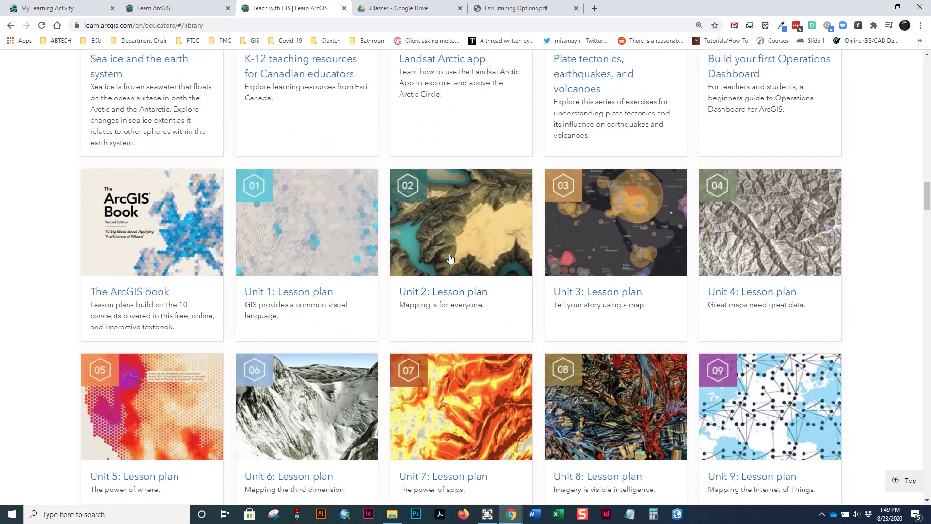
scroll("down", 3)
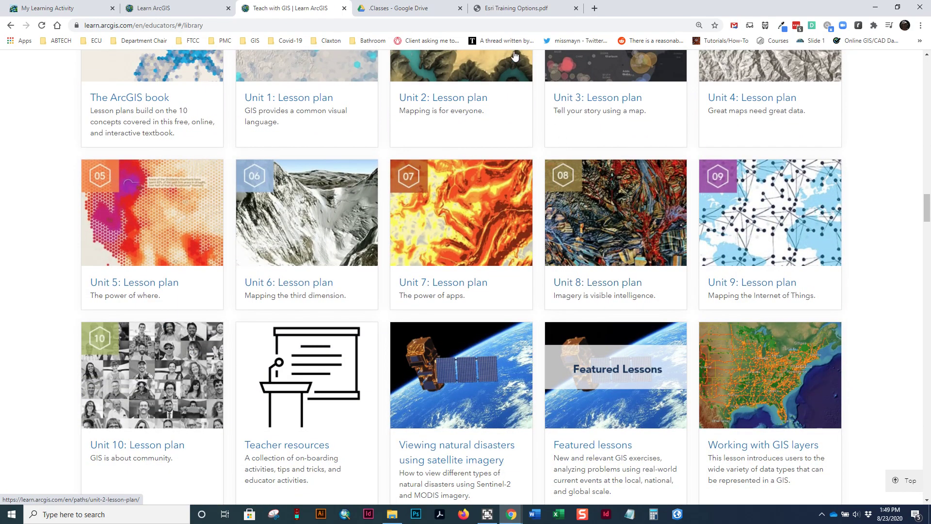
- Switch to the My Learning Activity tab listing 68 active courses including Exploring GIS Maps
left_click(54, 8)
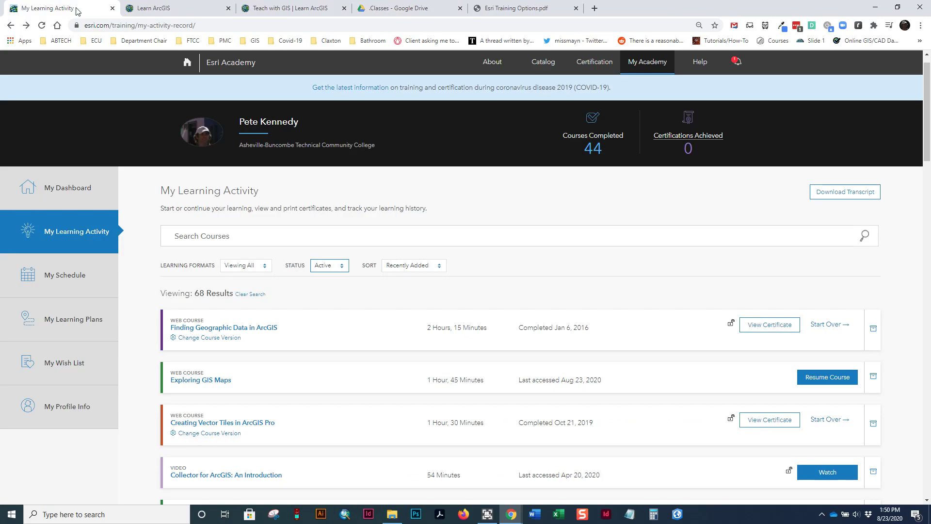
mouse_move(636, 334)
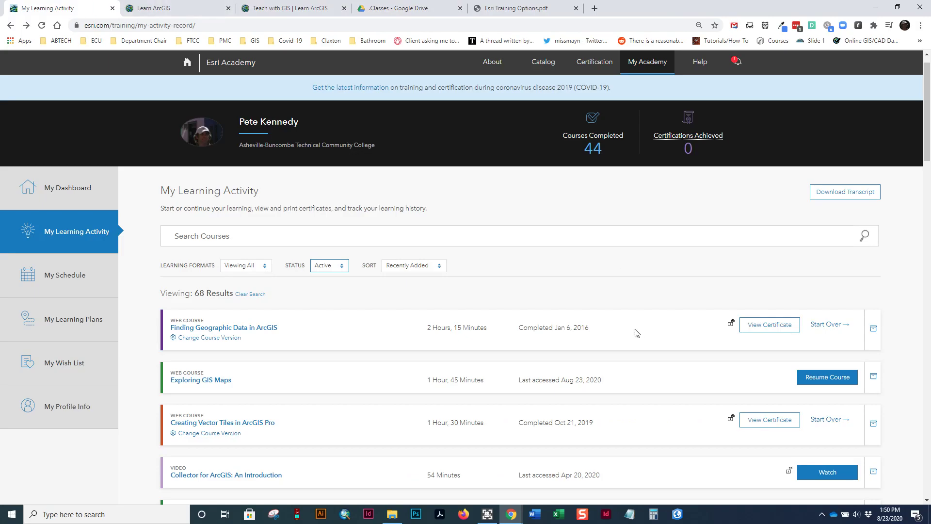